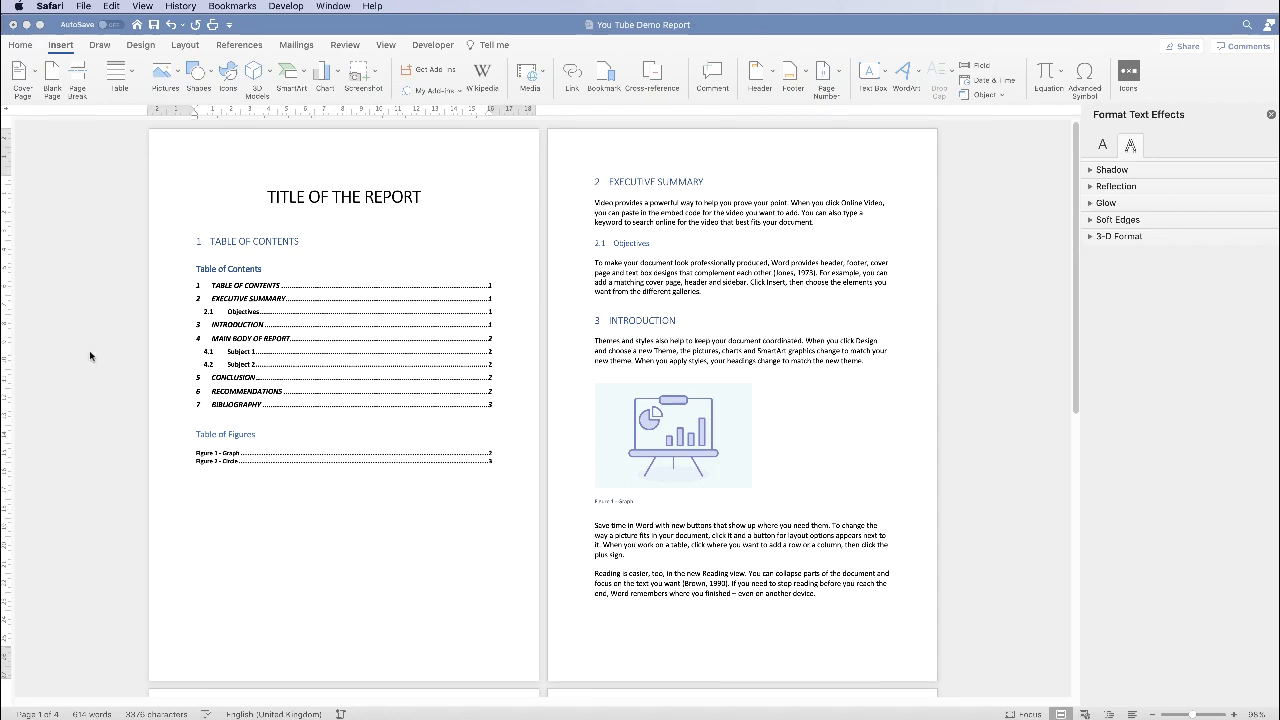
pyautogui.moveTo(150, 223)
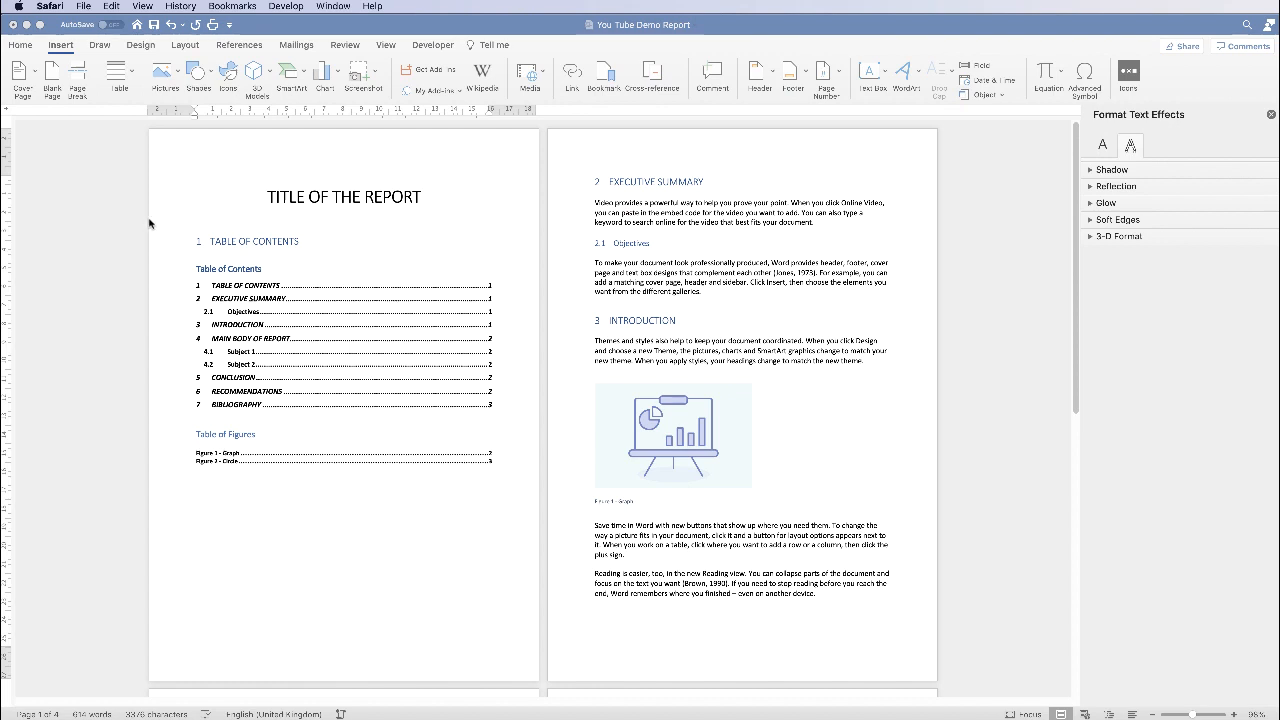
pyautogui.moveTo(143, 268)
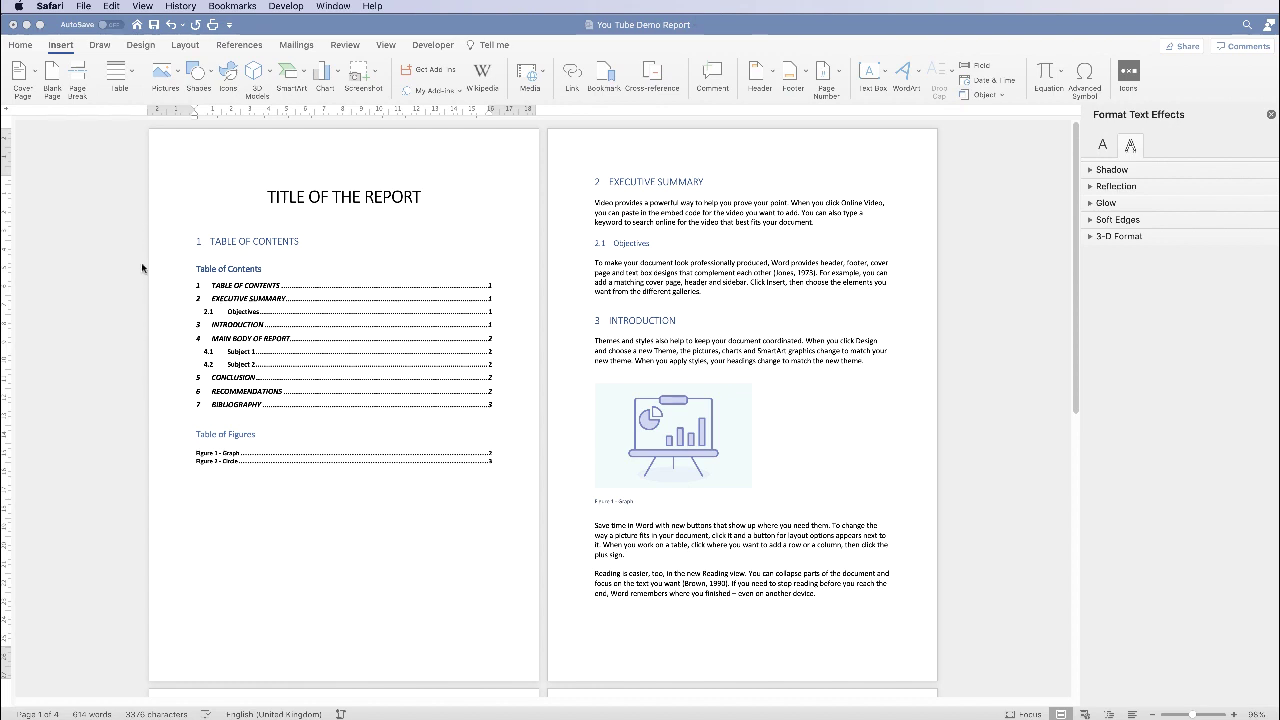
pyautogui.moveTo(155, 361)
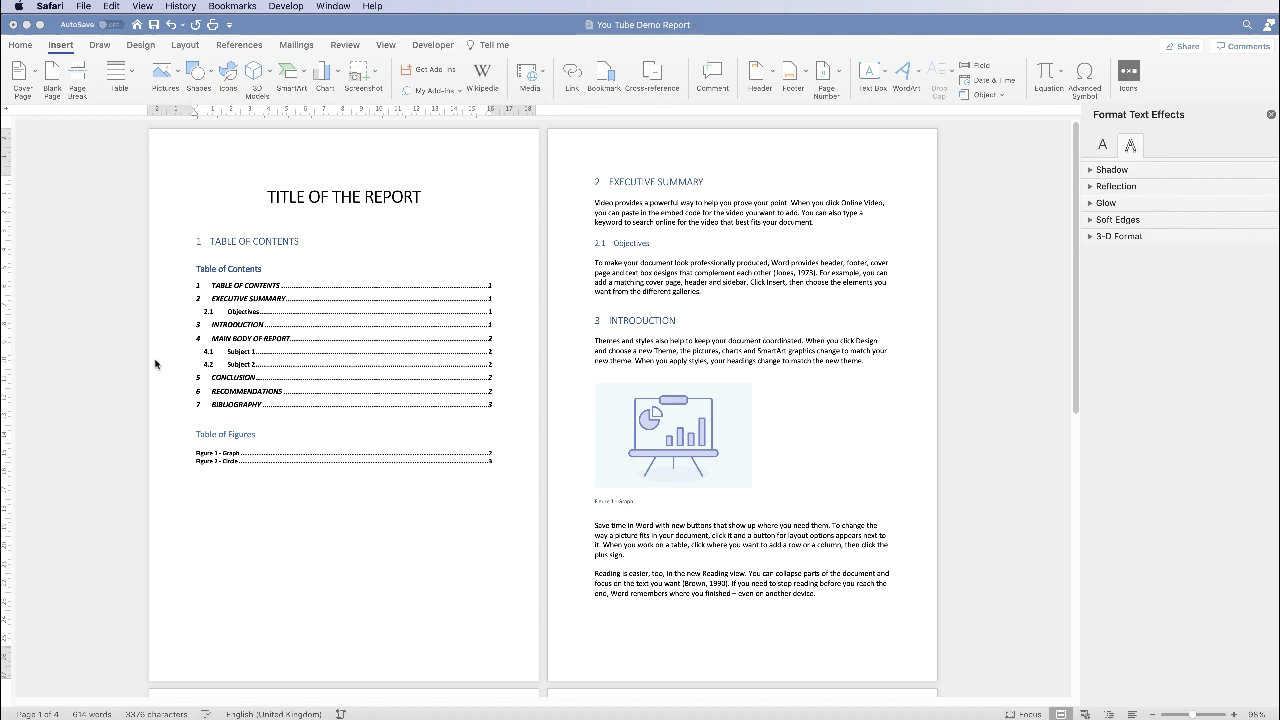
pyautogui.moveTo(160, 352)
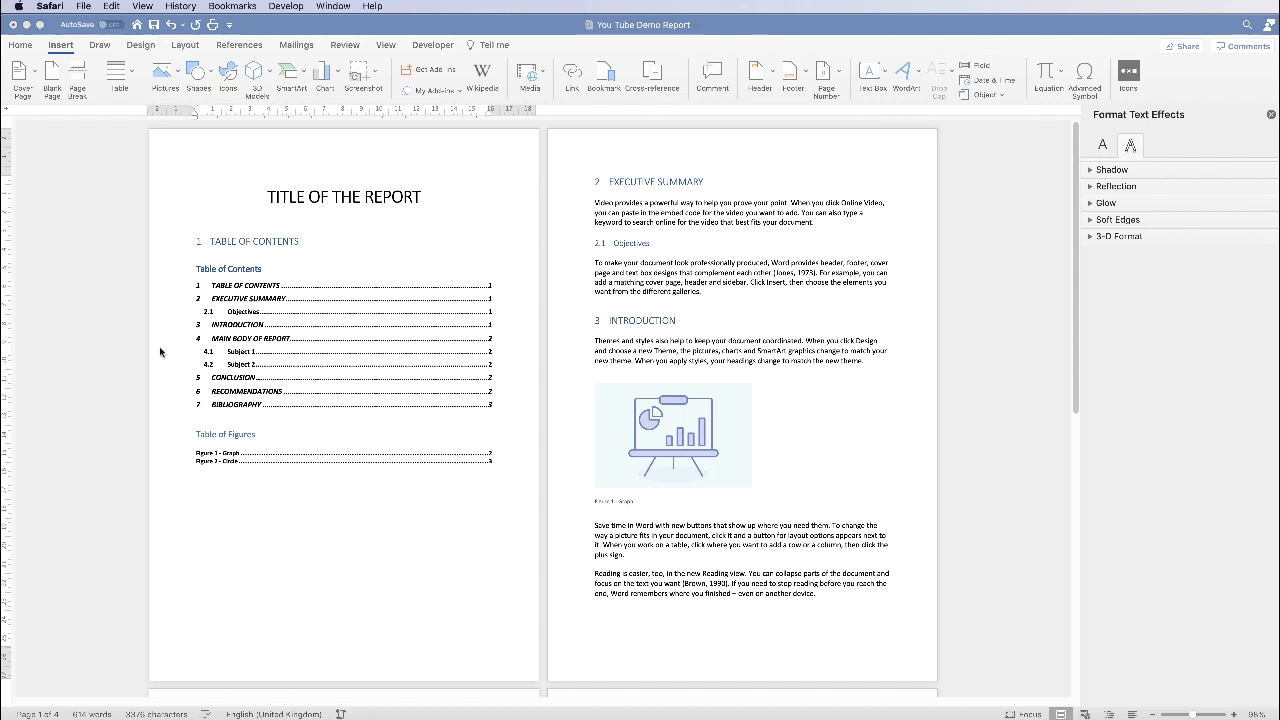
pyautogui.moveTo(220, 215)
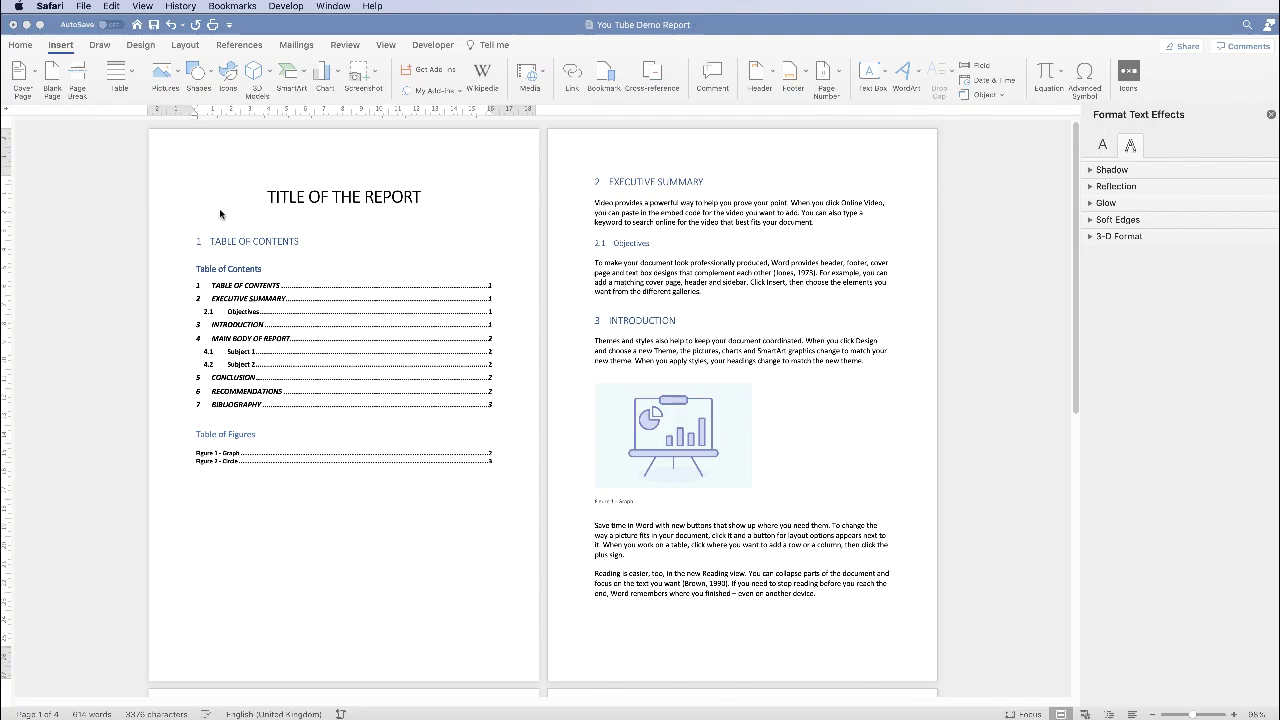
pyautogui.moveTo(295, 167)
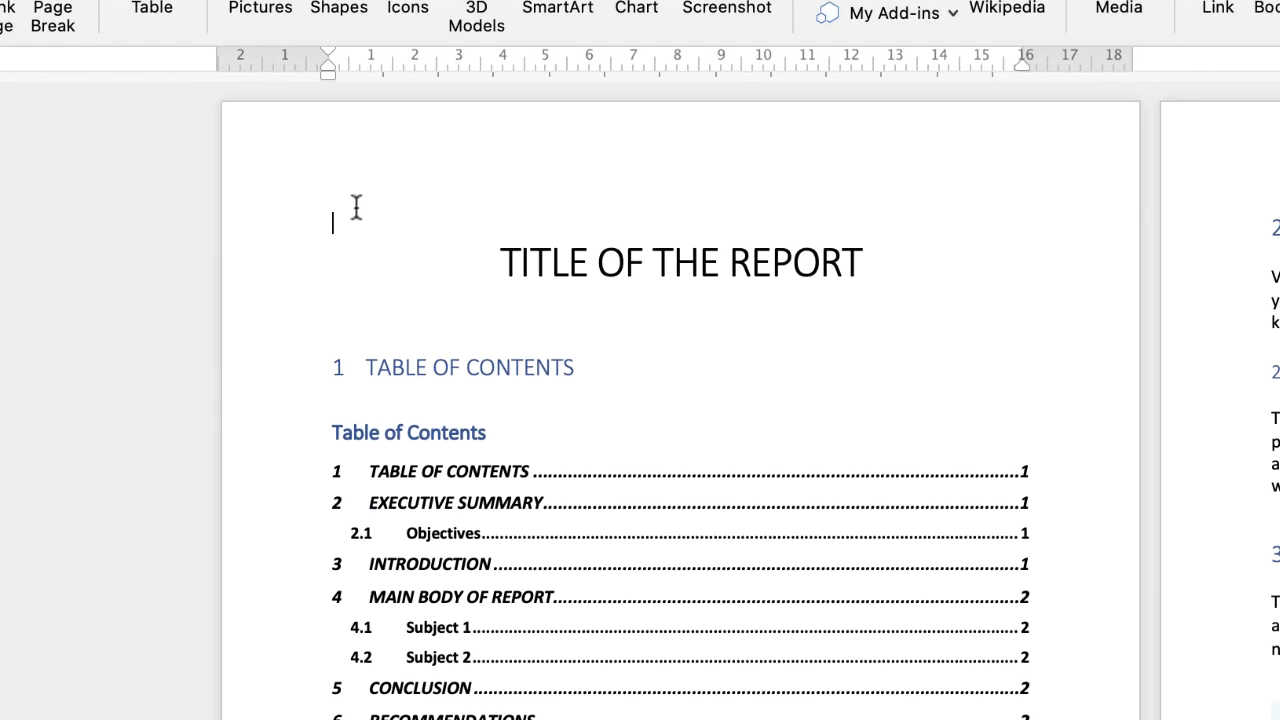
pyautogui.moveTo(333, 228)
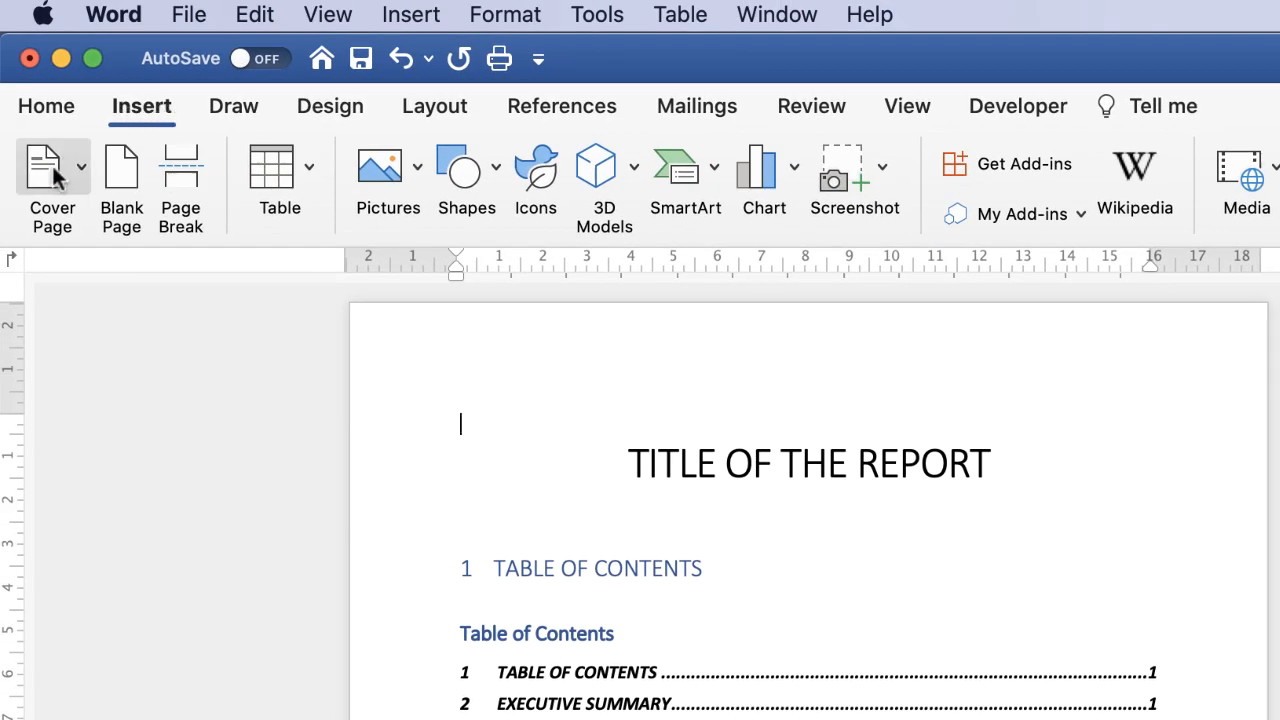
pyautogui.moveTo(52, 175)
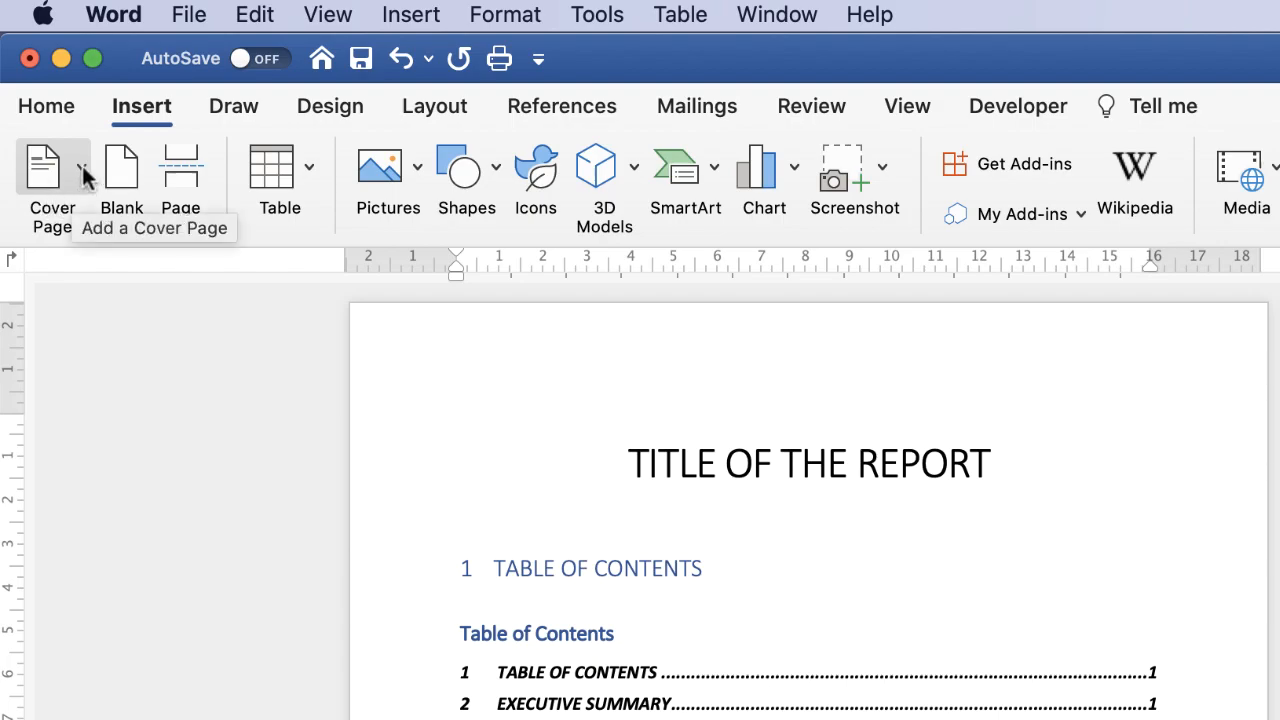
# Step: Insert the built-in Integral cover page from the Cover Page gallery
pyautogui.click(51, 180)
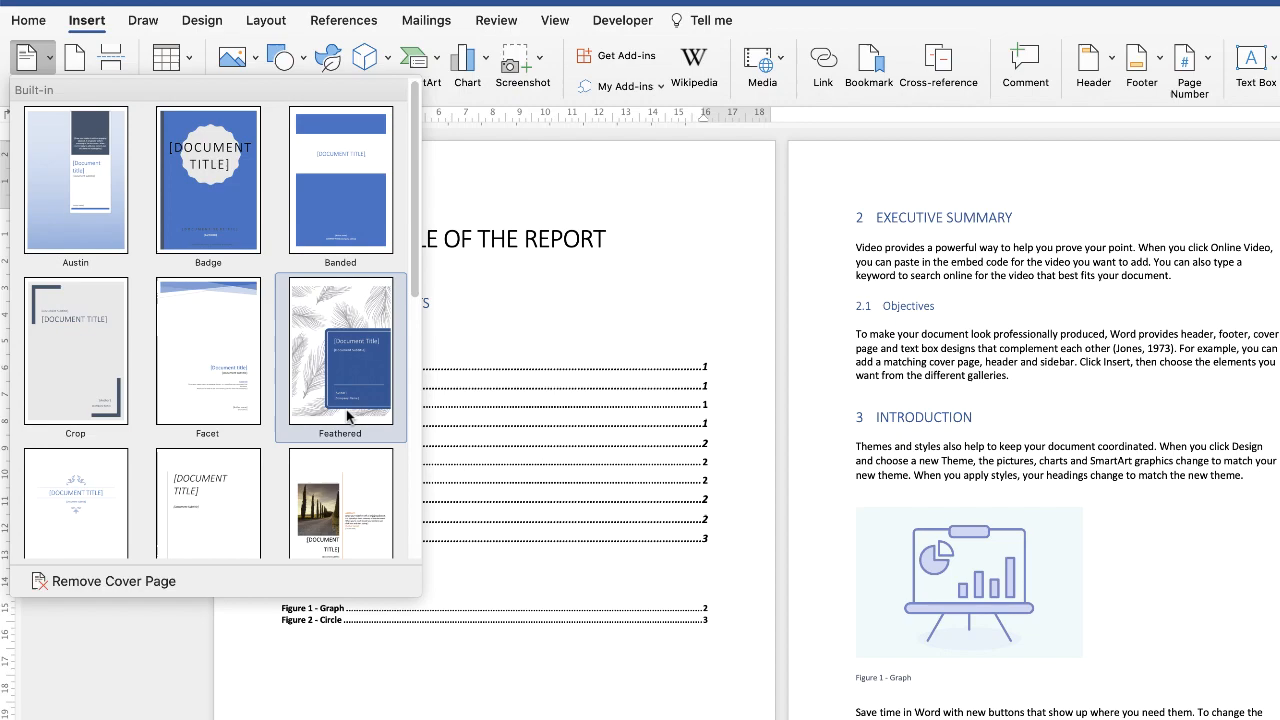
pyautogui.scroll(-3)
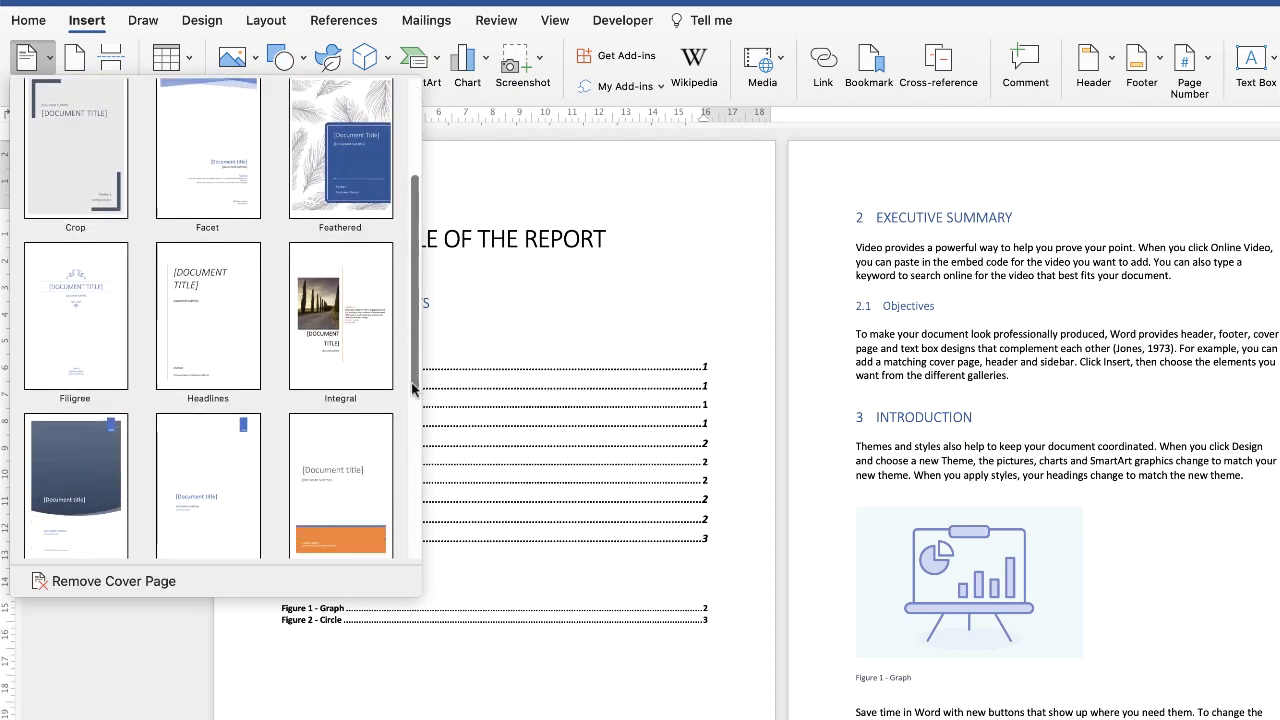
pyautogui.scroll(-3)
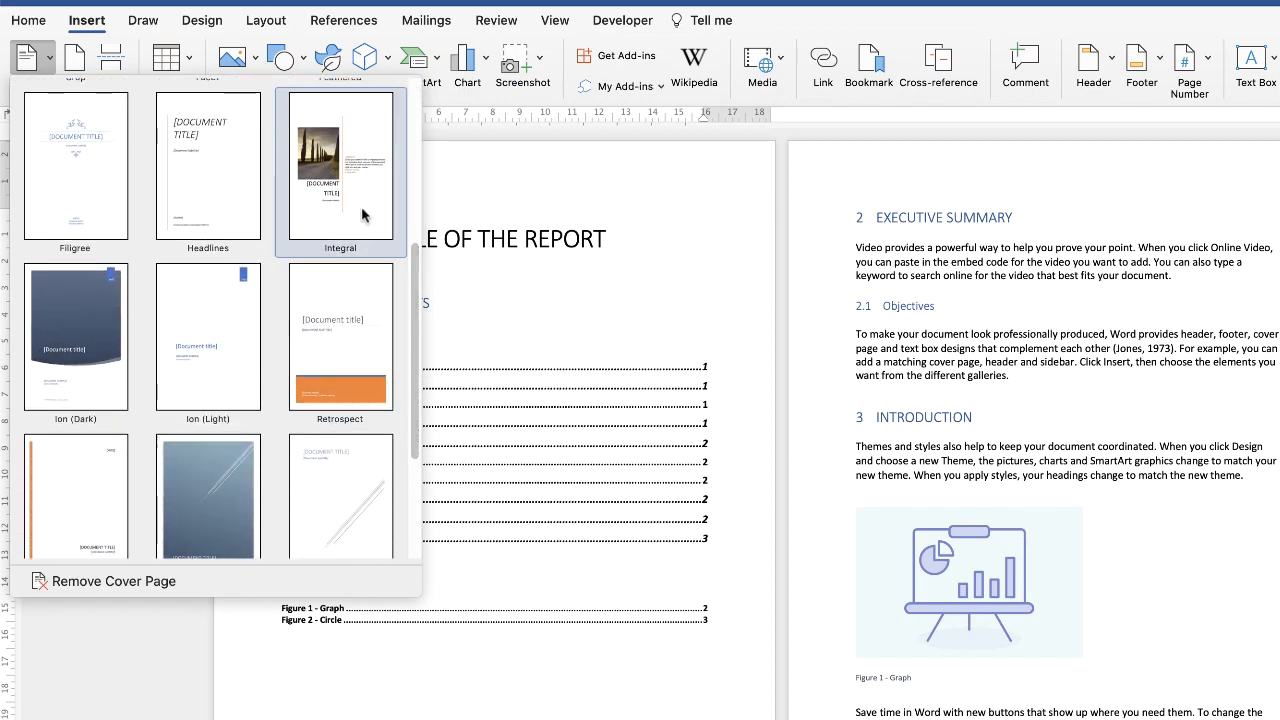
pyautogui.click(340, 170)
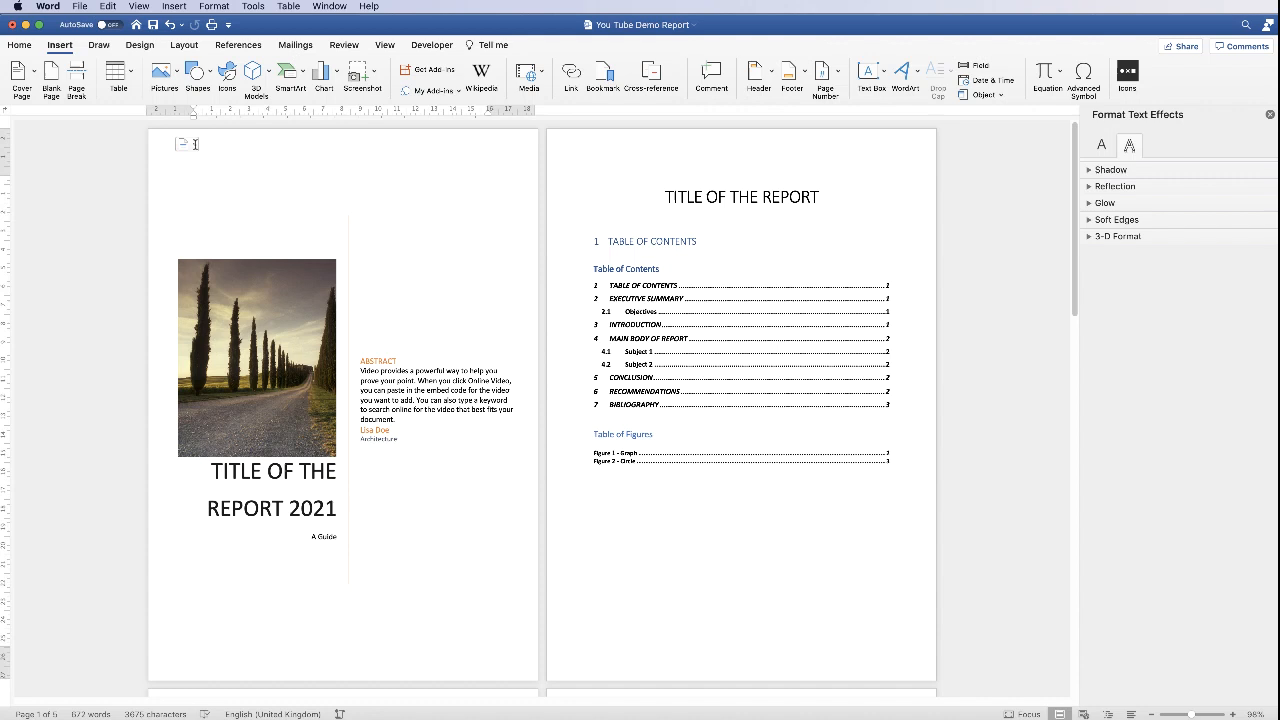
# Step: Open the inserted cover page's options menu and close it without choosing anything
pyautogui.click(187, 144)
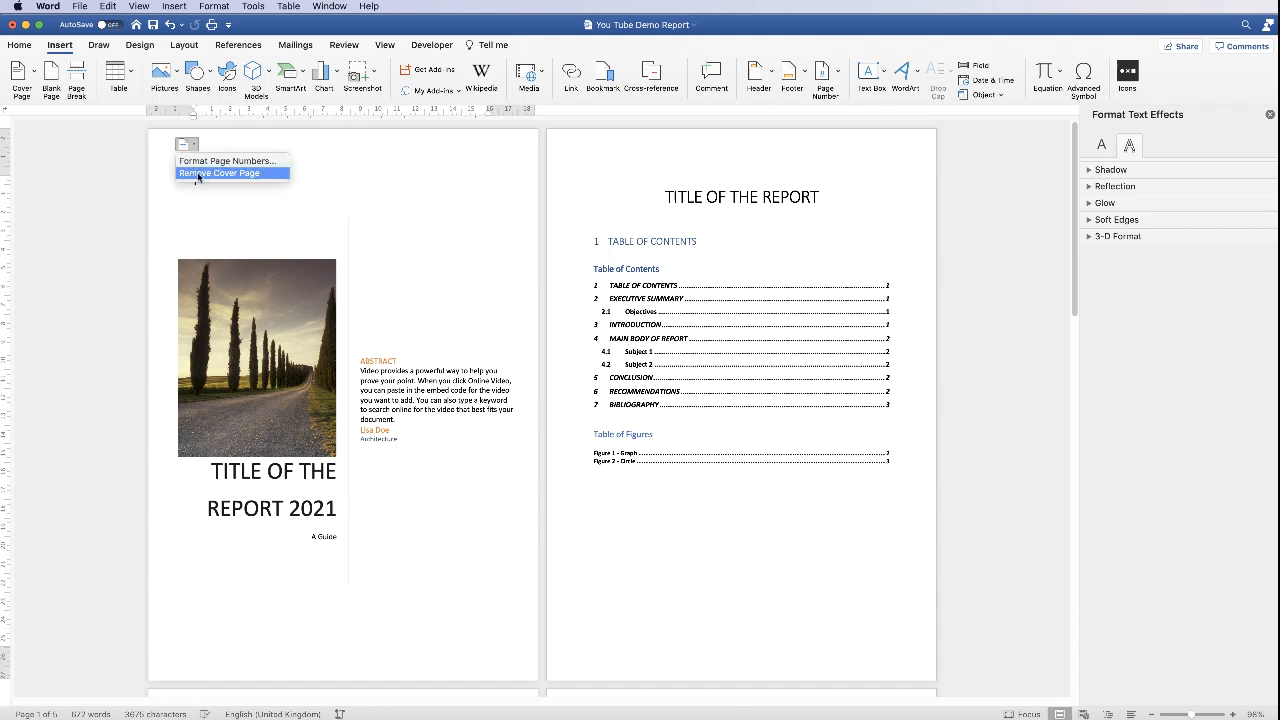
pyautogui.moveTo(219, 189)
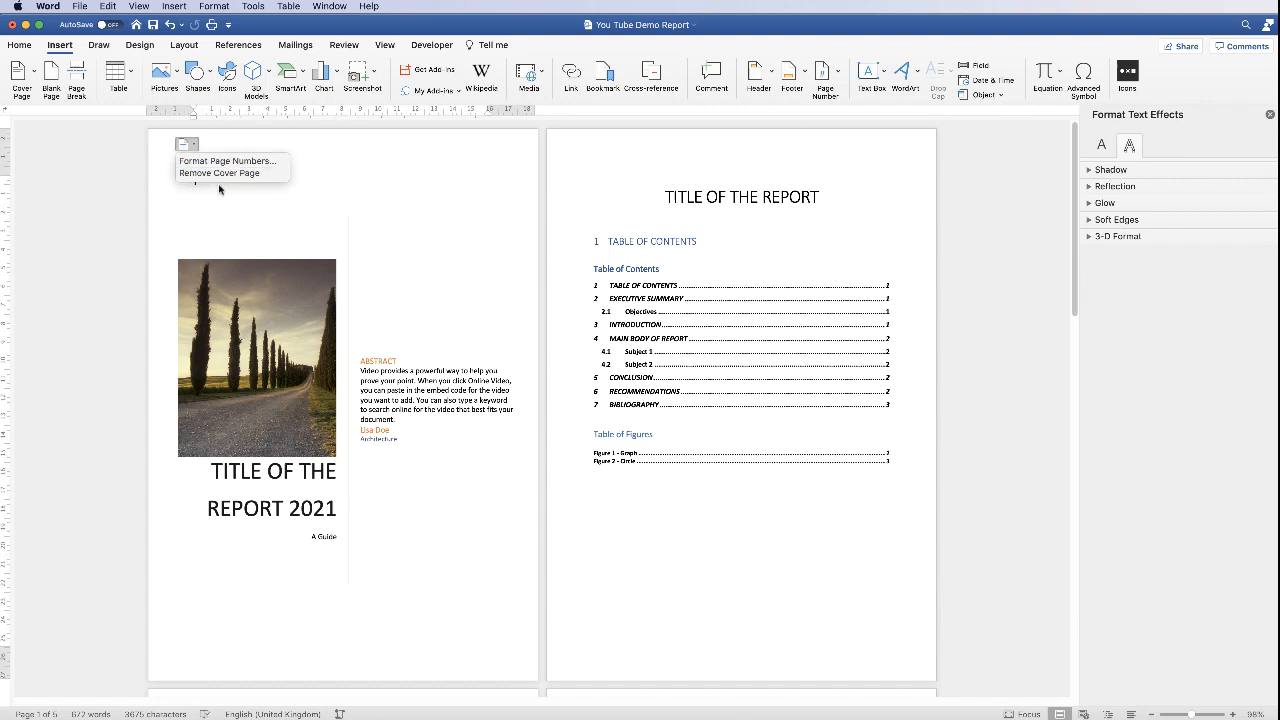
pyautogui.click(256, 357)
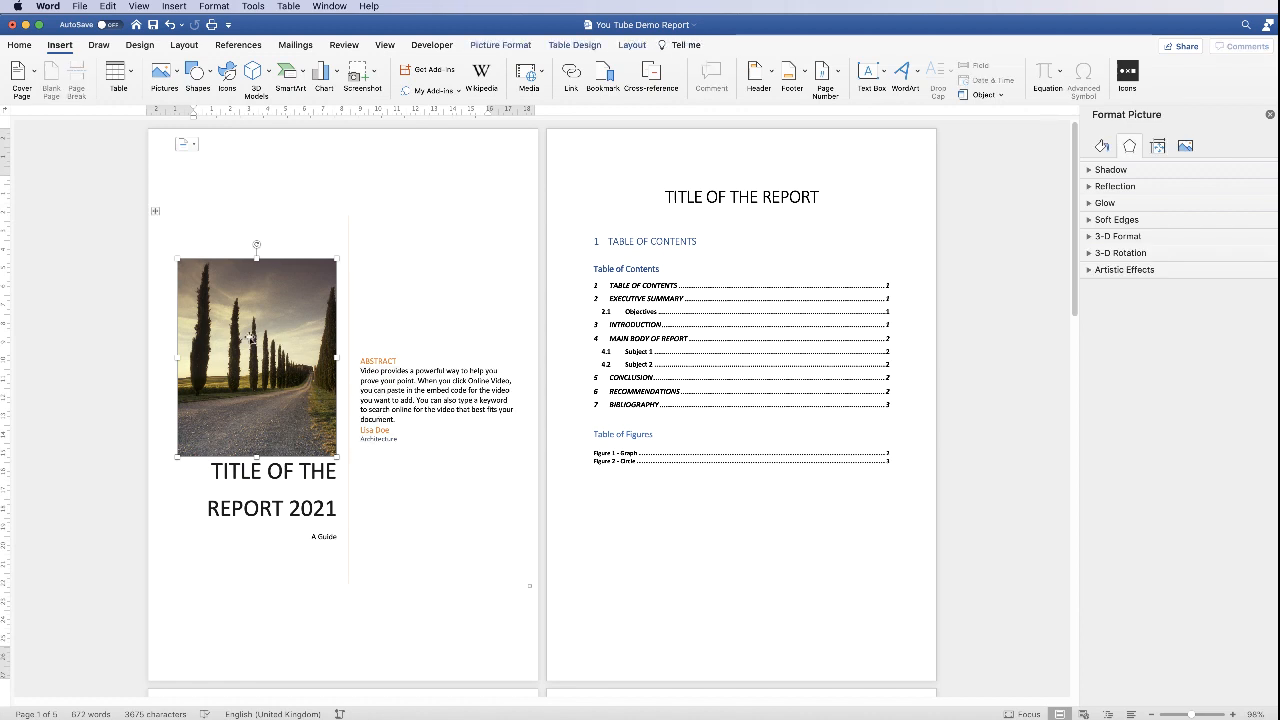
pyautogui.moveTo(250, 370)
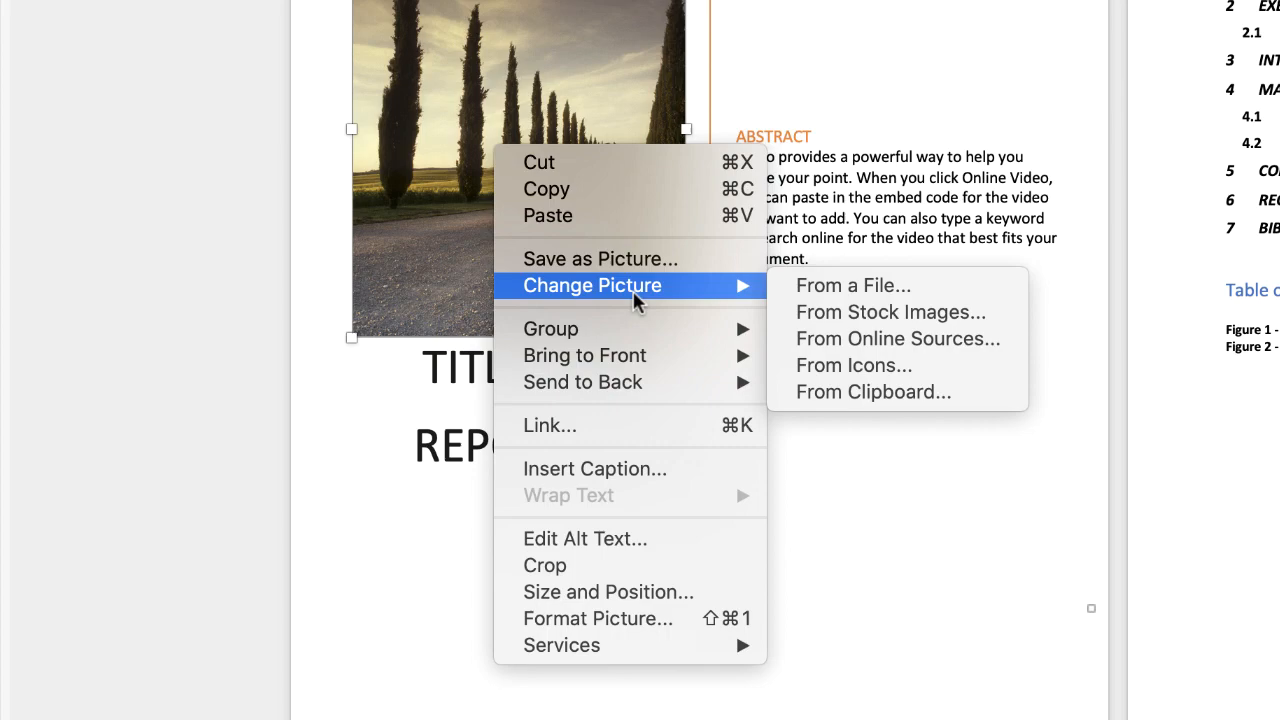
pyautogui.moveTo(812, 18)
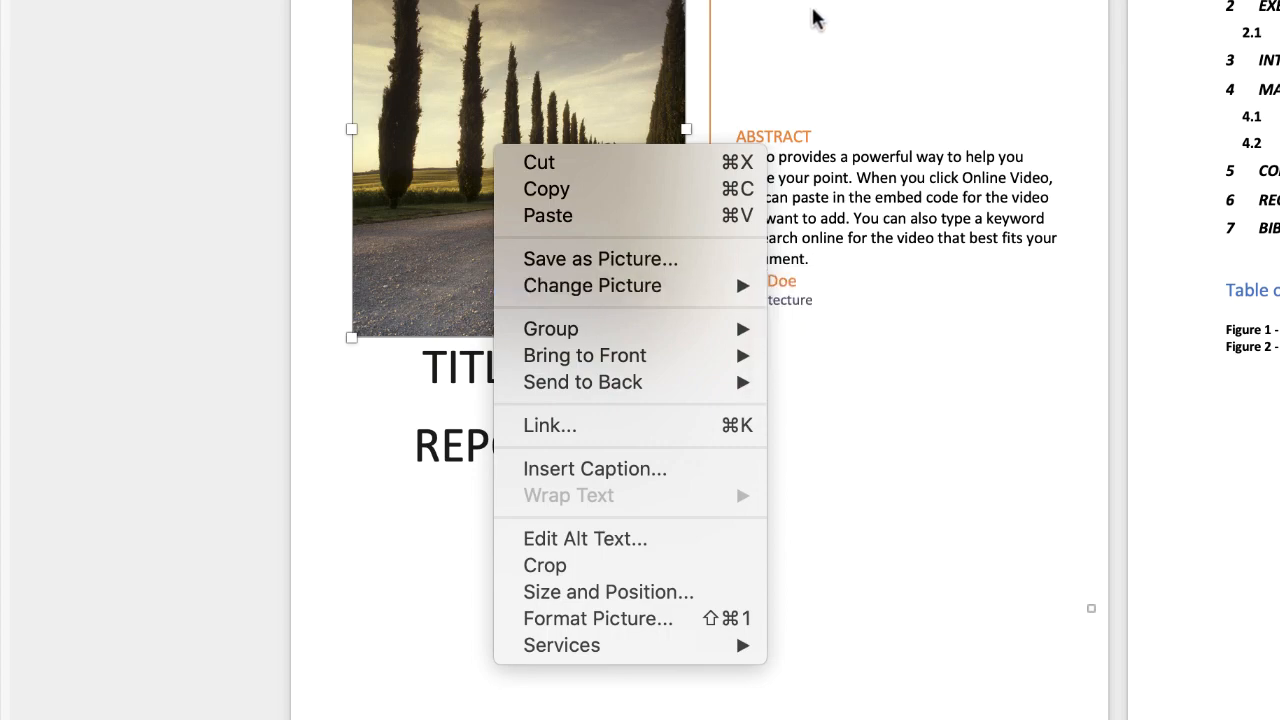
# Step: Delete 2021 from the cover title and decrease the title font from 36 to 28 pt
pyautogui.click(597, 618)
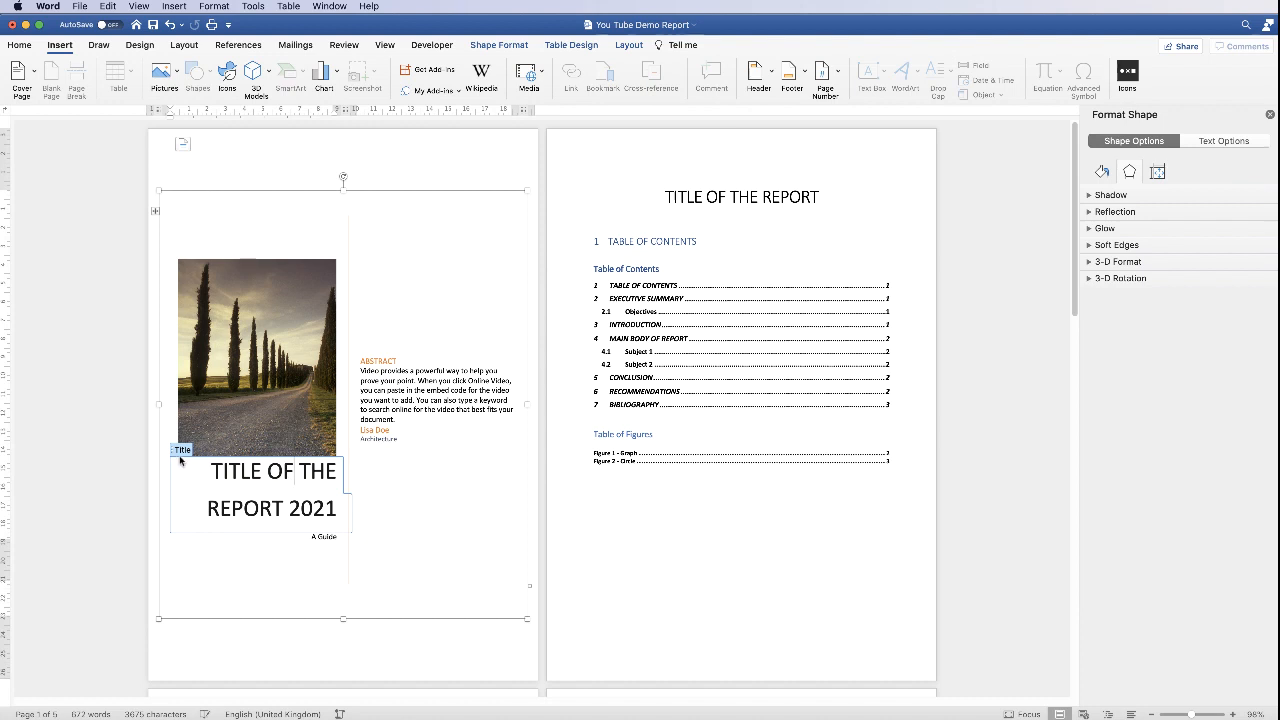
pyautogui.moveTo(299, 478)
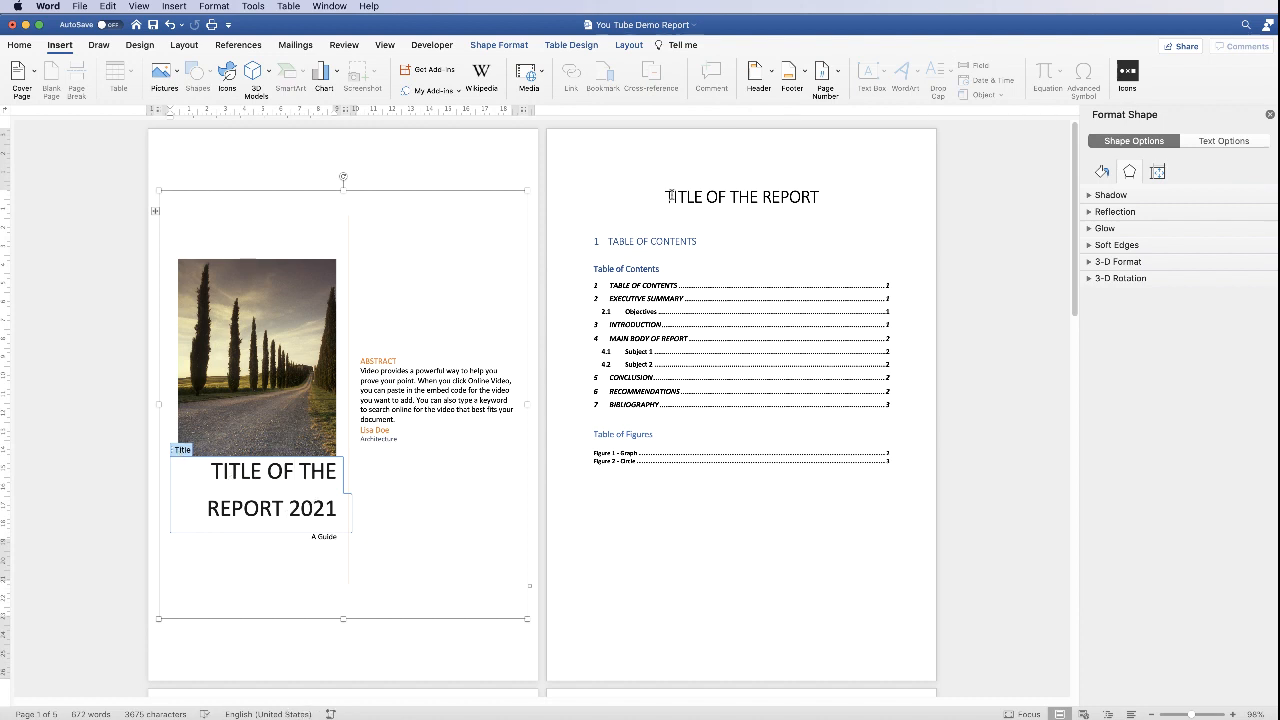
pyautogui.moveTo(741, 210)
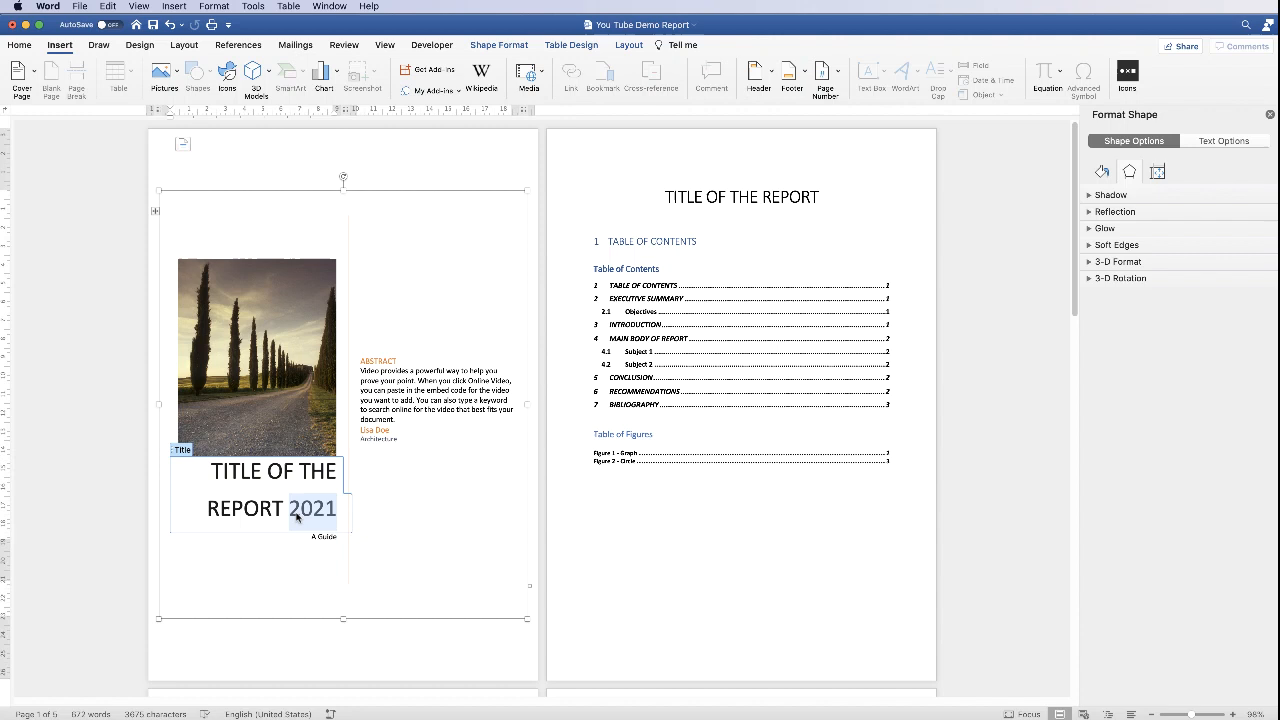
pyautogui.press('Delete')
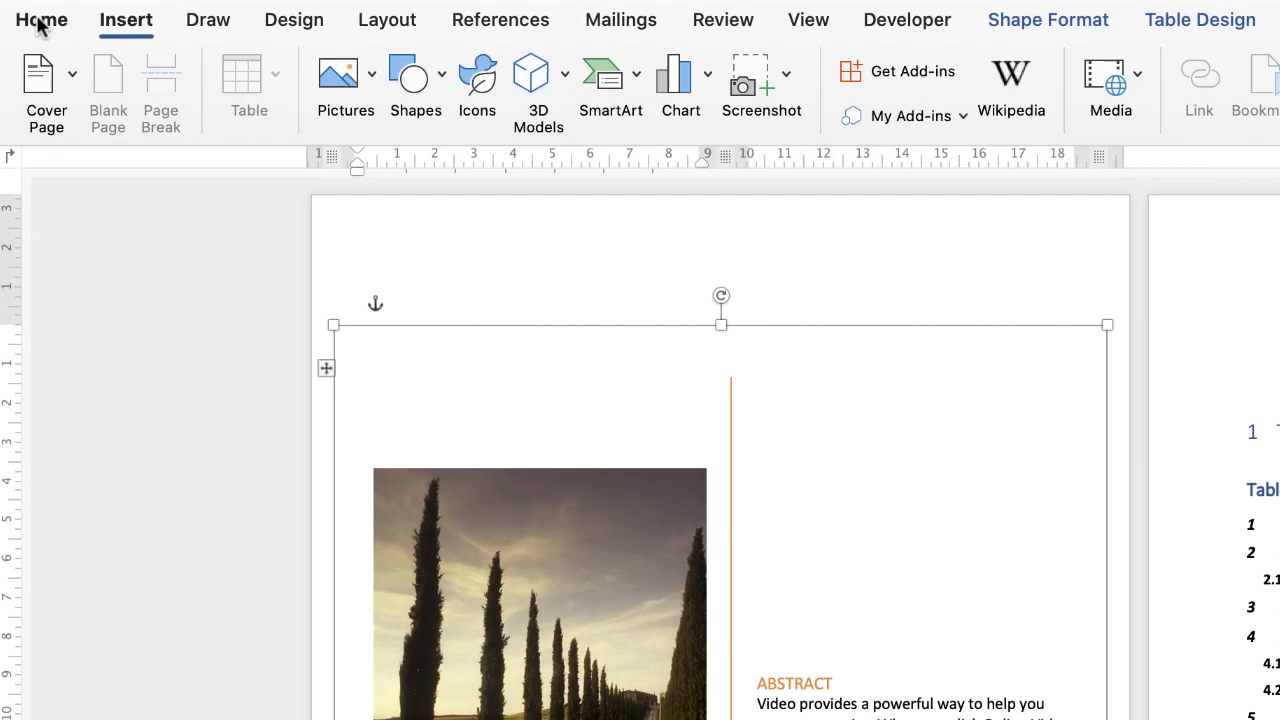
pyautogui.click(41, 19)
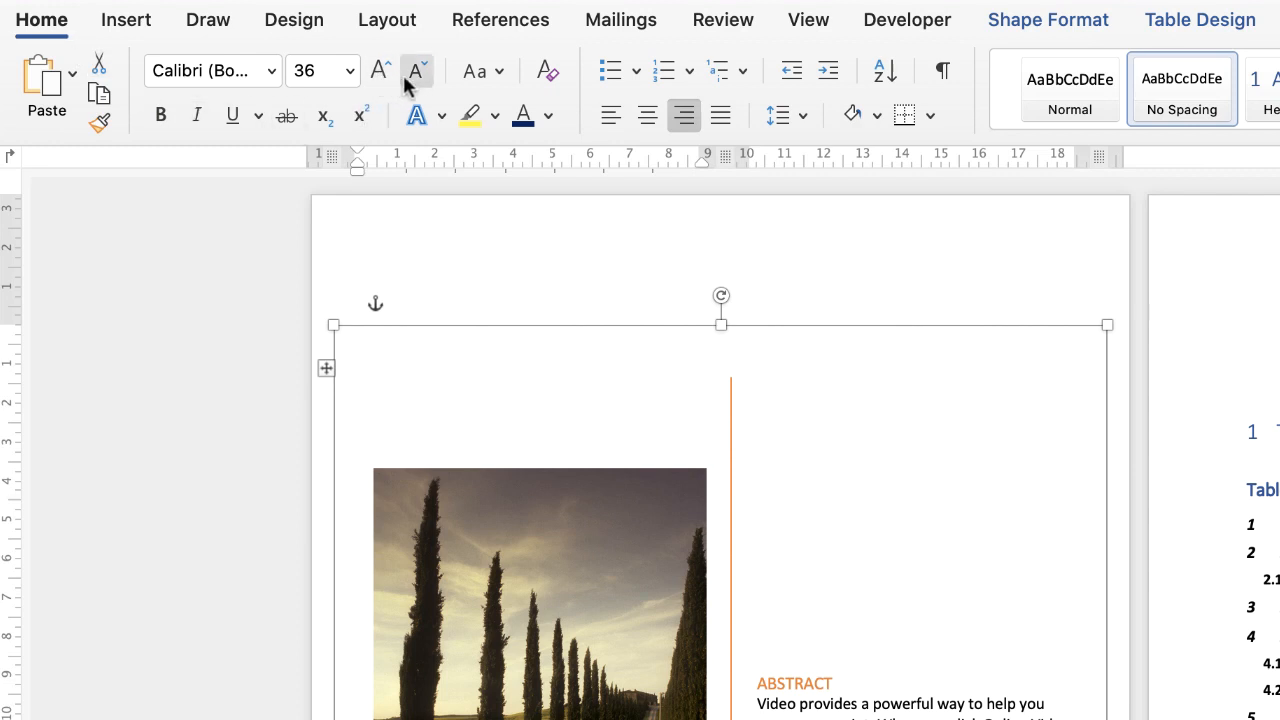
pyautogui.moveTo(416, 70)
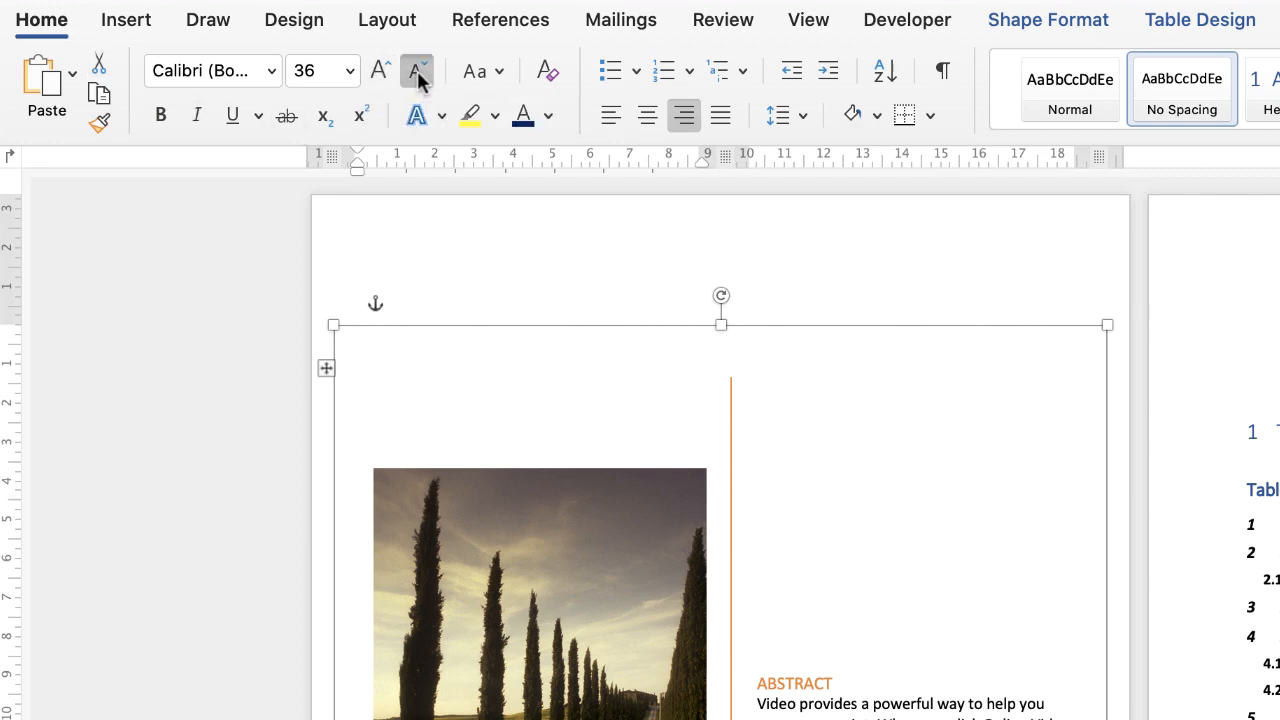
pyautogui.click(416, 71)
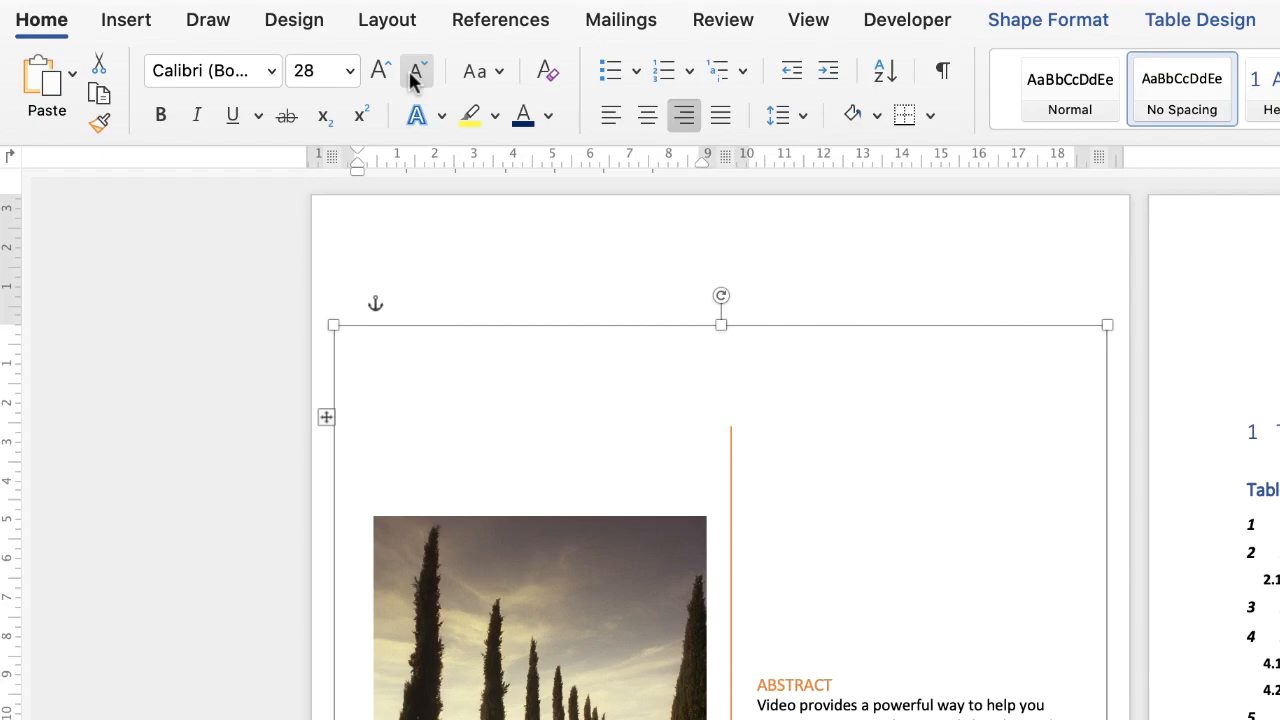
pyautogui.moveTo(379, 70)
pyautogui.write('PART -')
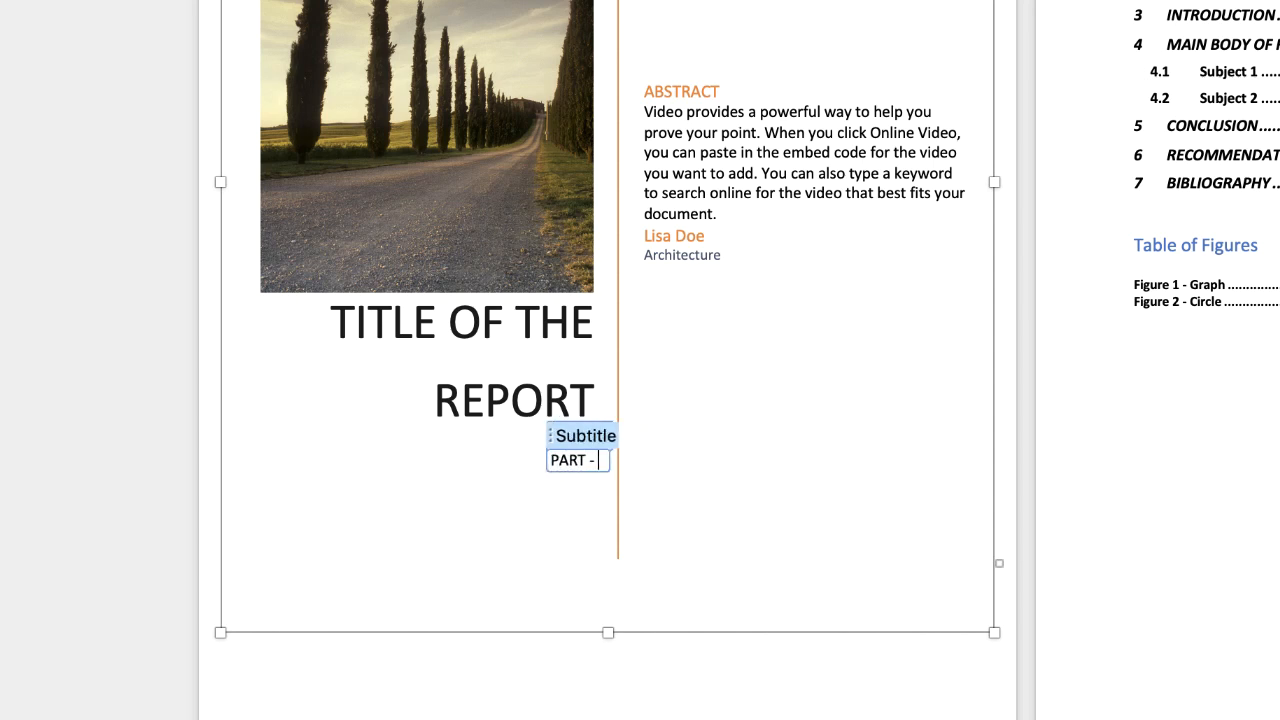
# Step: Type 1 so the cover subtitle reads 'PART - 1'
pyautogui.write('1')
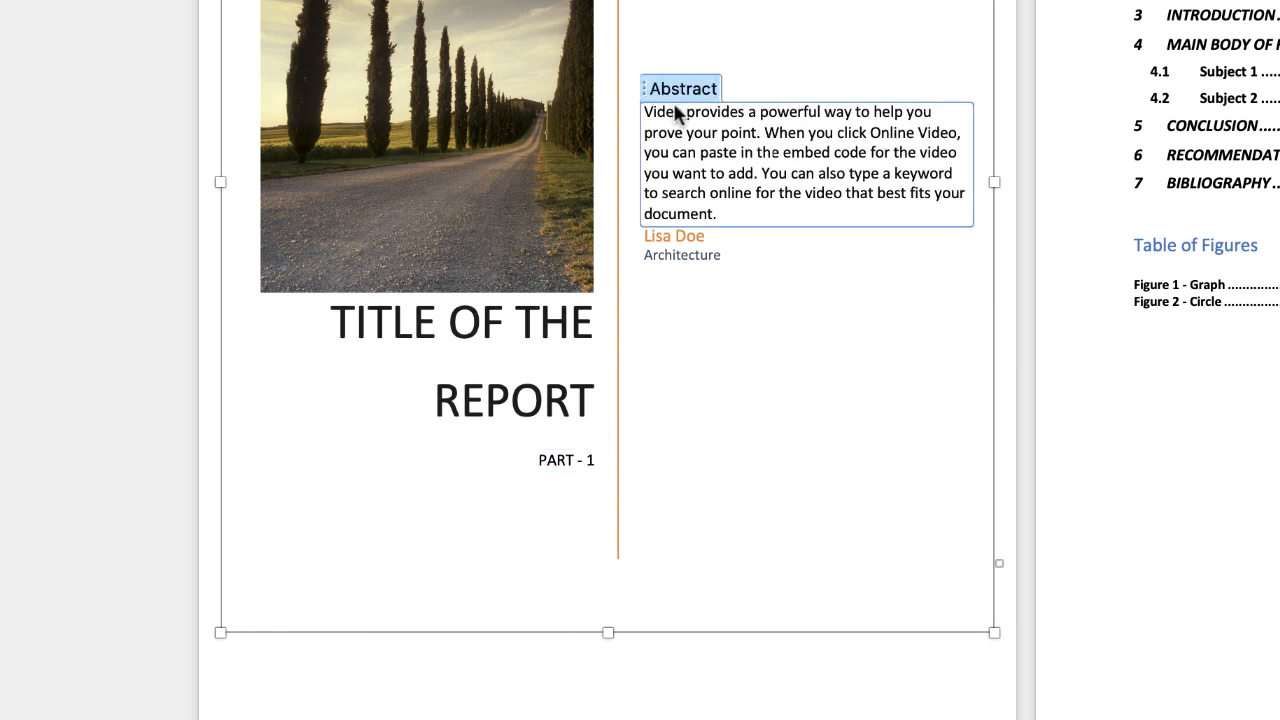
pyautogui.moveTo(687, 101)
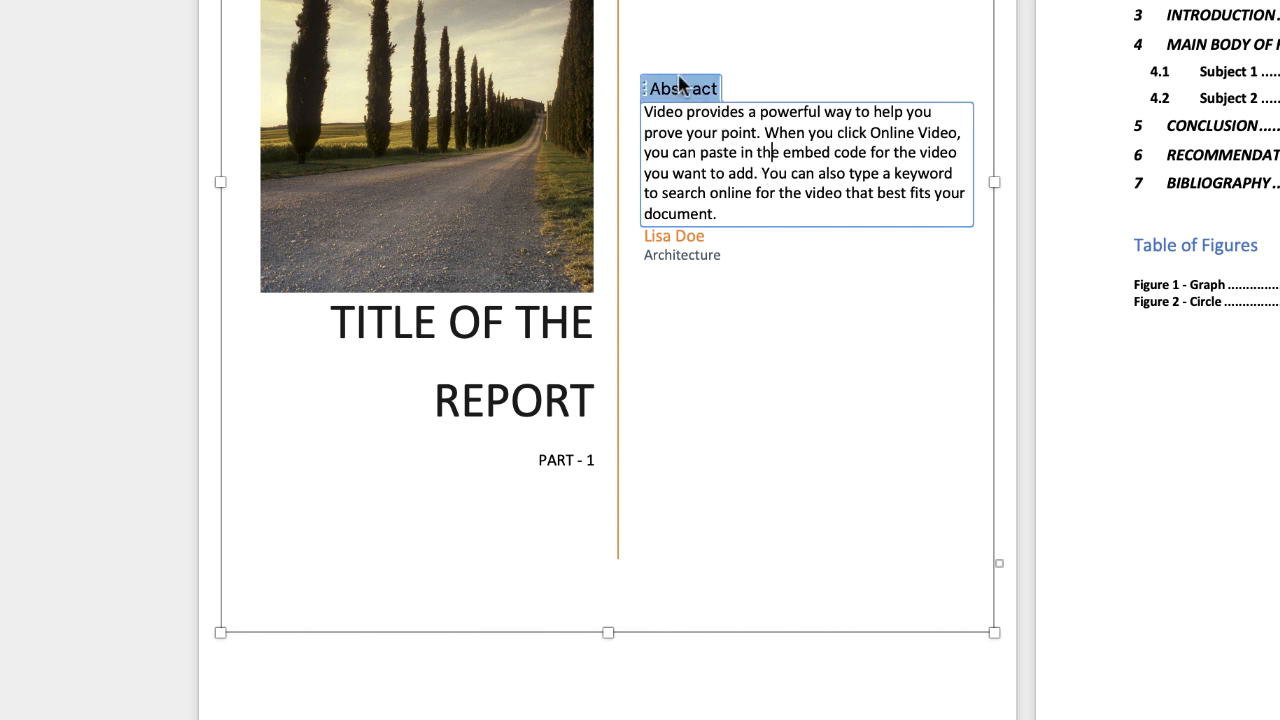
pyautogui.moveTo(652, 91)
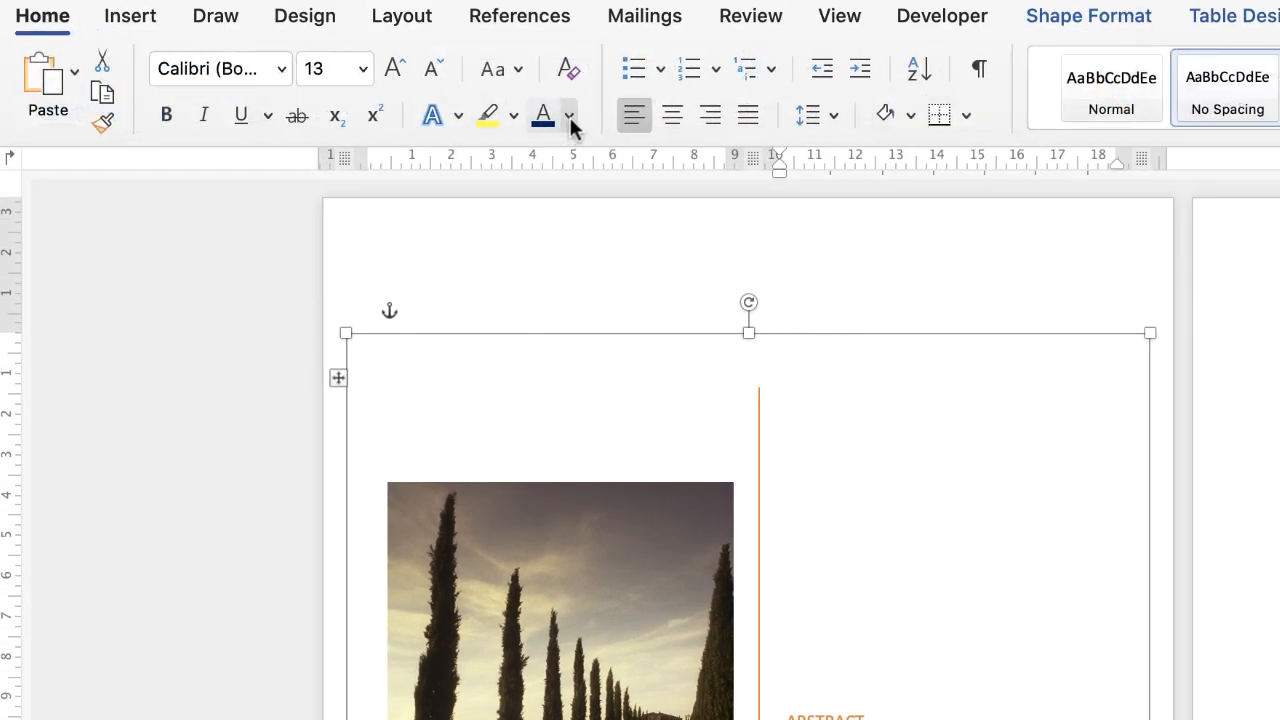
# Step: Select the orange ABSTRACT heading word above the summary paragraph
pyautogui.click(569, 114)
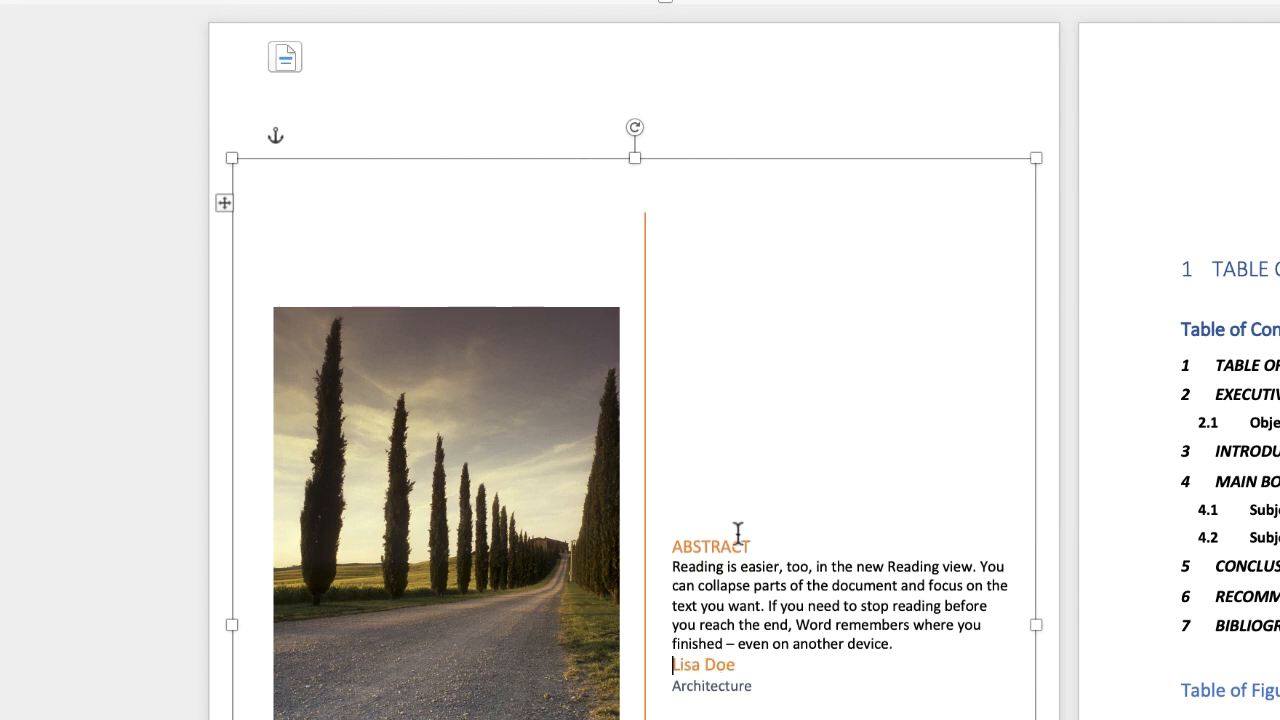
pyautogui.doubleClick(708, 546)
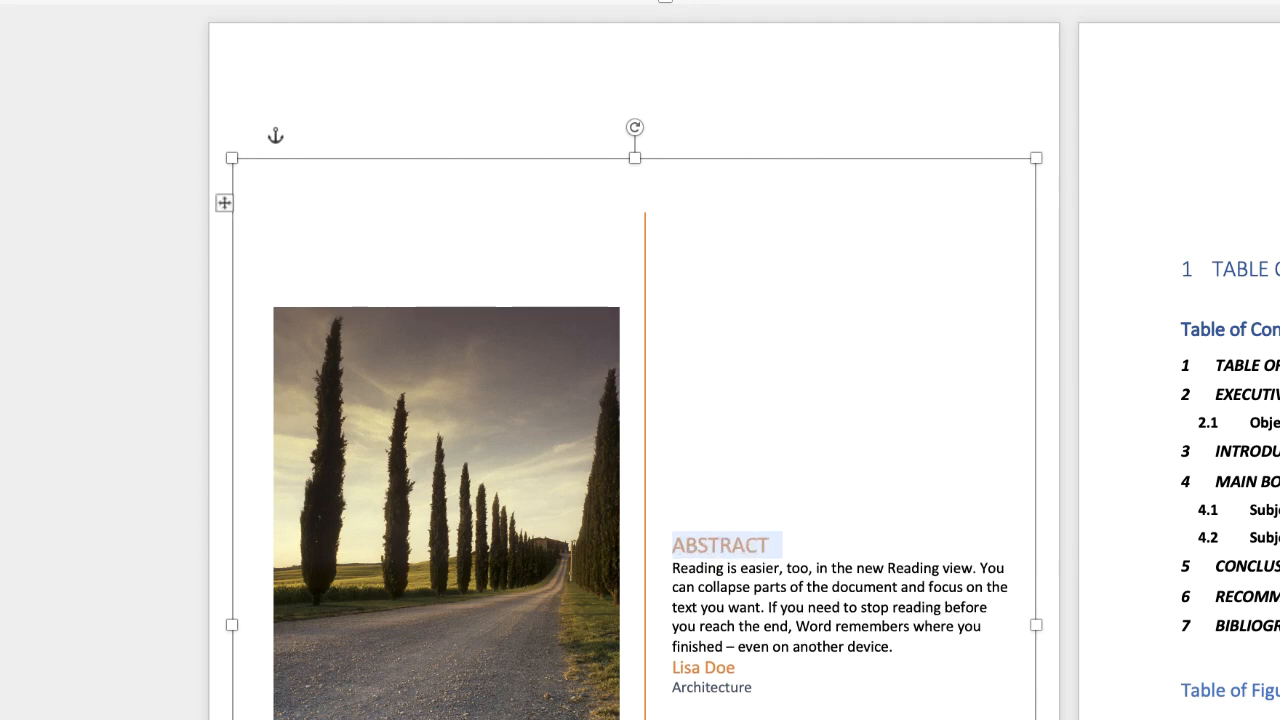
pyautogui.scroll(-3)
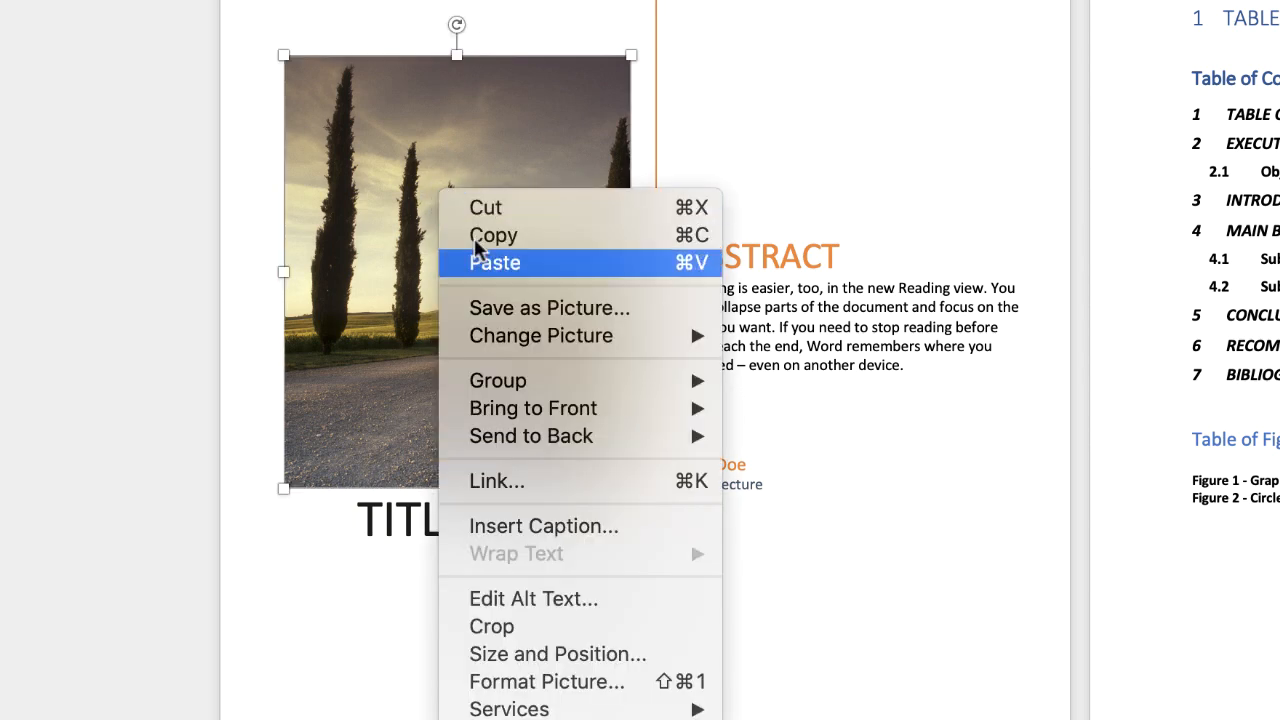
pyautogui.moveTo(541, 335)
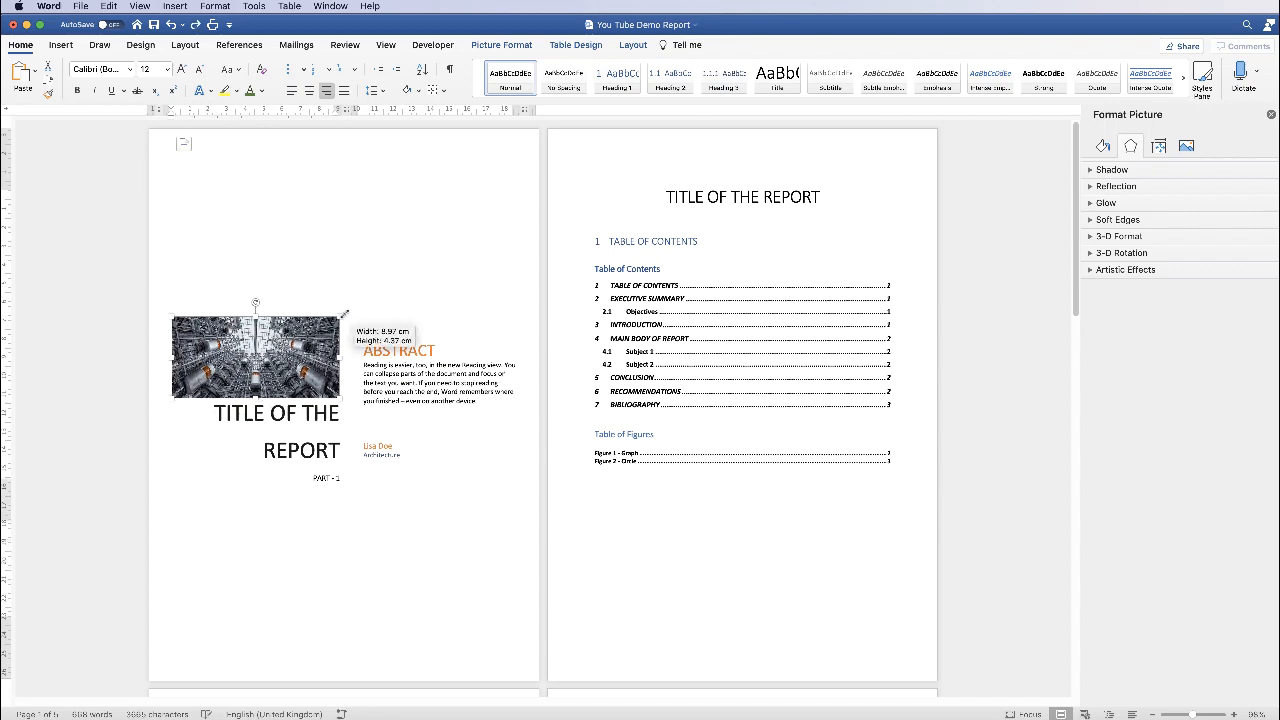
# Step: Widen the new machinery picture and fit its size above the title
pyautogui.moveTo(345, 310); pyautogui.dragTo(392, 285)
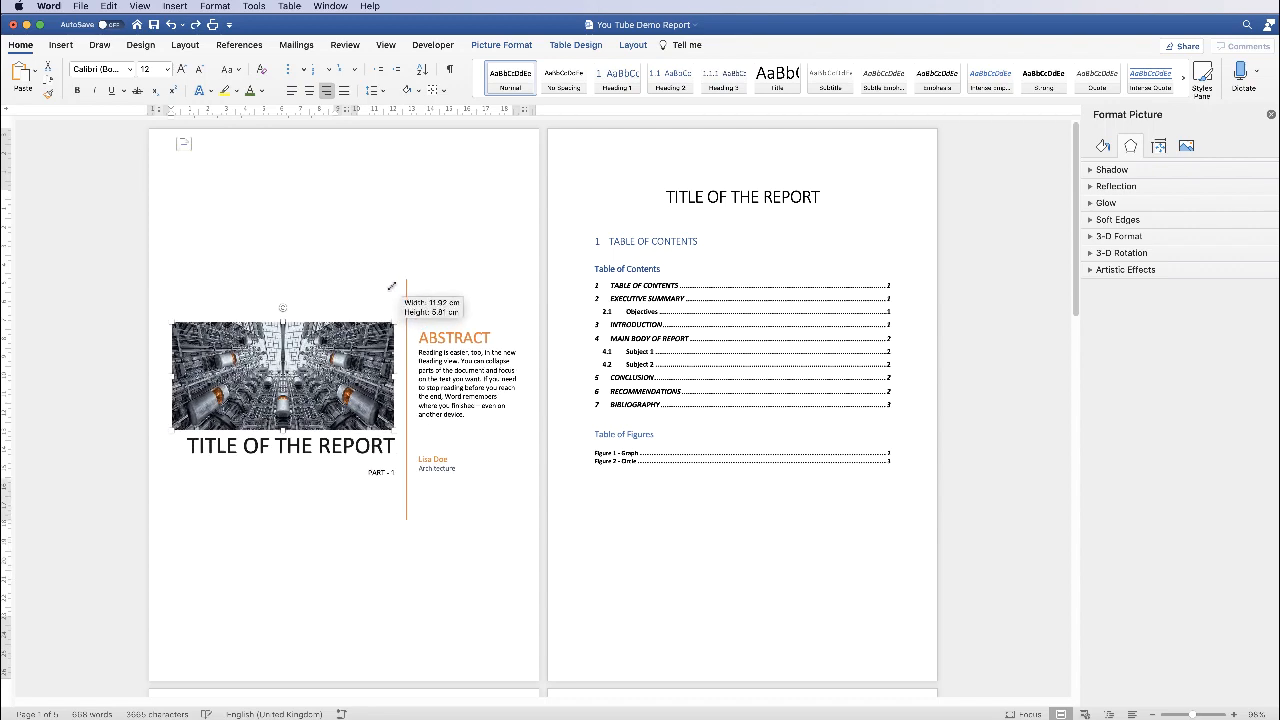
pyautogui.moveTo(393, 285); pyautogui.dragTo(378, 298)
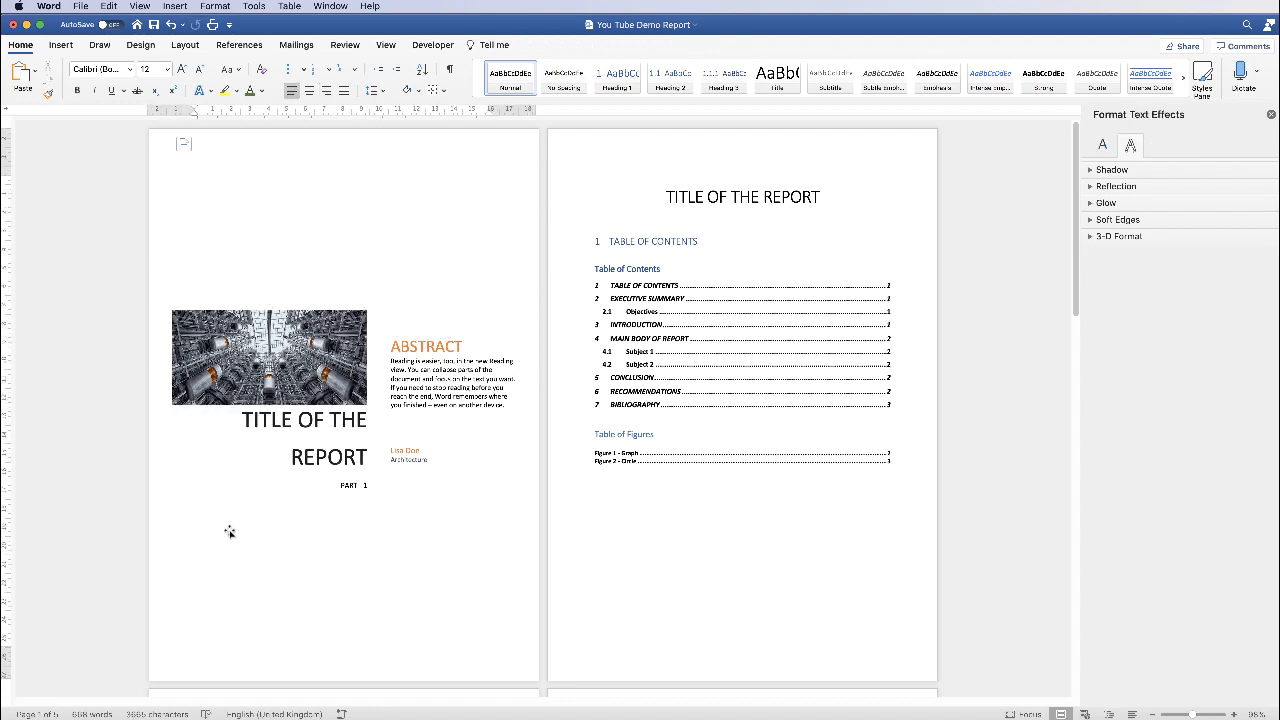
pyautogui.moveTo(274, 535)
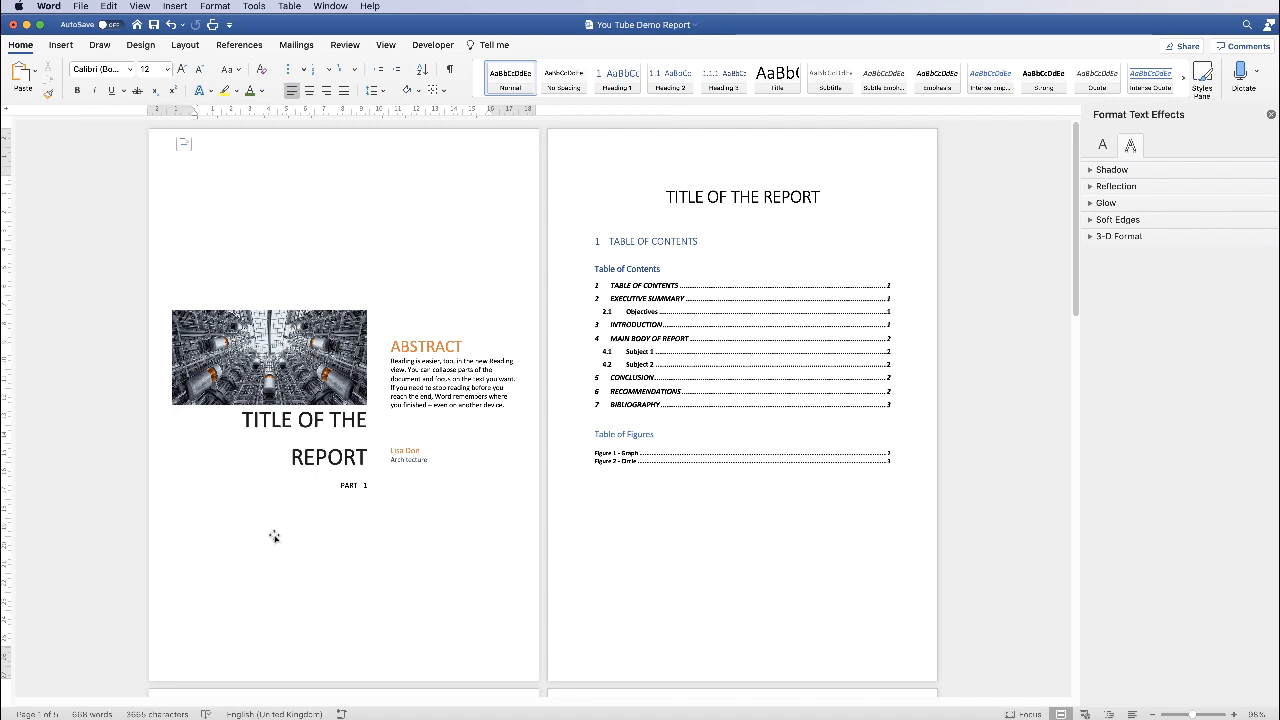
pyautogui.moveTo(437, 337)
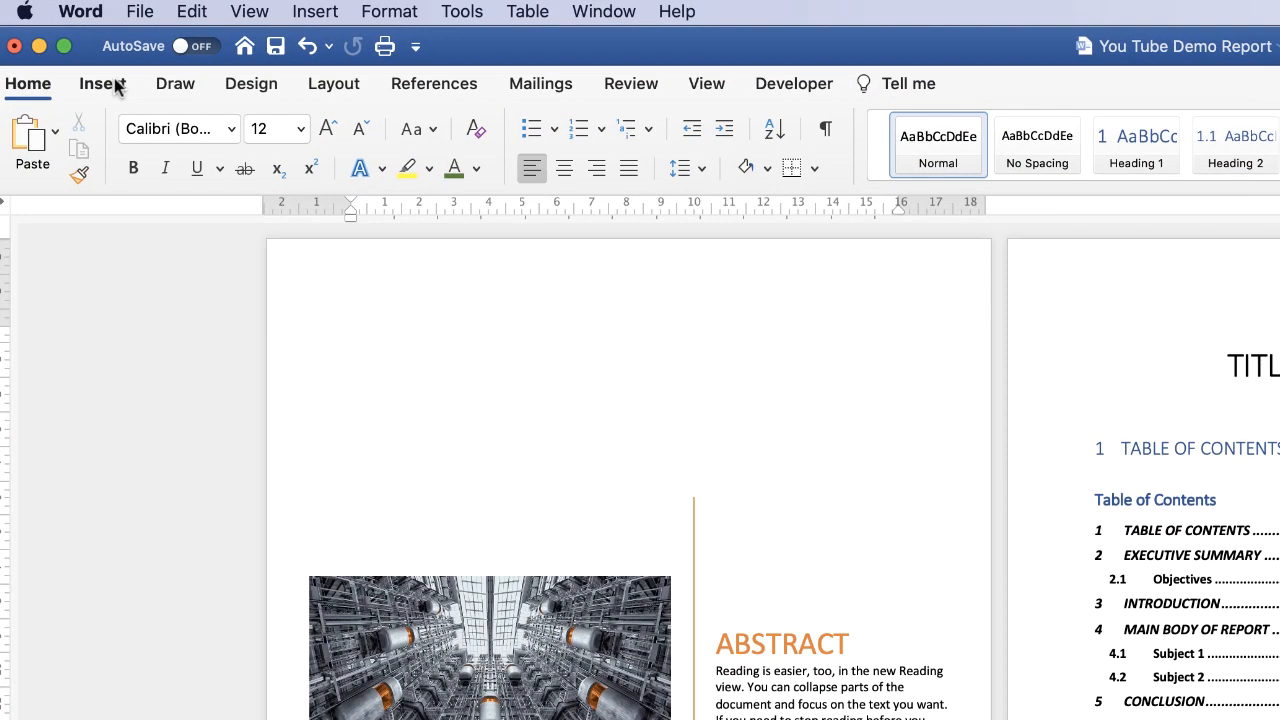
# Step: Draw a wide Rectangle shape across the top of the cover page
pyautogui.click(101, 83)
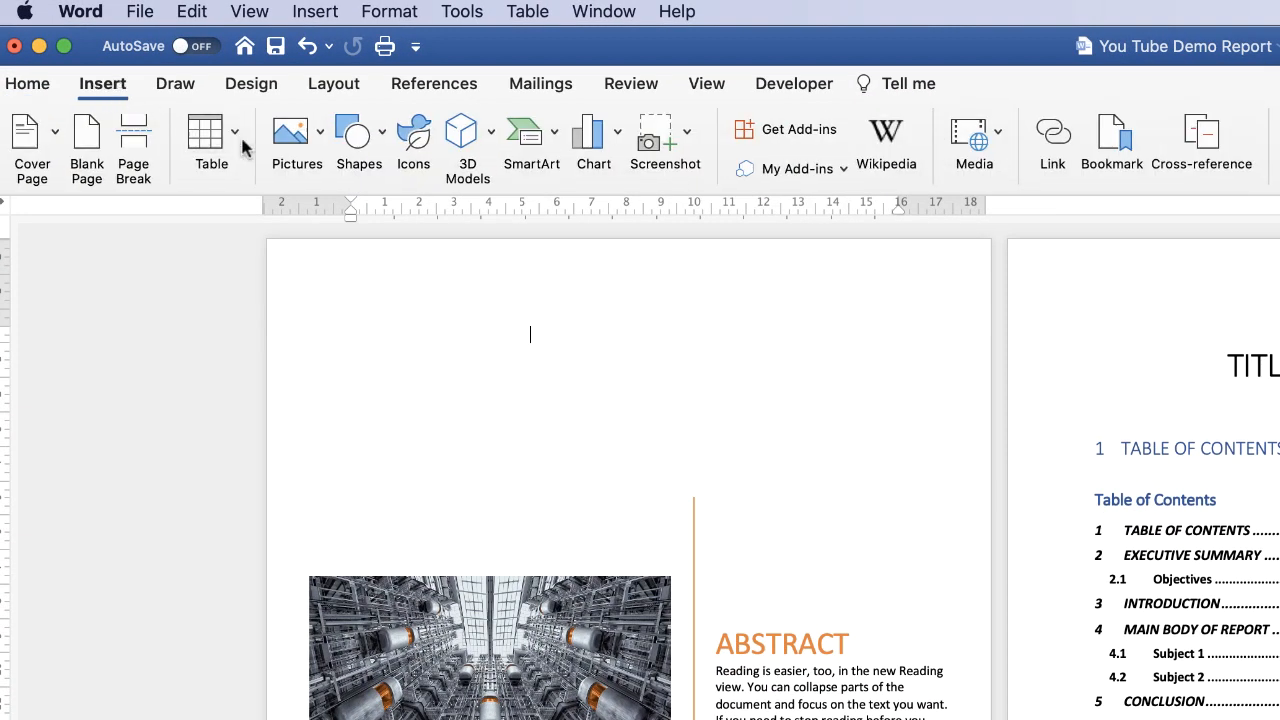
pyautogui.click(358, 140)
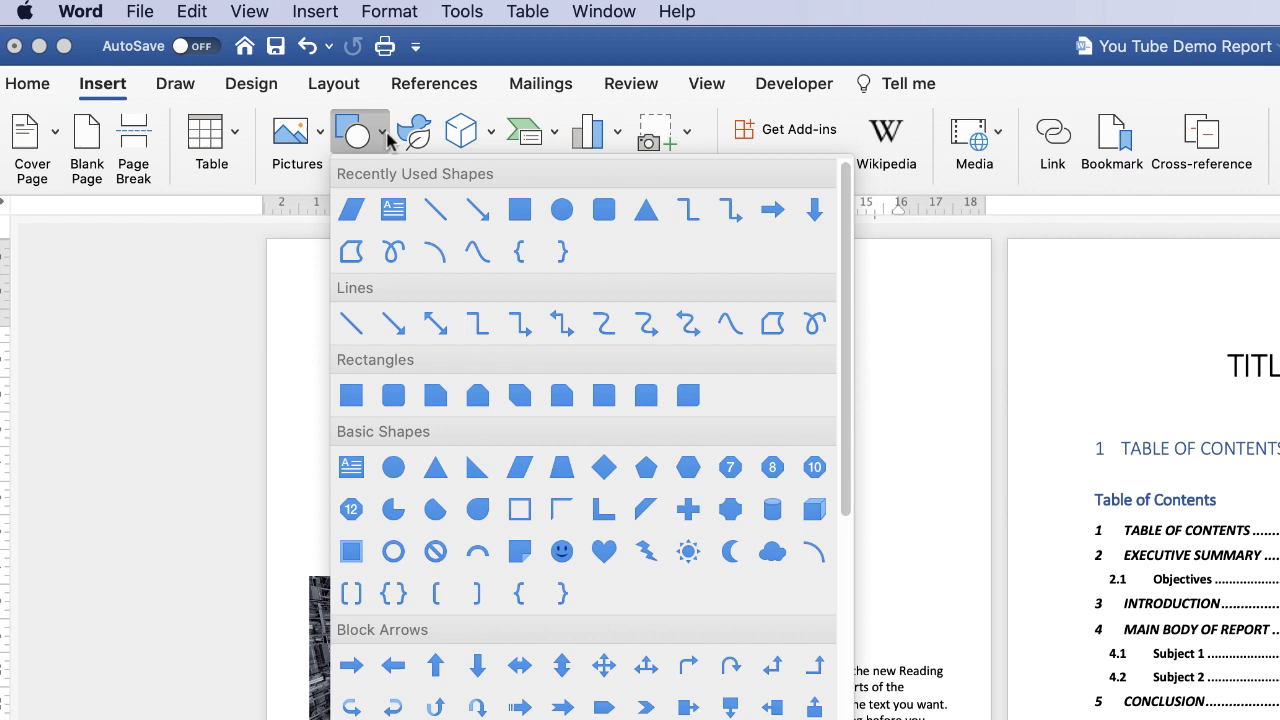
pyautogui.moveTo(685, 328)
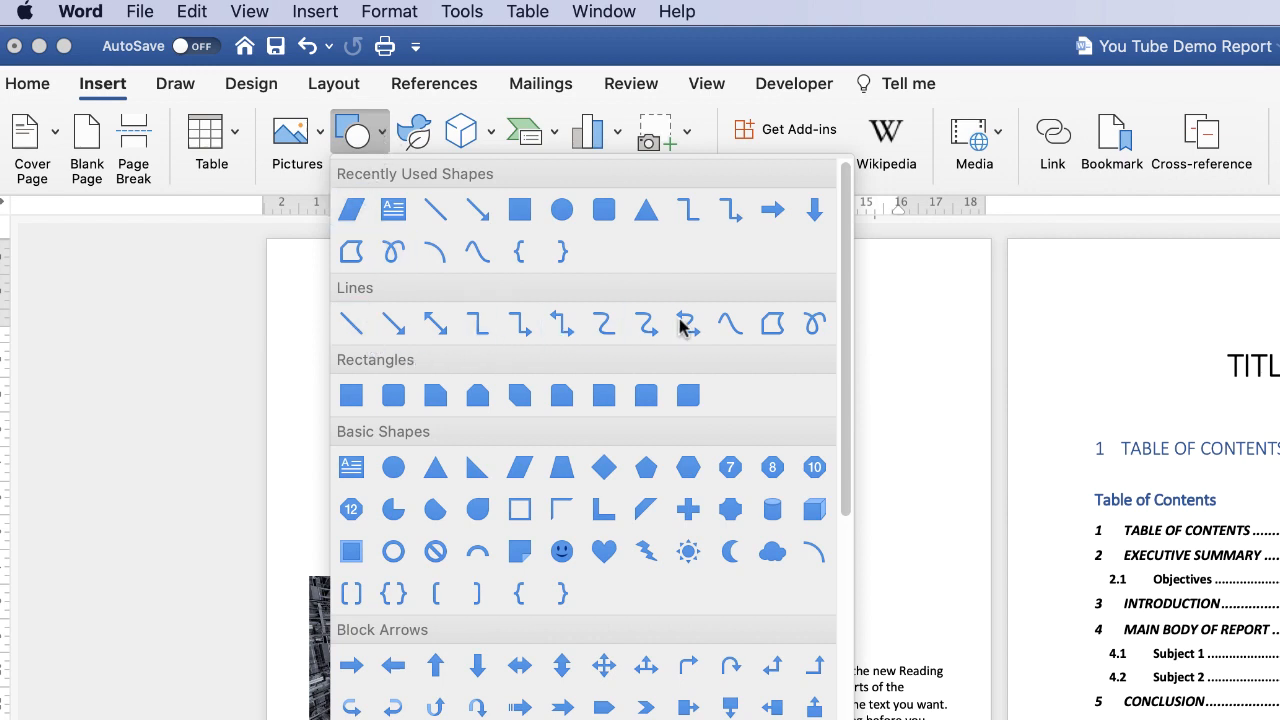
pyautogui.moveTo(519, 209)
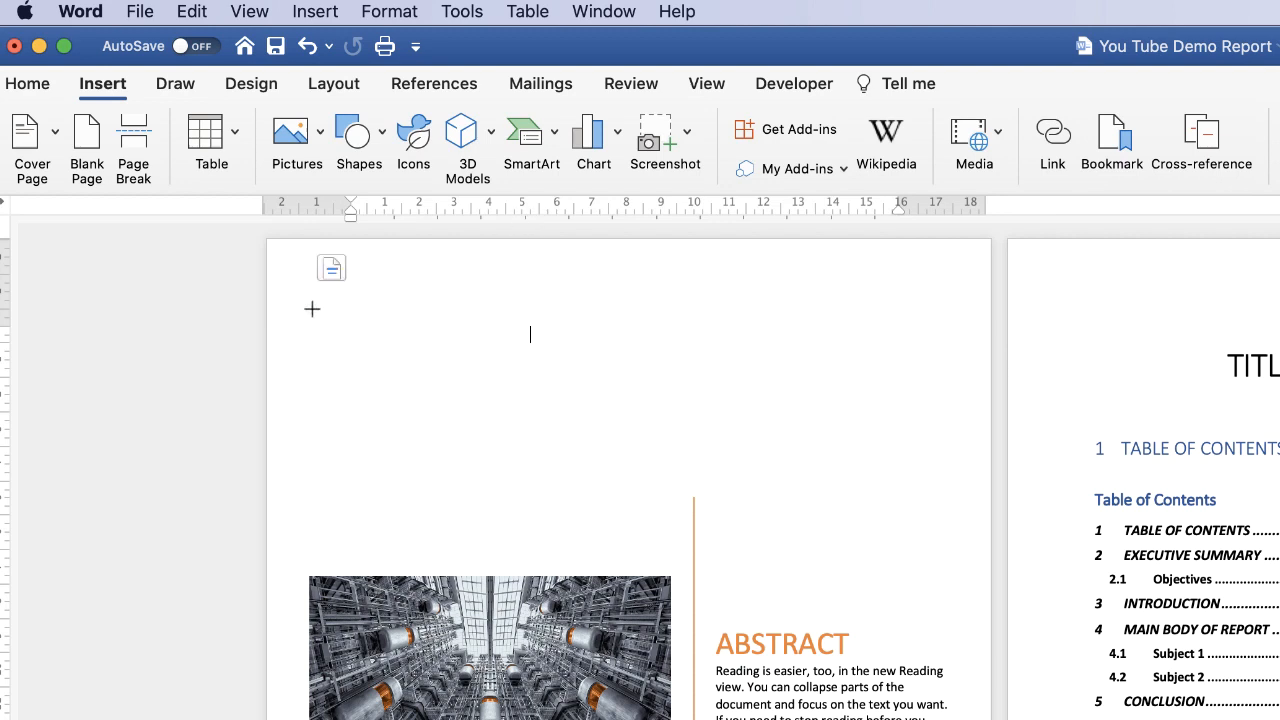
pyautogui.moveTo(311, 309); pyautogui.dragTo(752, 390)
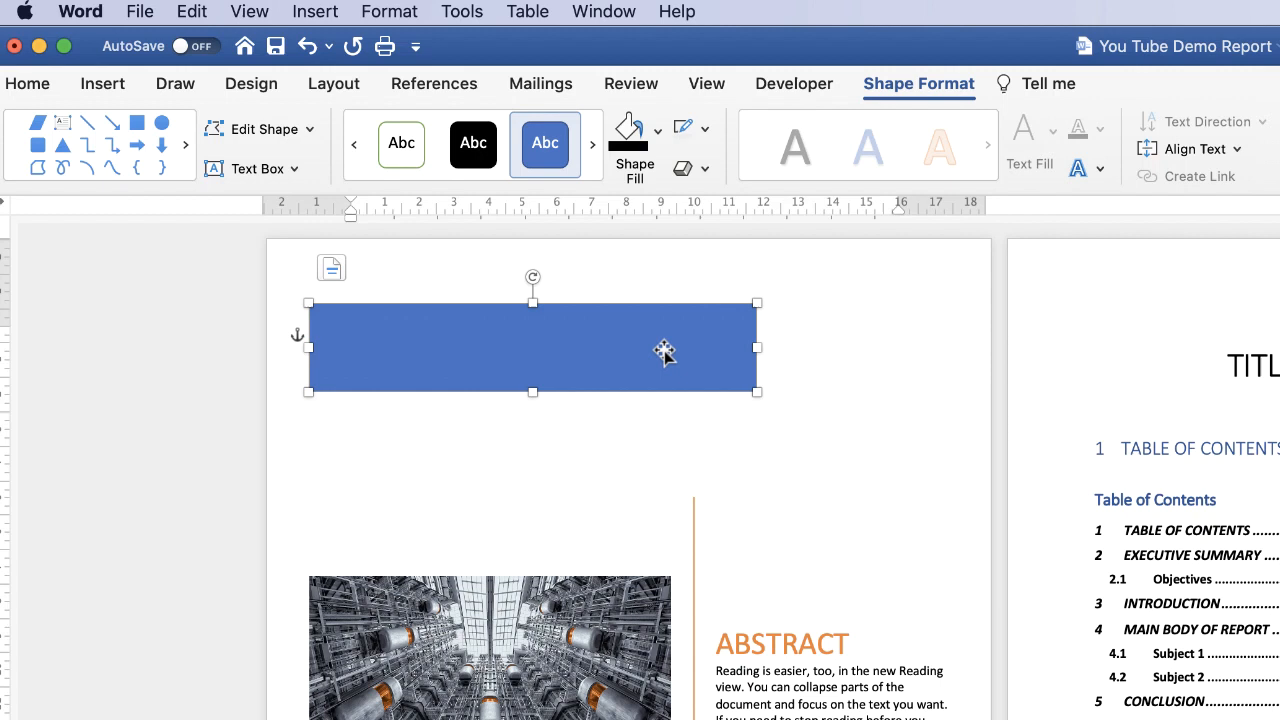
pyautogui.moveTo(680, 348)
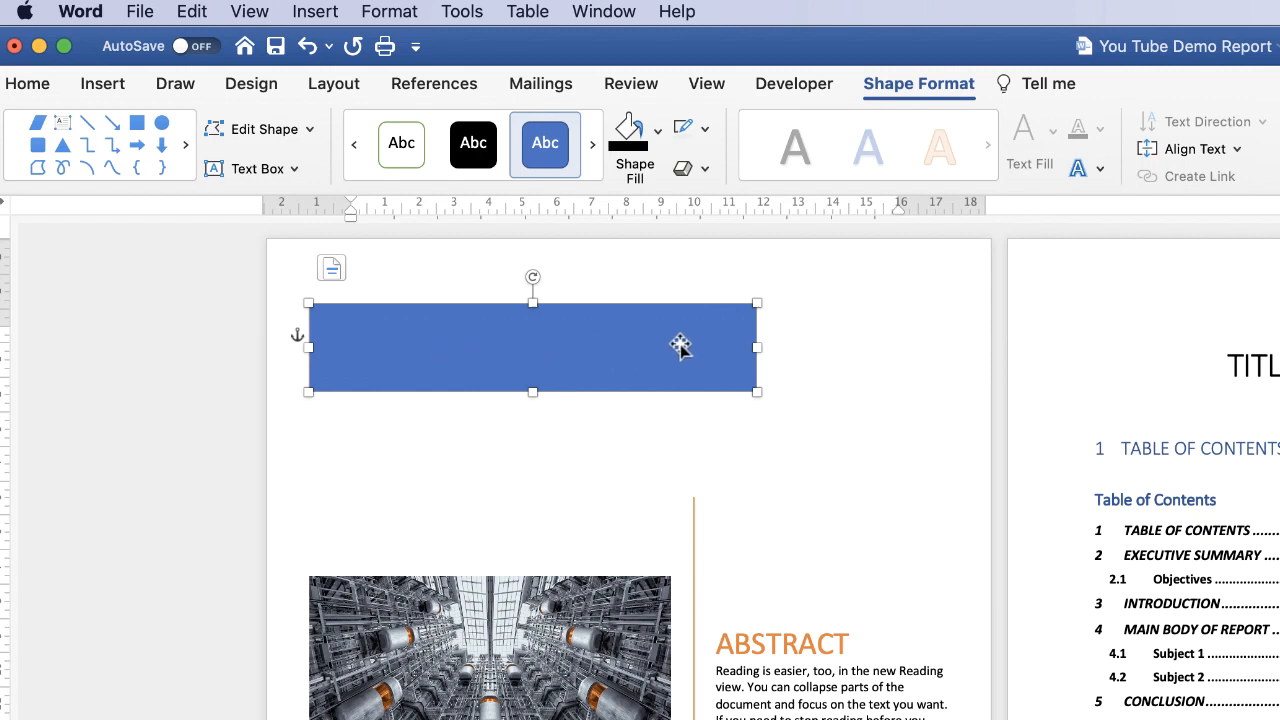
pyautogui.moveTo(463, 356)
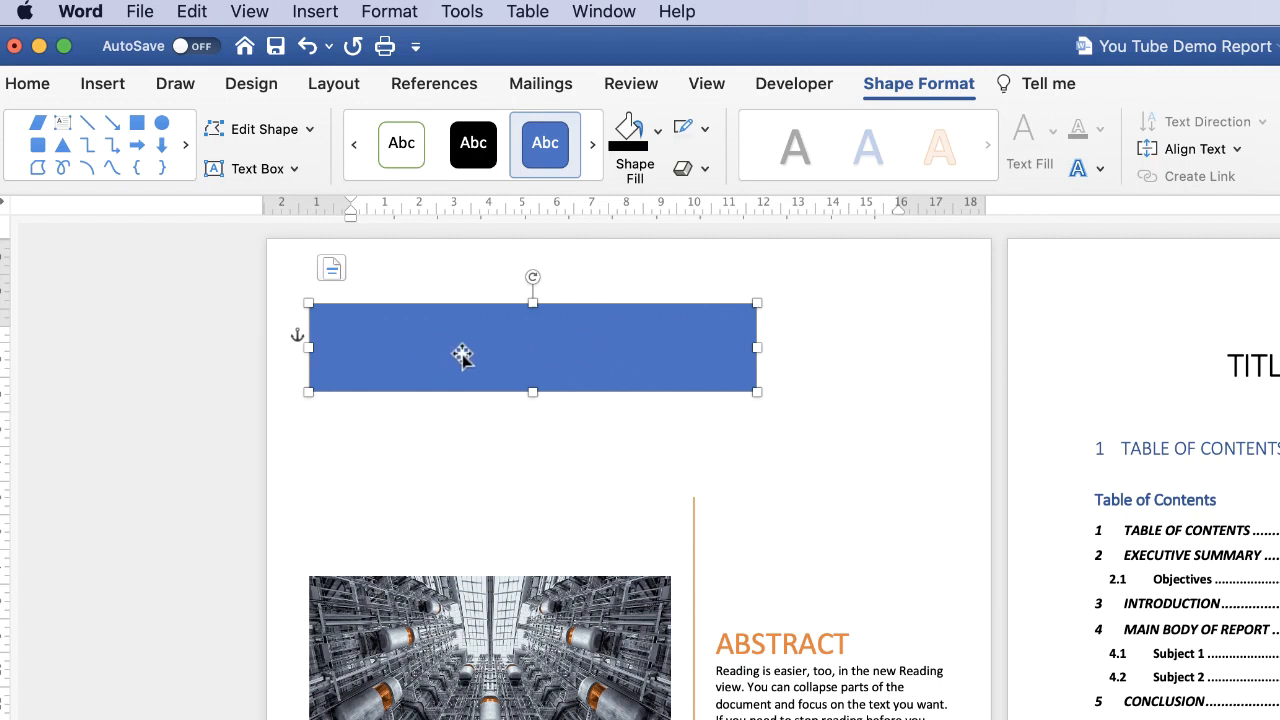
pyautogui.moveTo(588, 303)
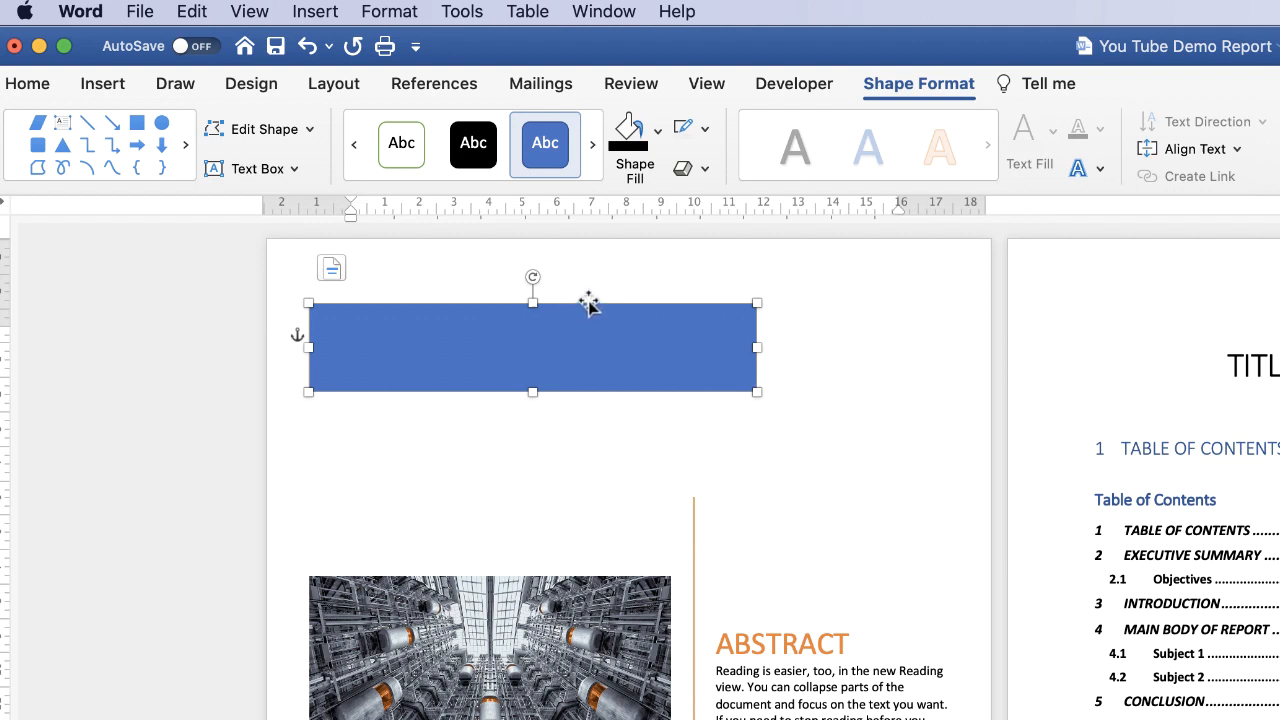
pyautogui.moveTo(596, 362)
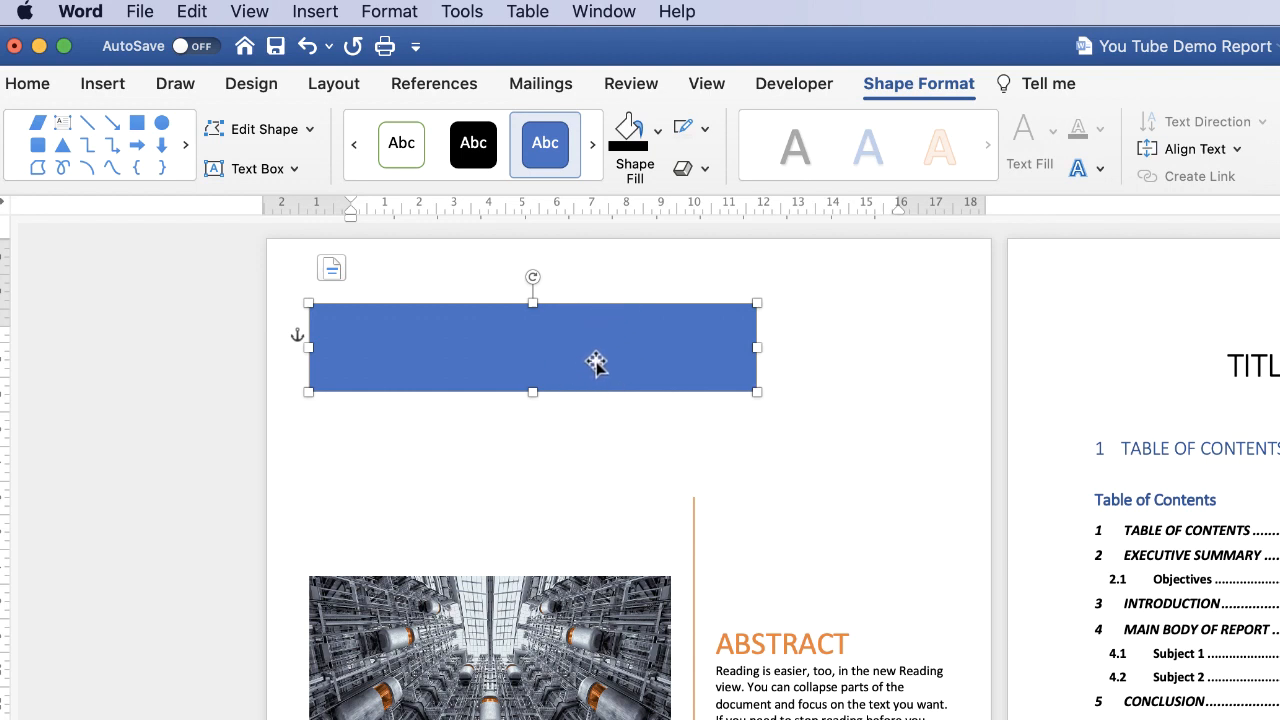
pyautogui.moveTo(573, 347)
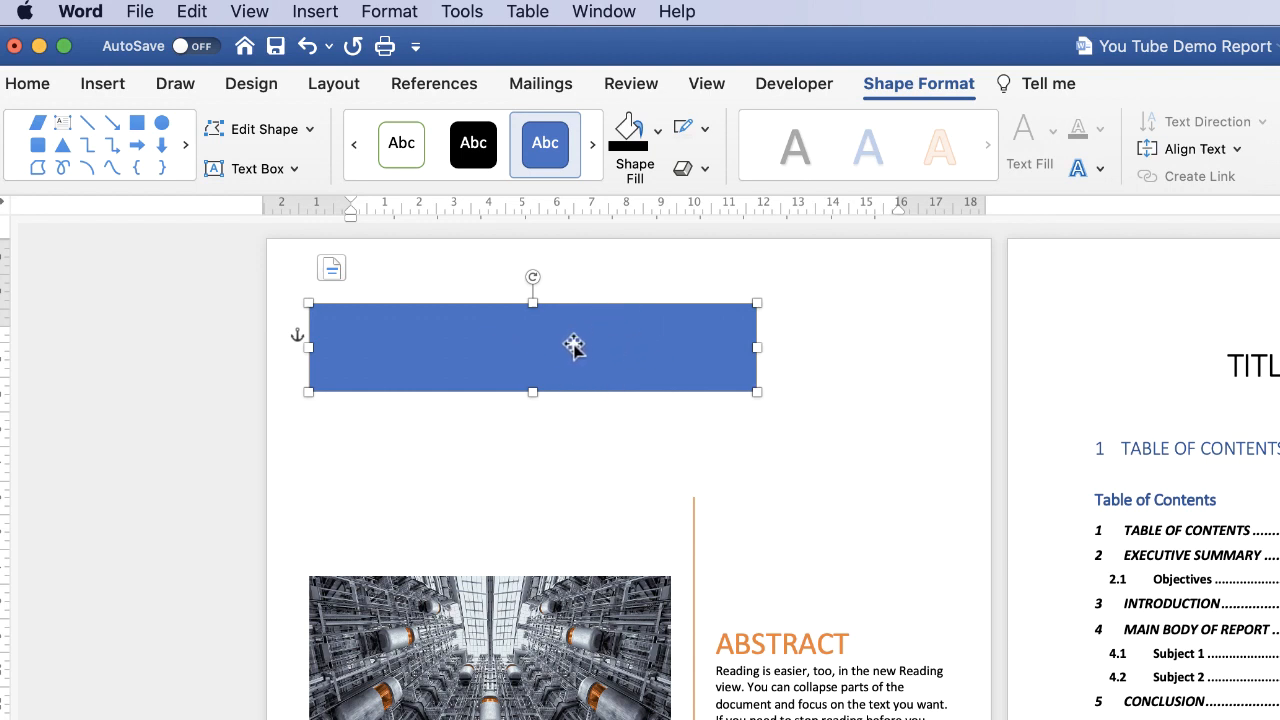
pyautogui.moveTo(925, 90)
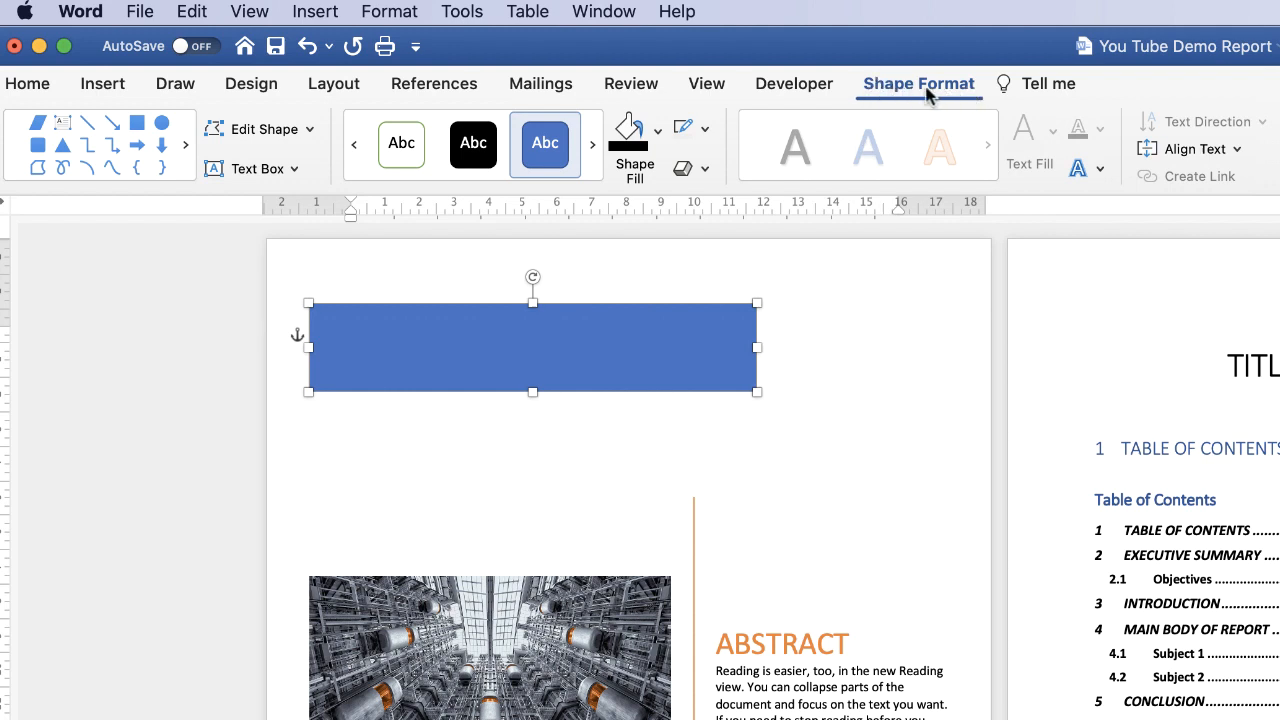
pyautogui.moveTo(627, 130)
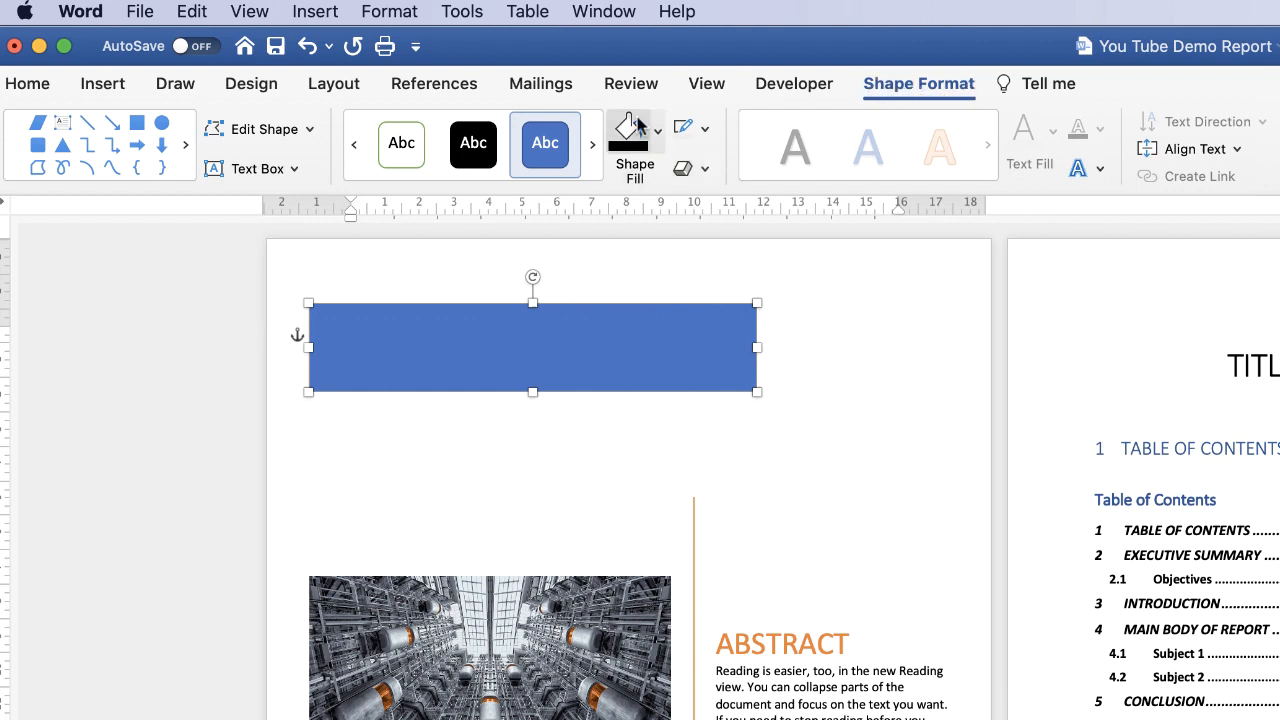
# Step: Open the custom colour picker for the rectangle's fill and pick a dark grey
pyautogui.click(657, 130)
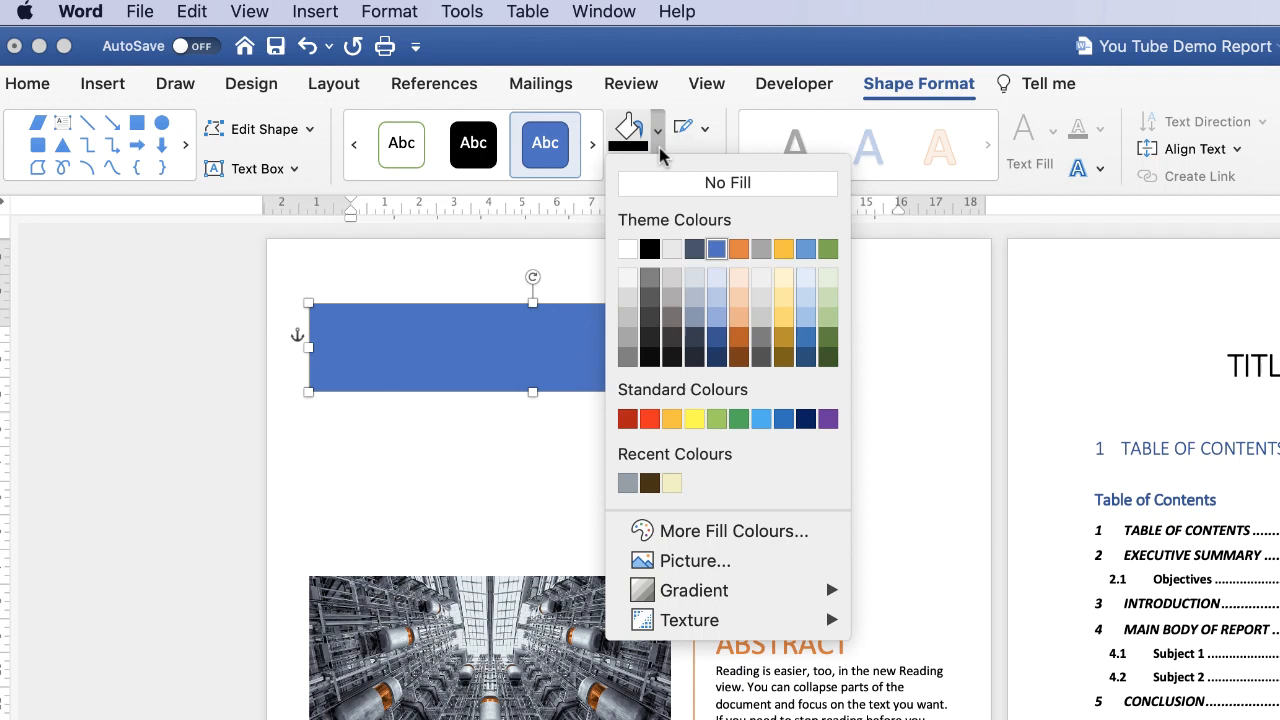
pyautogui.moveTo(693, 337)
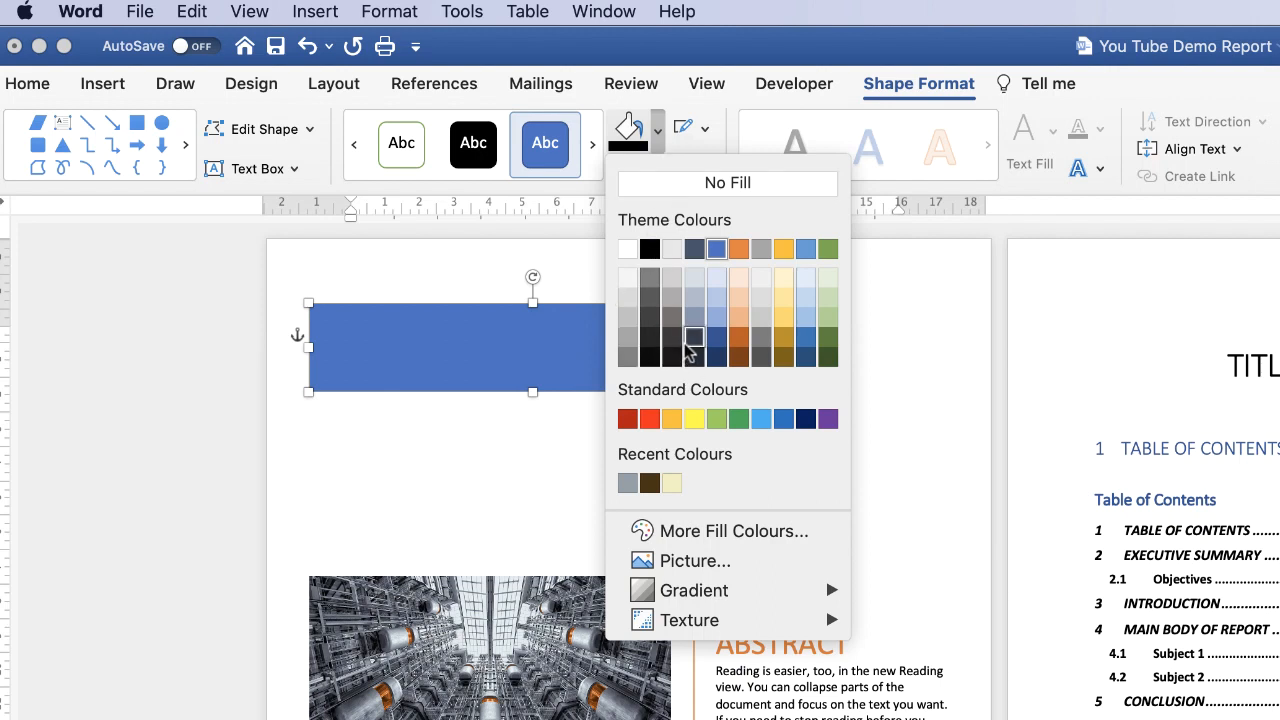
pyautogui.moveTo(653, 436)
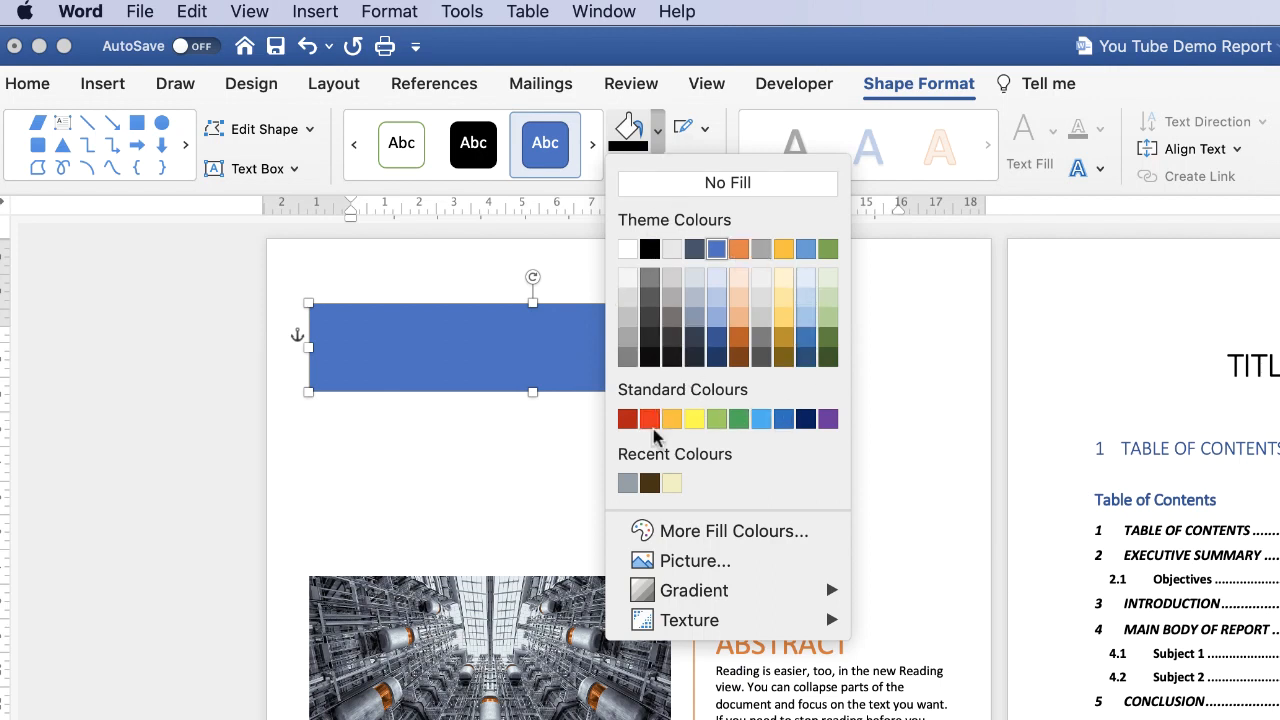
pyautogui.moveTo(727, 531)
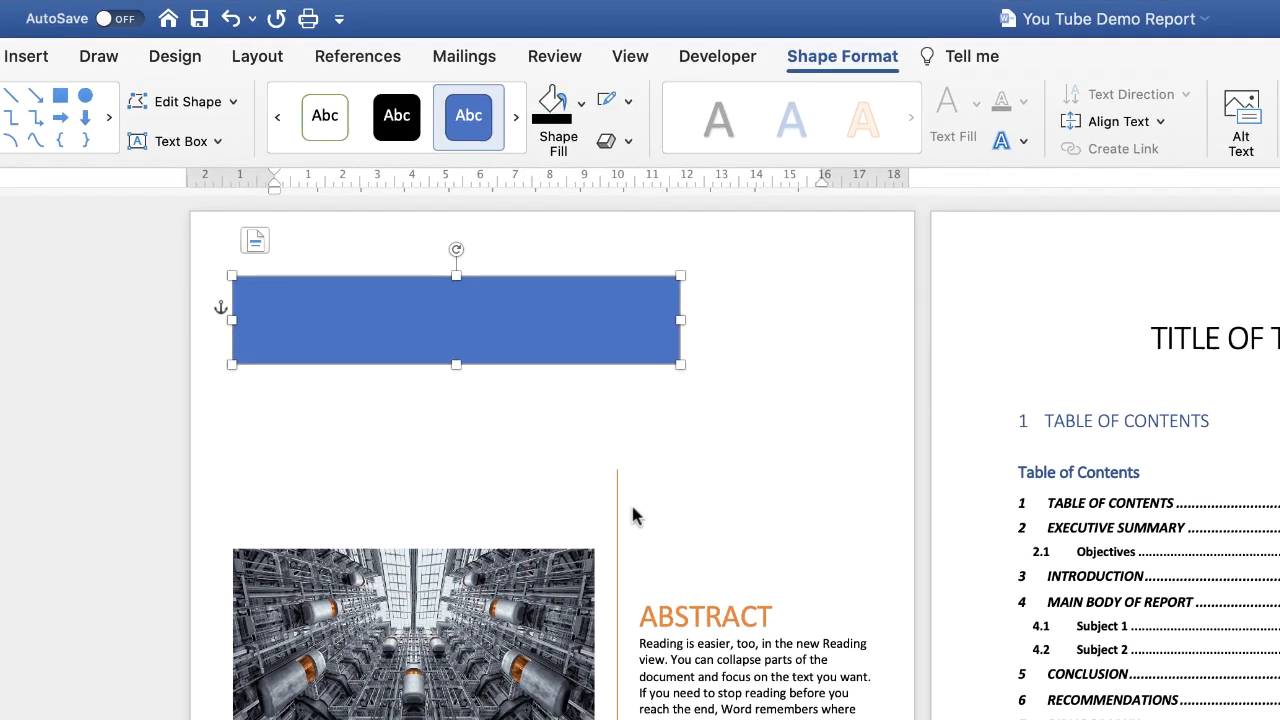
pyautogui.click(576, 102)
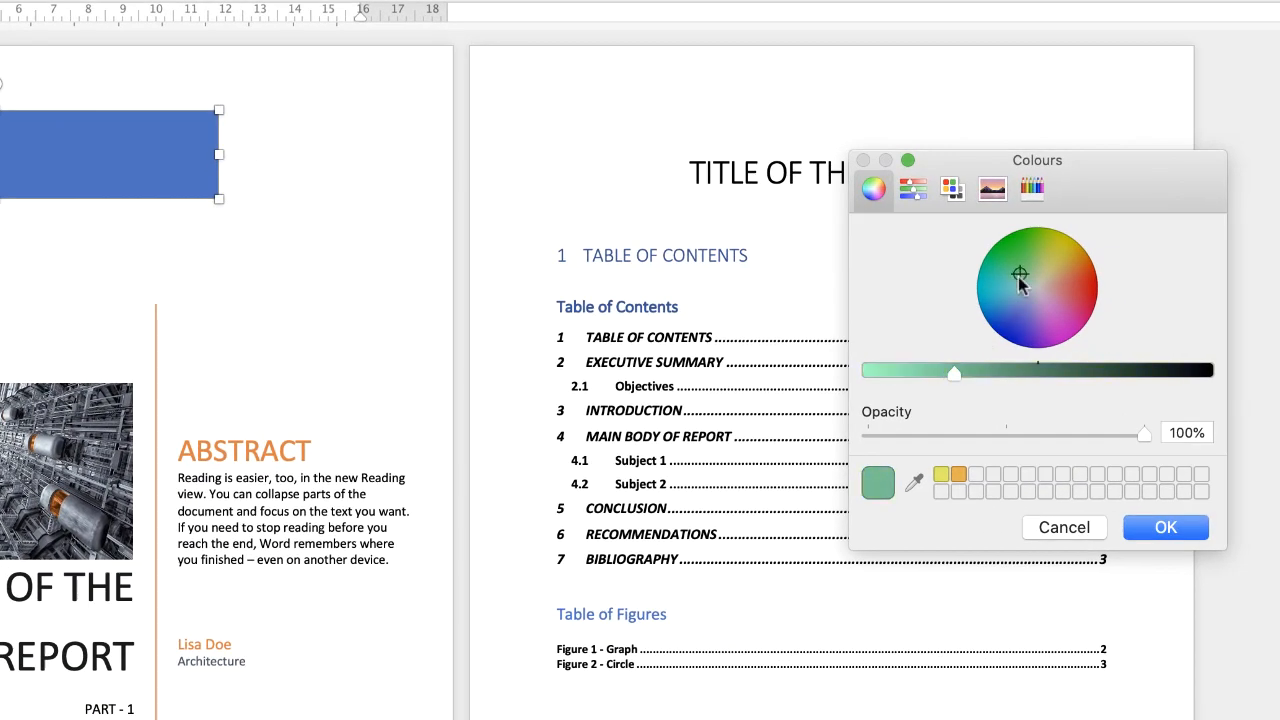
pyautogui.click(1013, 311)
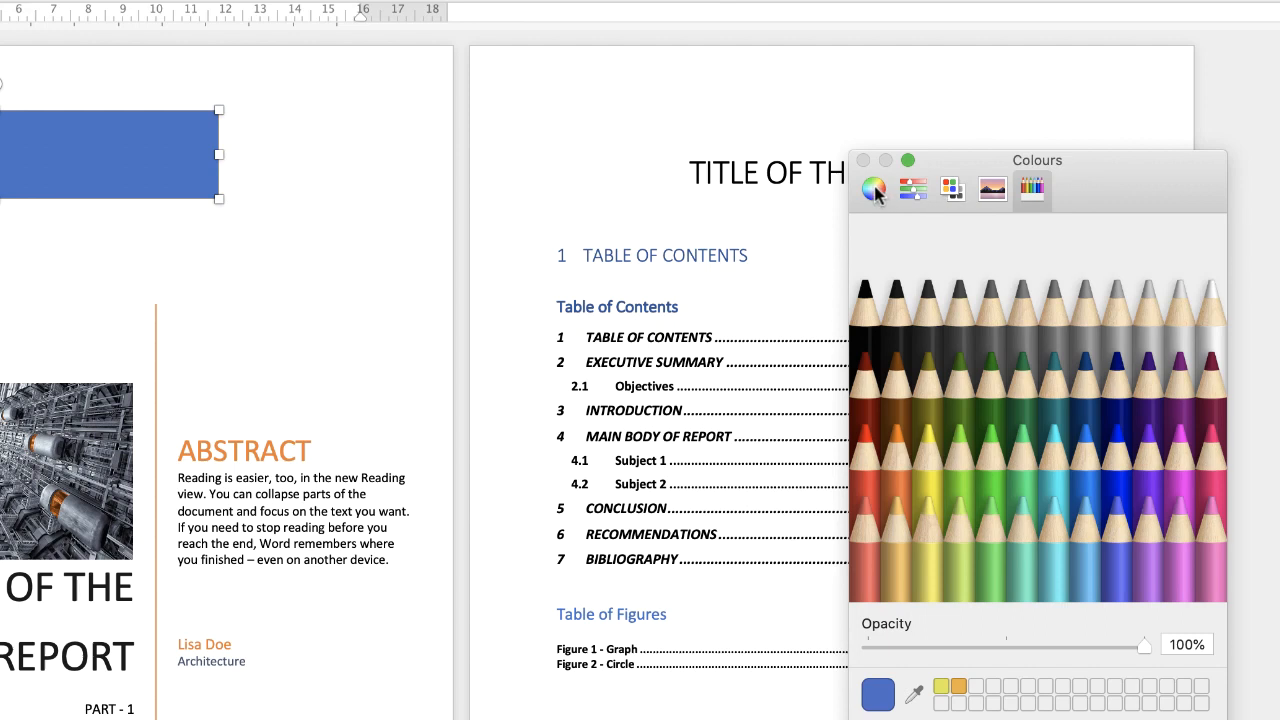
pyautogui.click(872, 189)
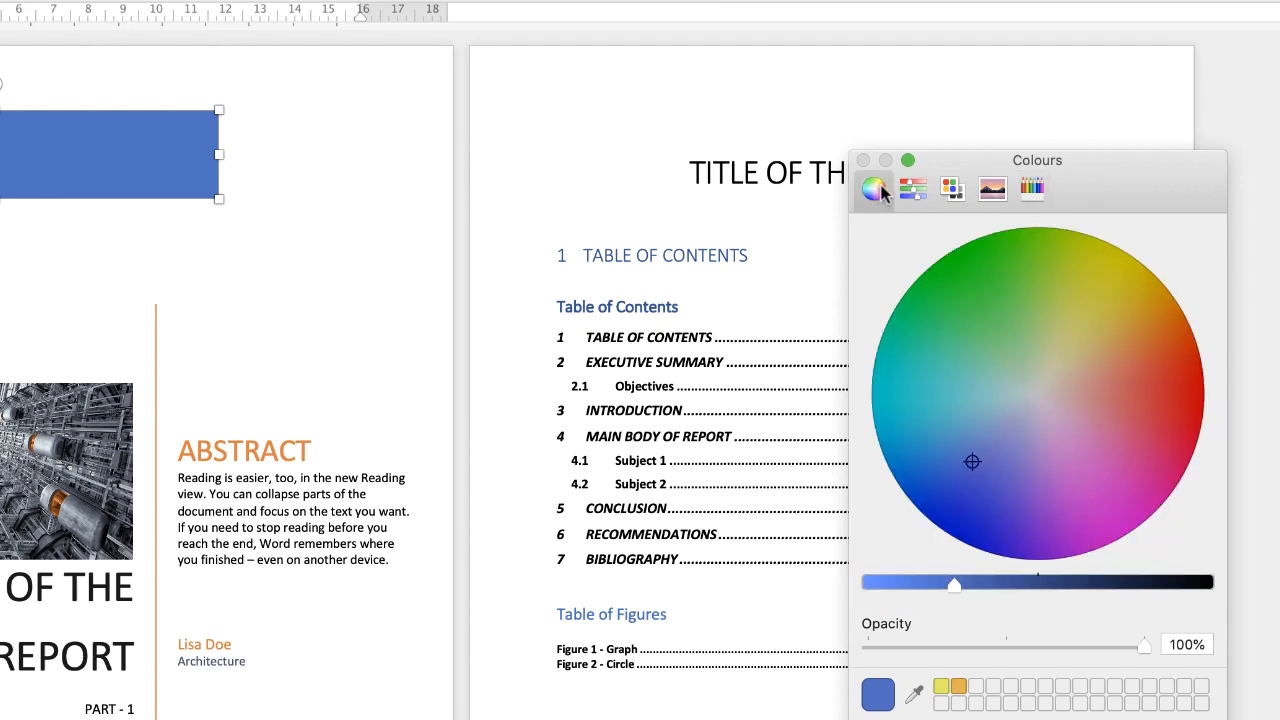
pyautogui.moveTo(880, 592)
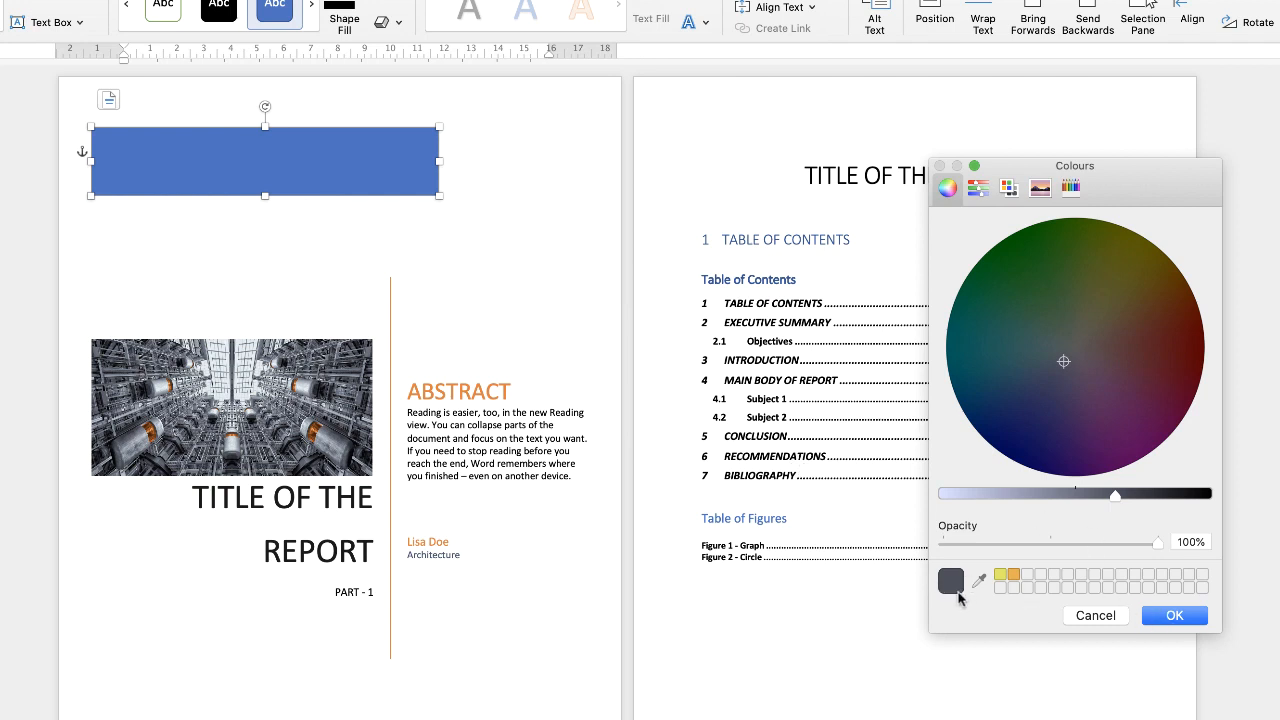
# Step: Apply the dark grey fill and move the rectangle into the top-left corner, adjusting its height
pyautogui.click(1174, 615)
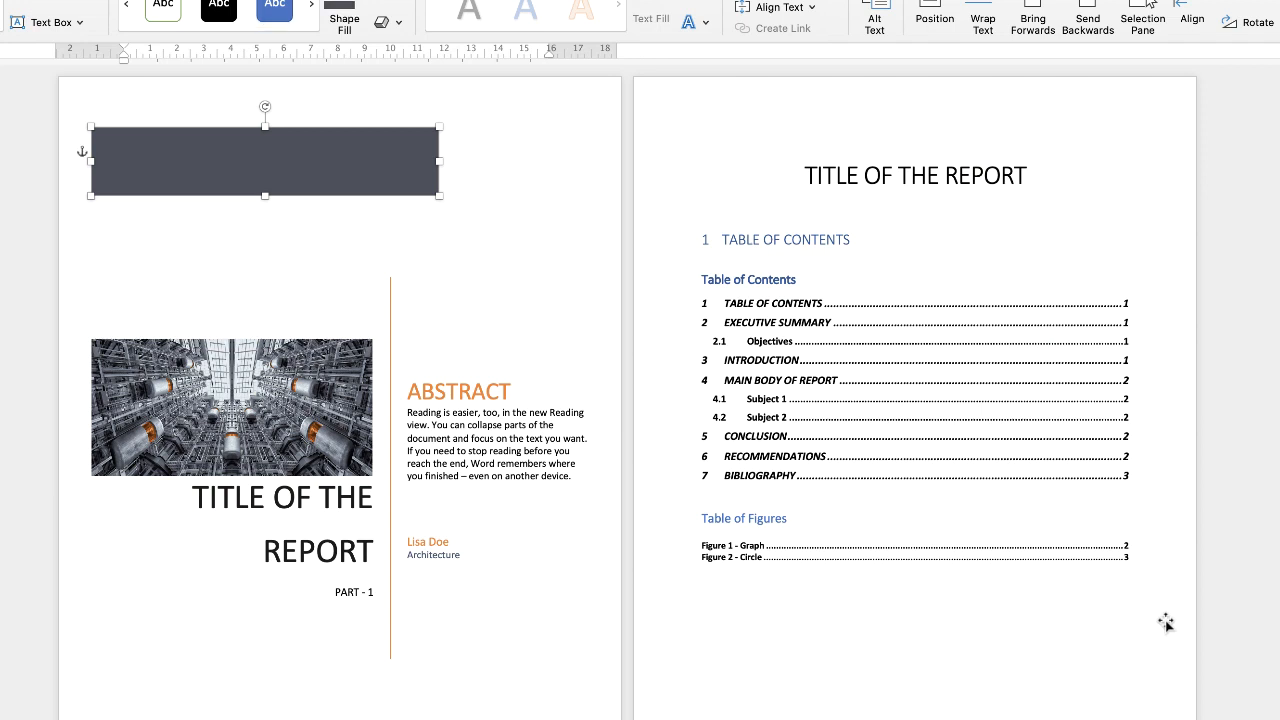
pyautogui.moveTo(283, 405)
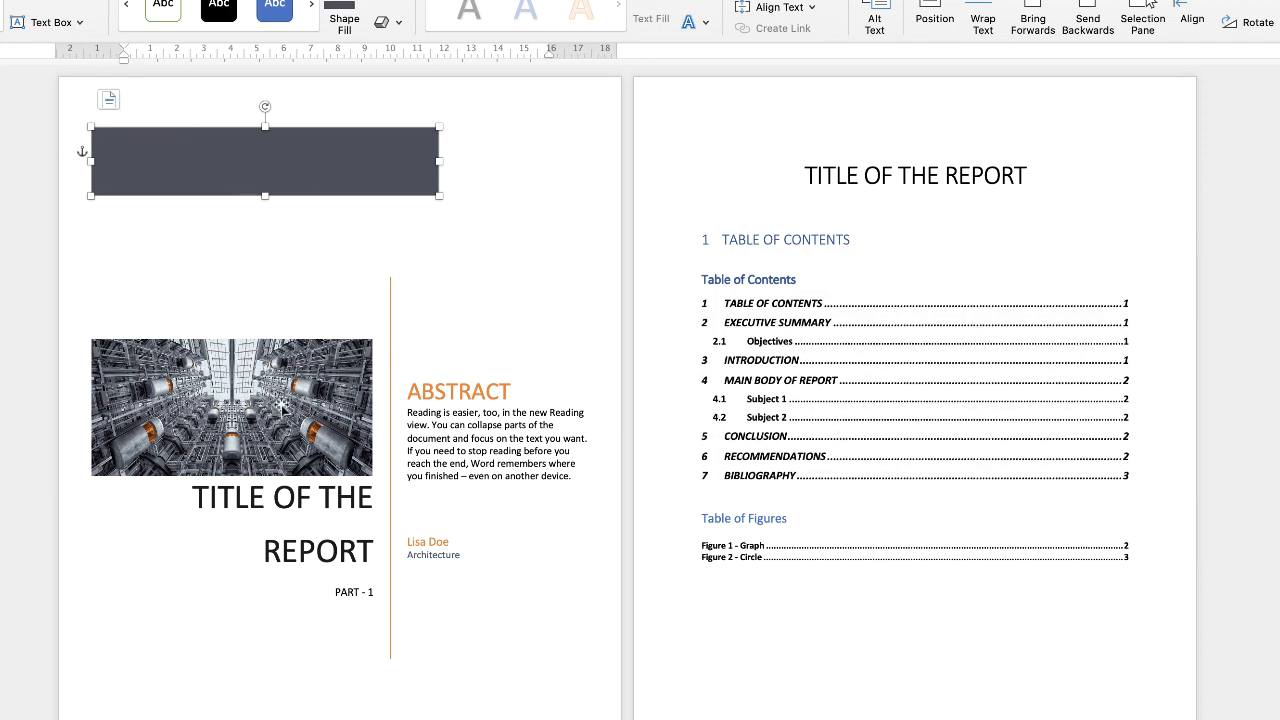
pyautogui.moveTo(298, 180)
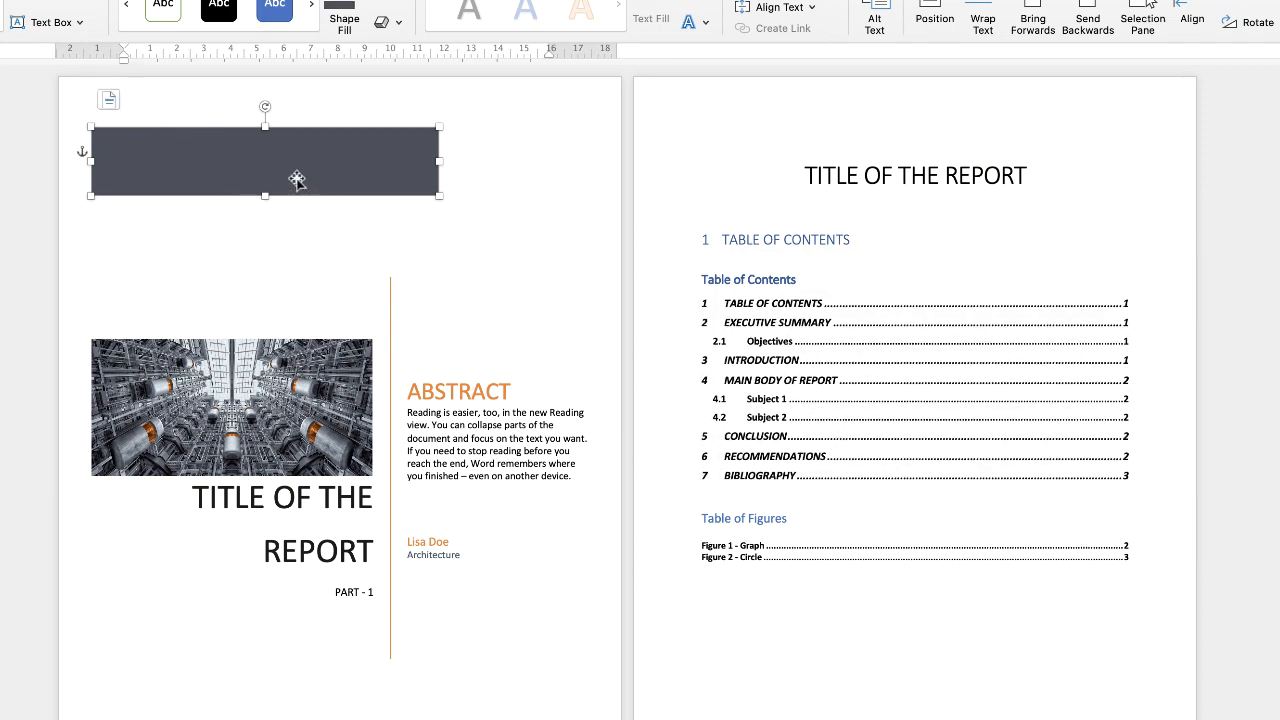
pyautogui.moveTo(297, 180); pyautogui.dragTo(259, 128)
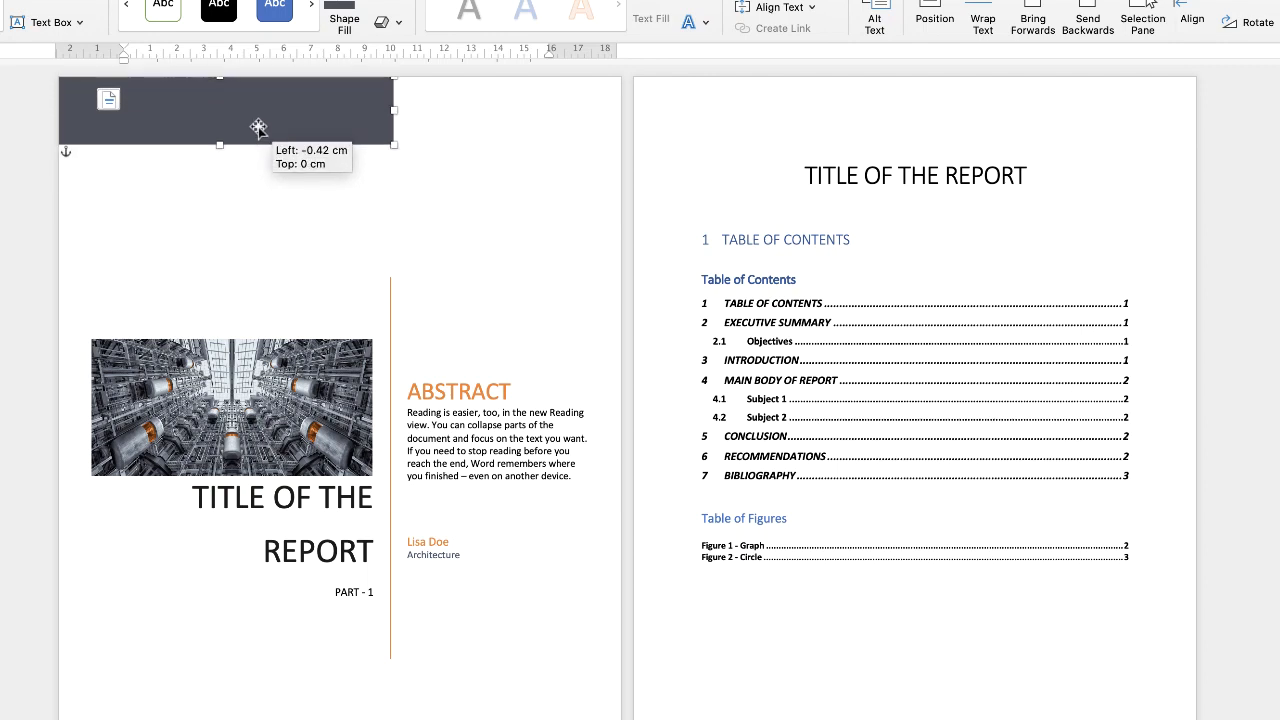
pyautogui.moveTo(258, 128); pyautogui.dragTo(258, 112)
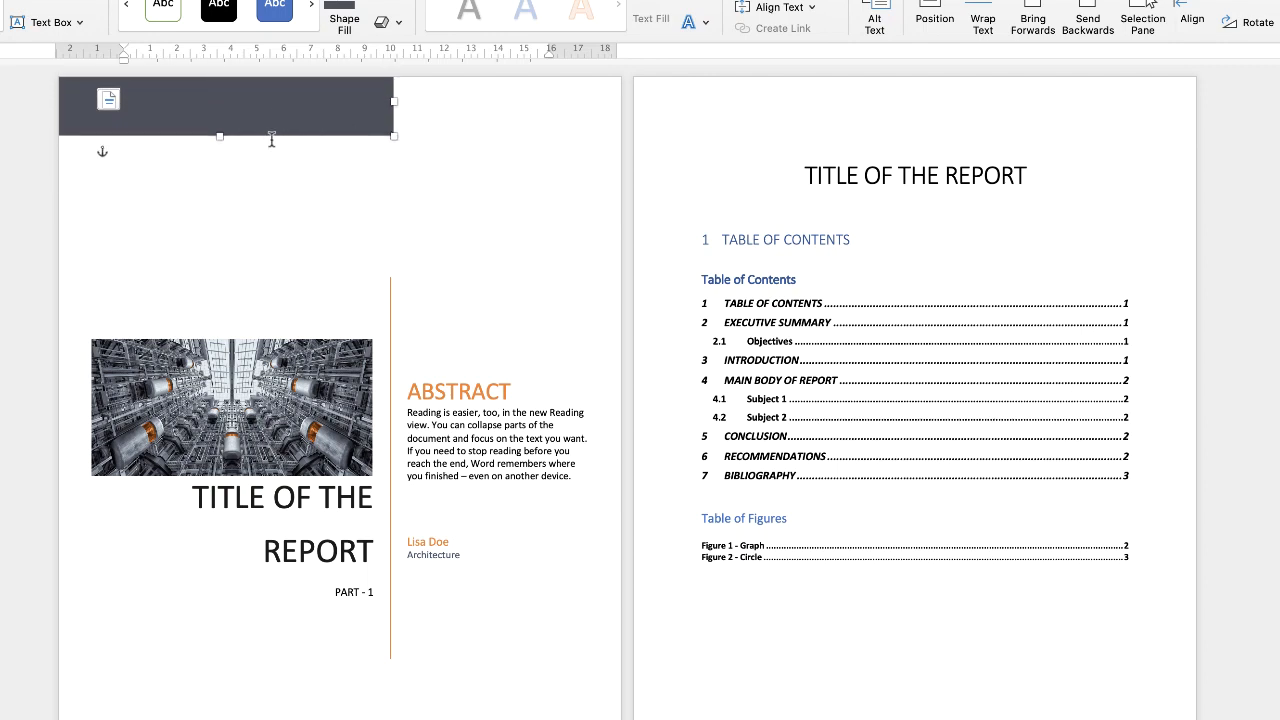
pyautogui.moveTo(220, 107); pyautogui.dragTo(249, 180)
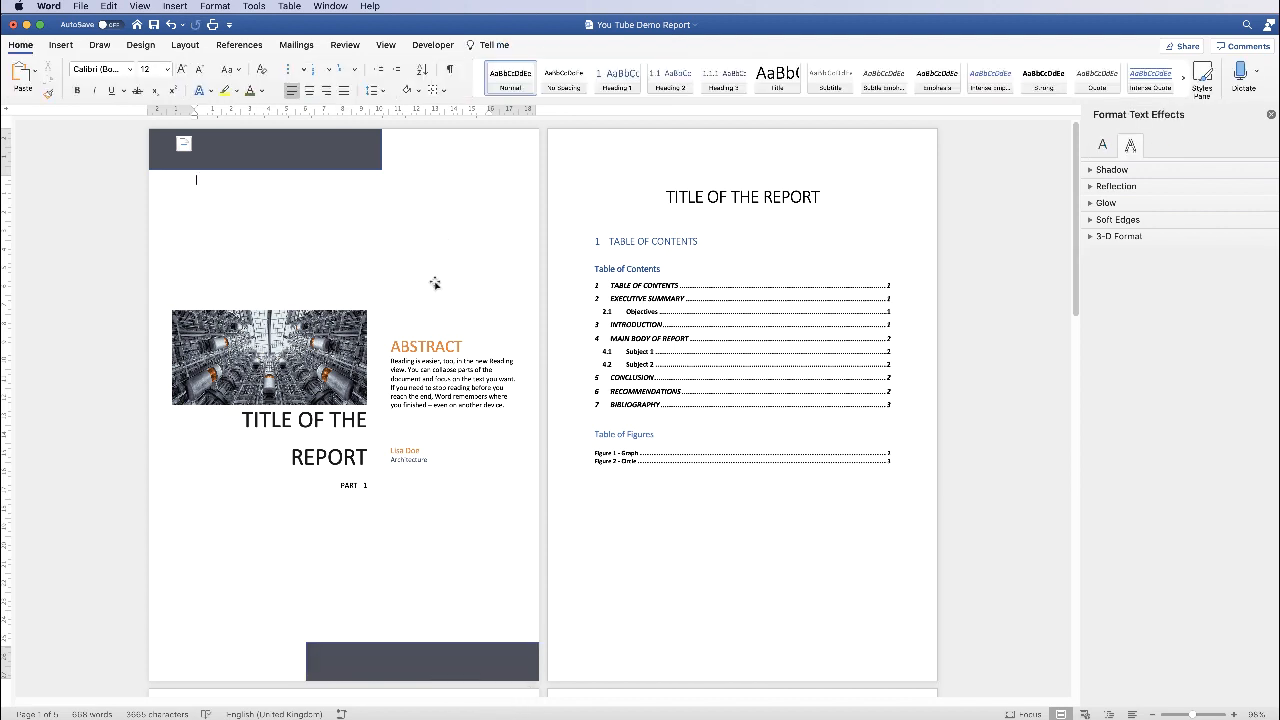
pyautogui.moveTo(335, 328)
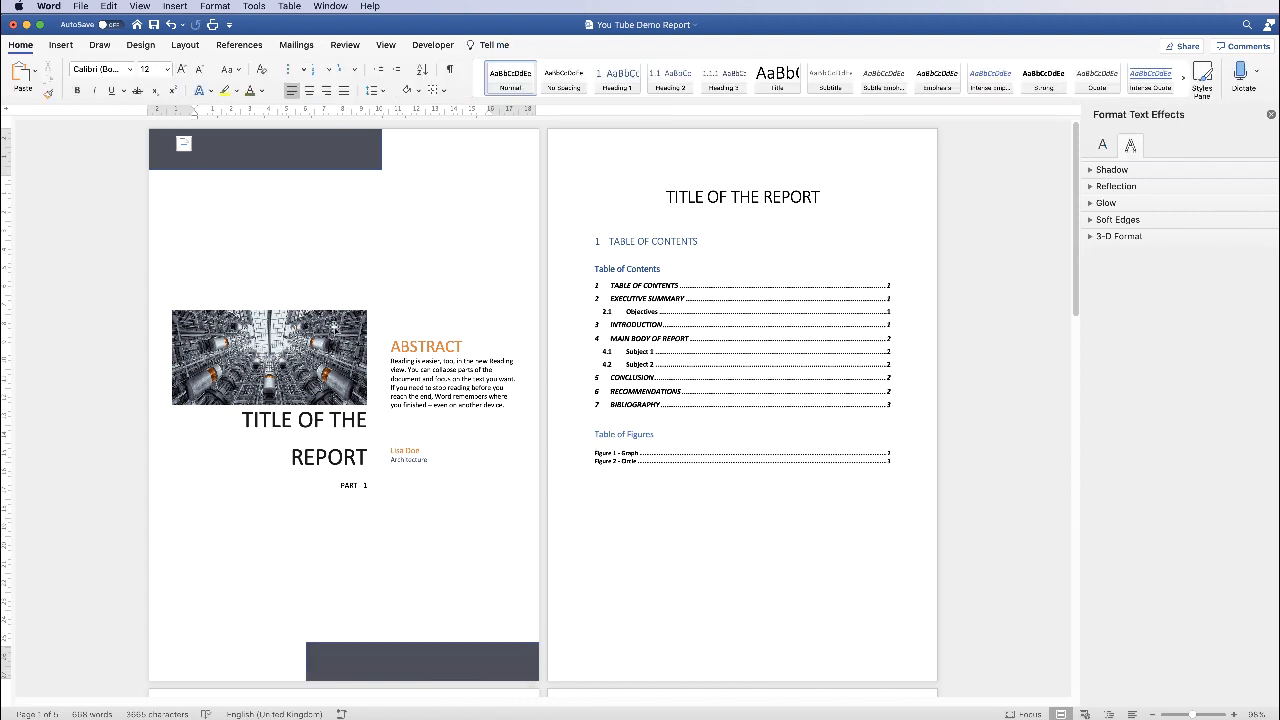
pyautogui.moveTo(457, 310)
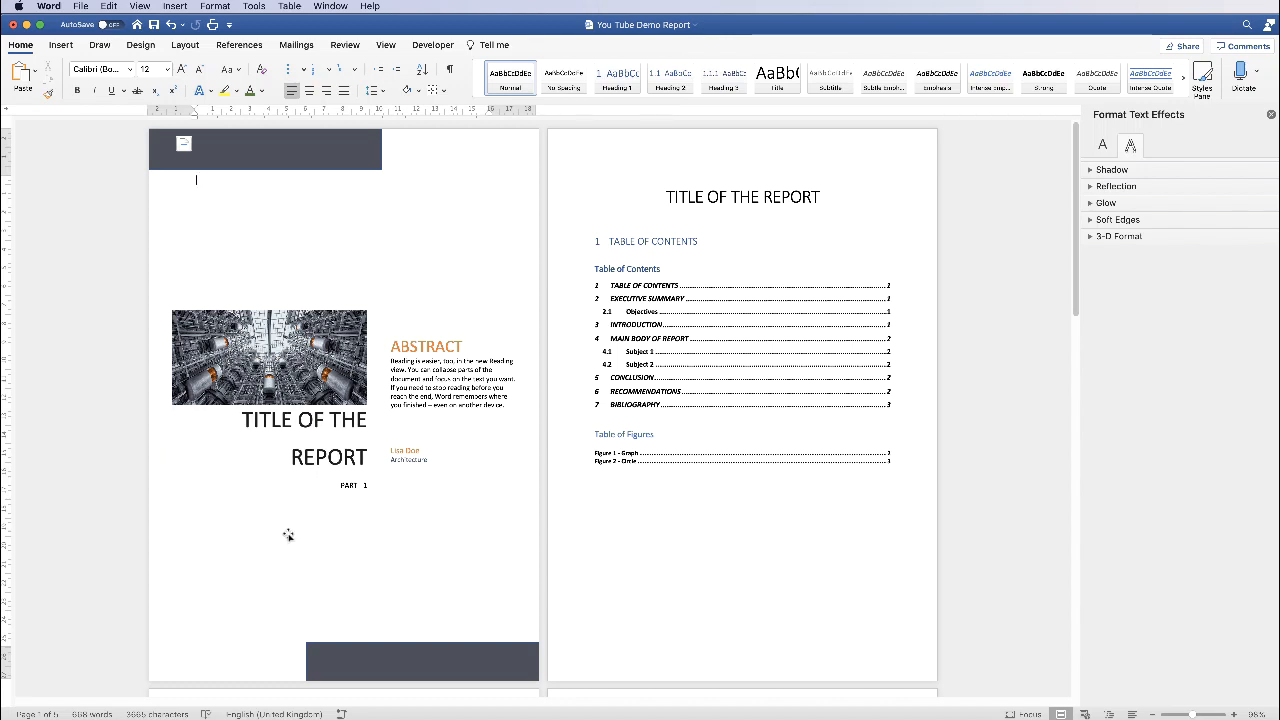
pyautogui.moveTo(269, 528)
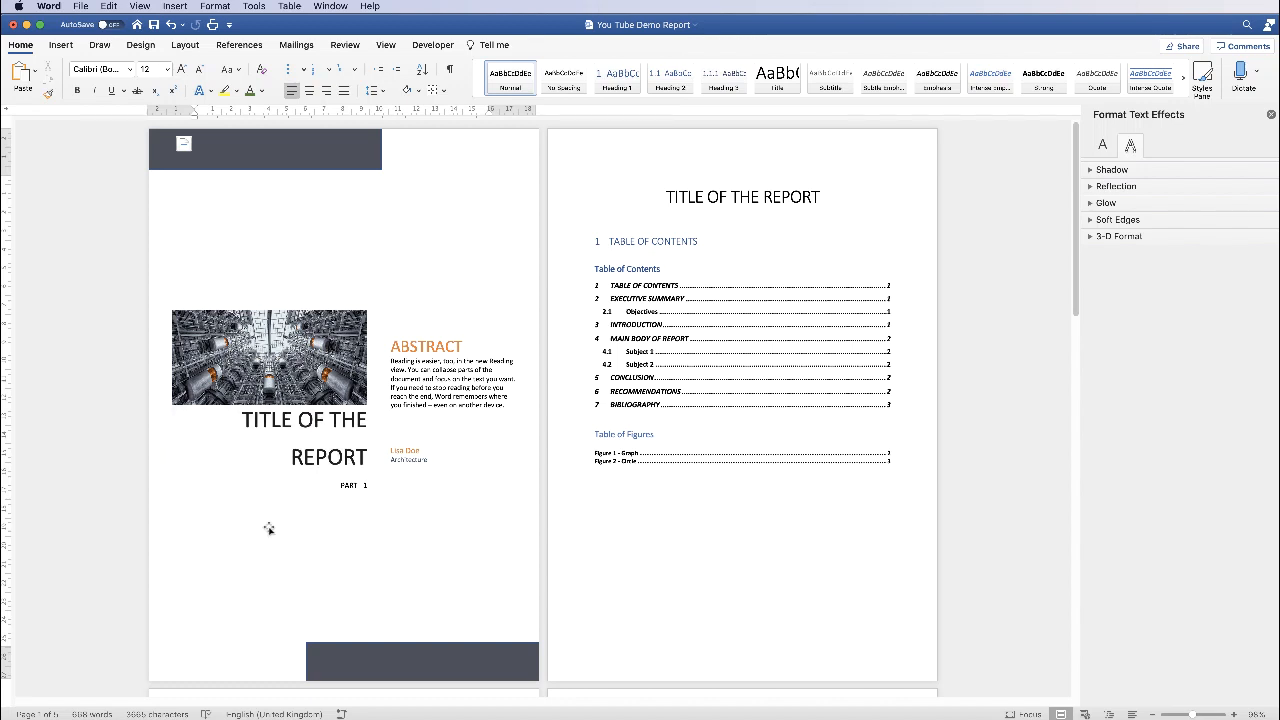
pyautogui.moveTo(334, 238)
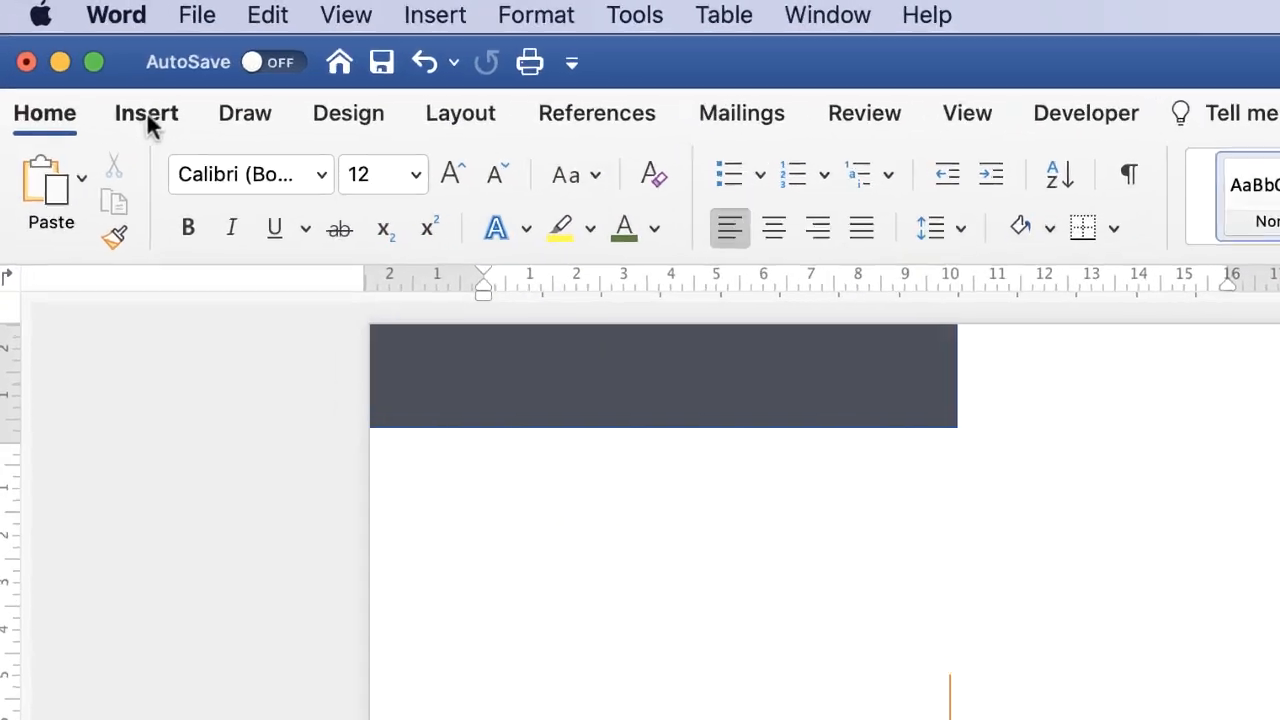
# Step: Start drawing a horizontal text box below PART - 1 on the cover
pyautogui.click(146, 112)
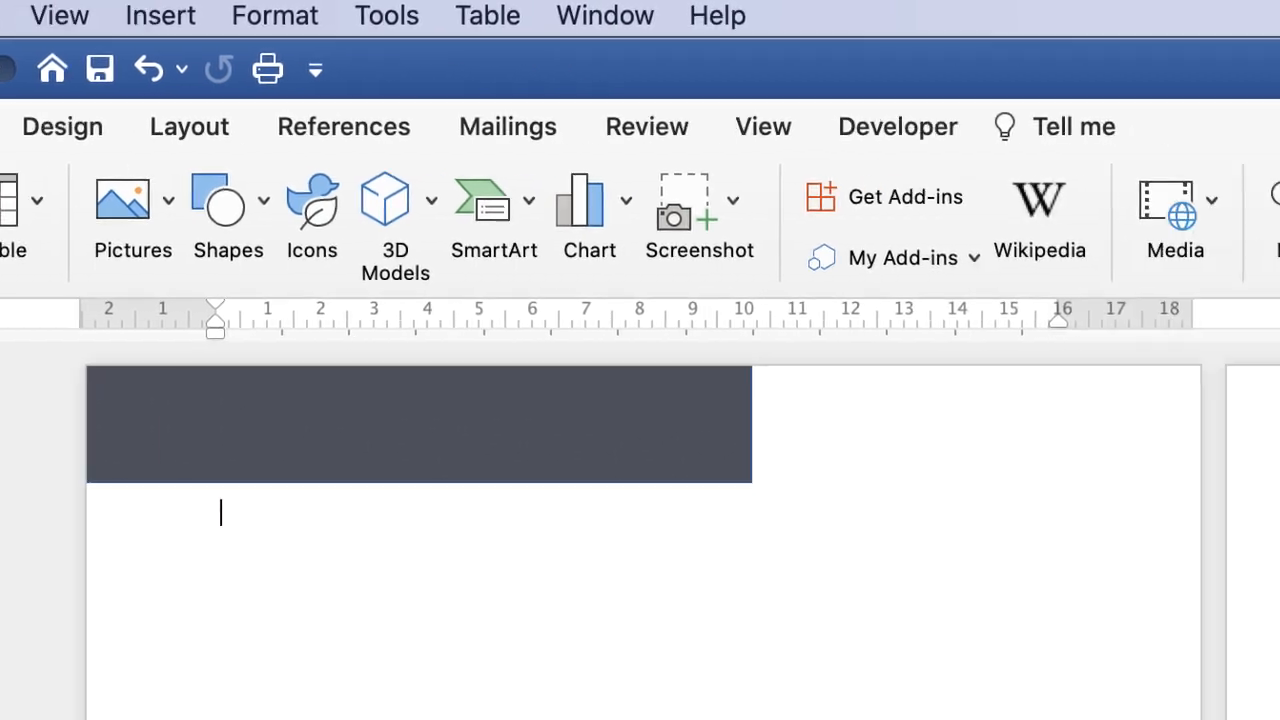
pyautogui.click(680, 193)
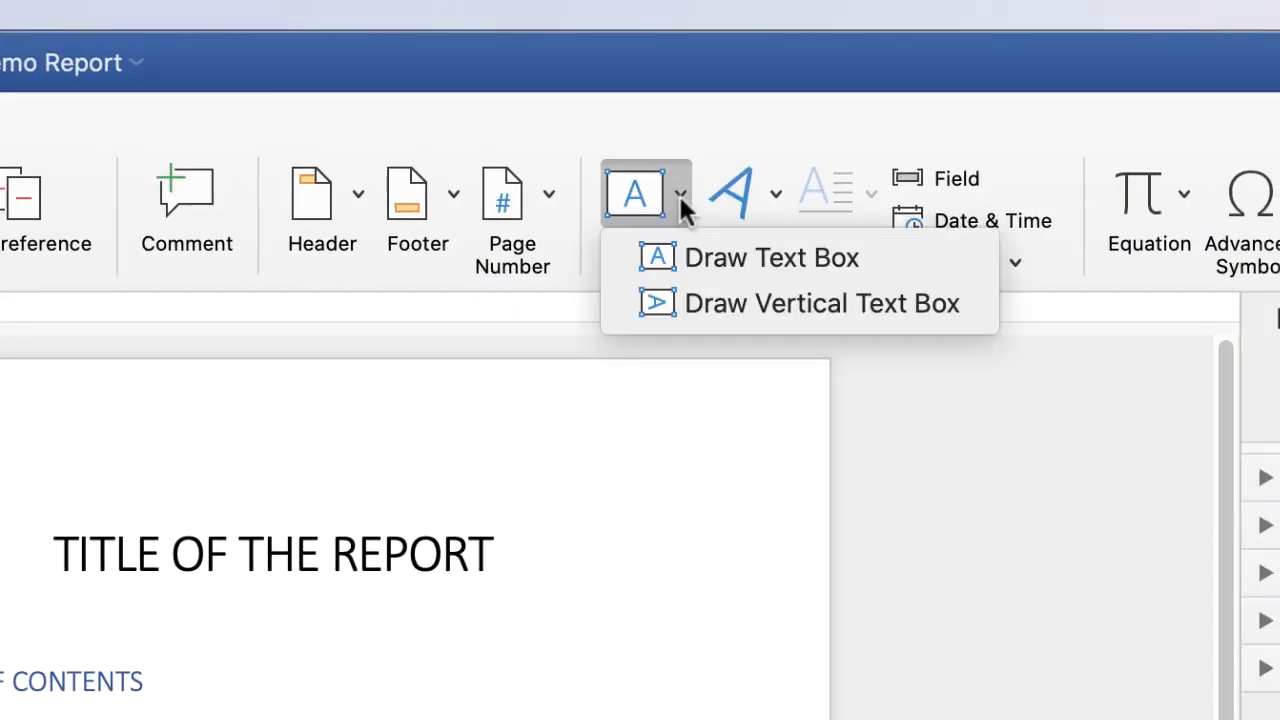
pyautogui.moveTo(735, 257)
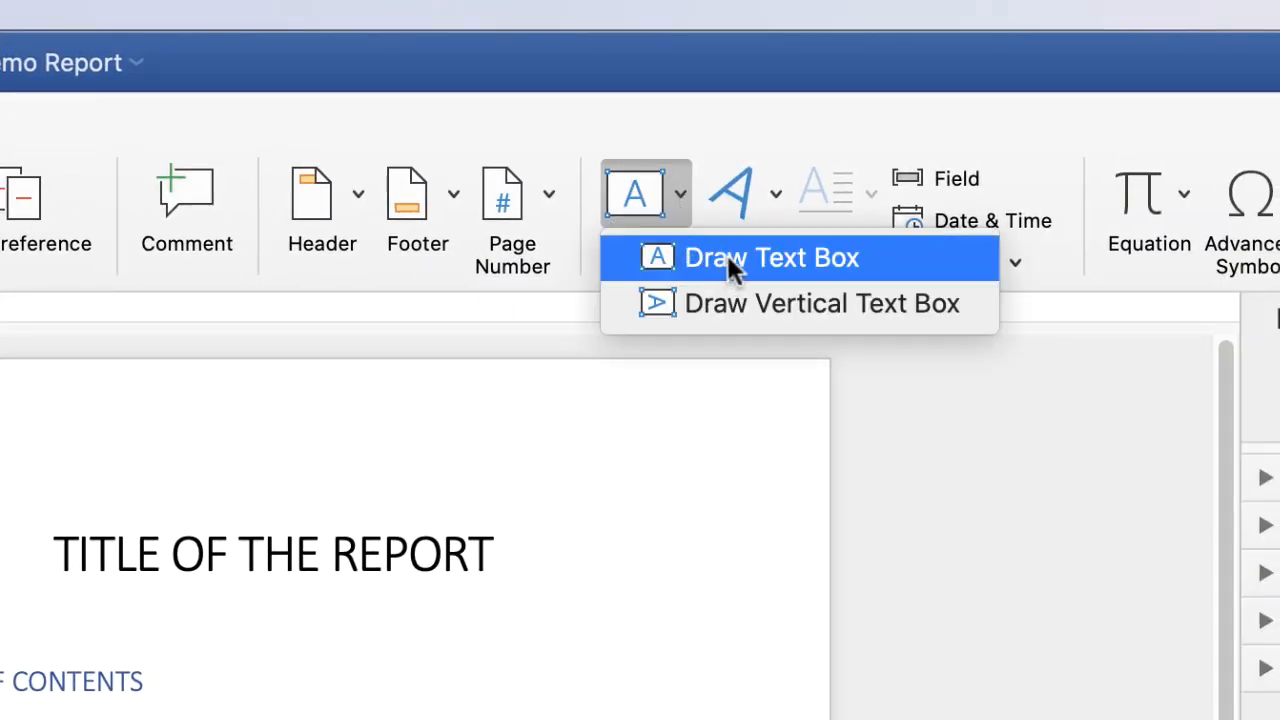
pyautogui.click(771, 257)
pyautogui.write('A guide to report writing')
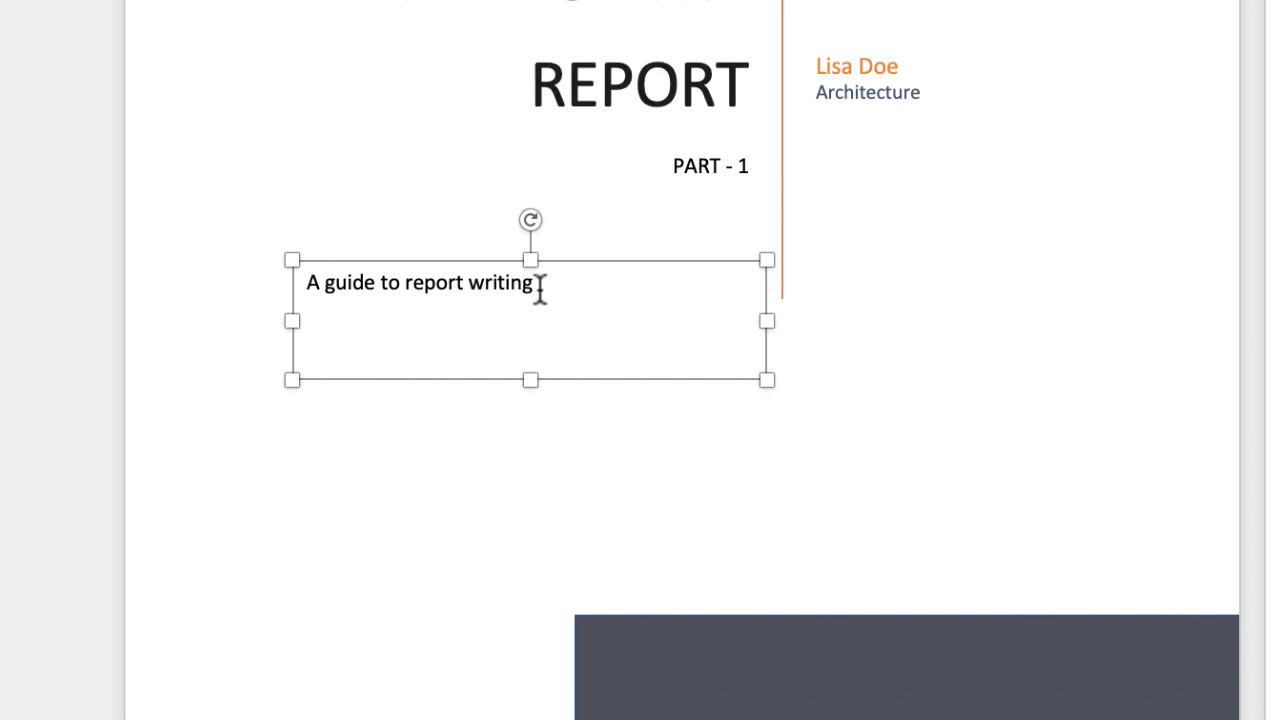
# Step: Select the subtitle text 'A guide to report writing' in its text box
pyautogui.tripleClick(420, 282)
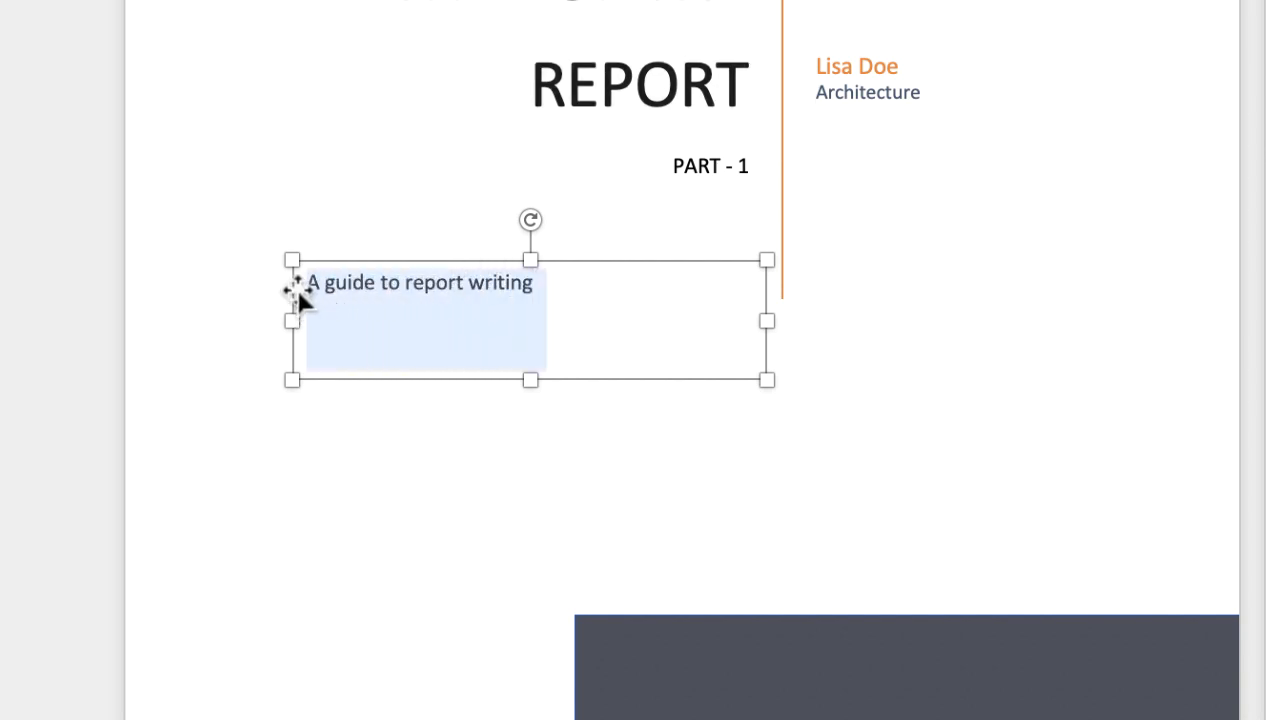
pyautogui.scroll(-3)
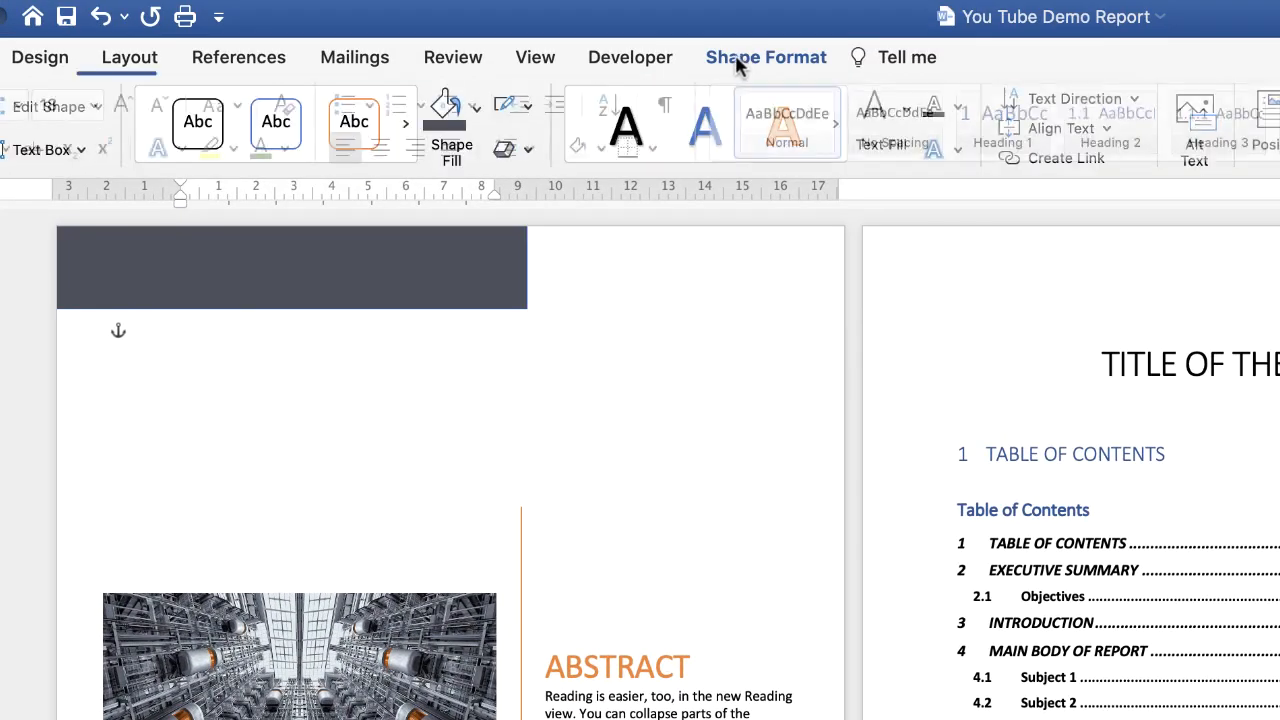
# Step: Set the subtitle text box's Shape Outline to No Outline
pyautogui.click(445, 110)
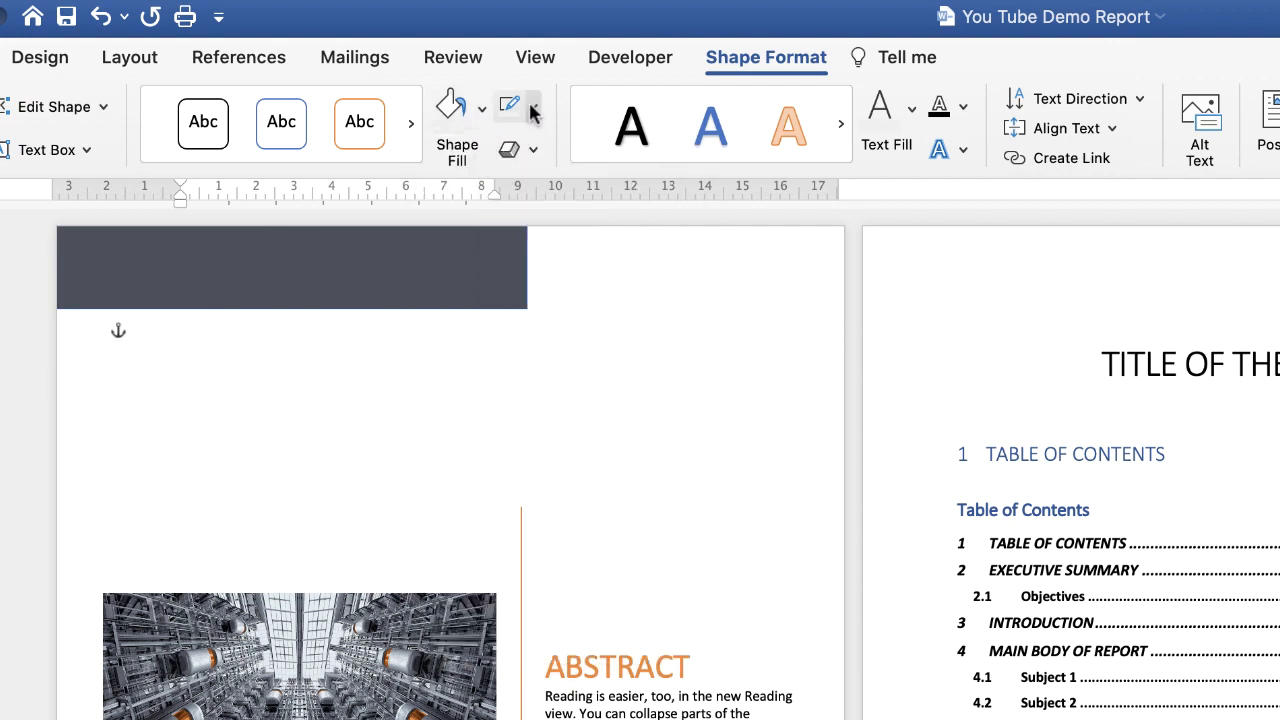
pyautogui.click(534, 108)
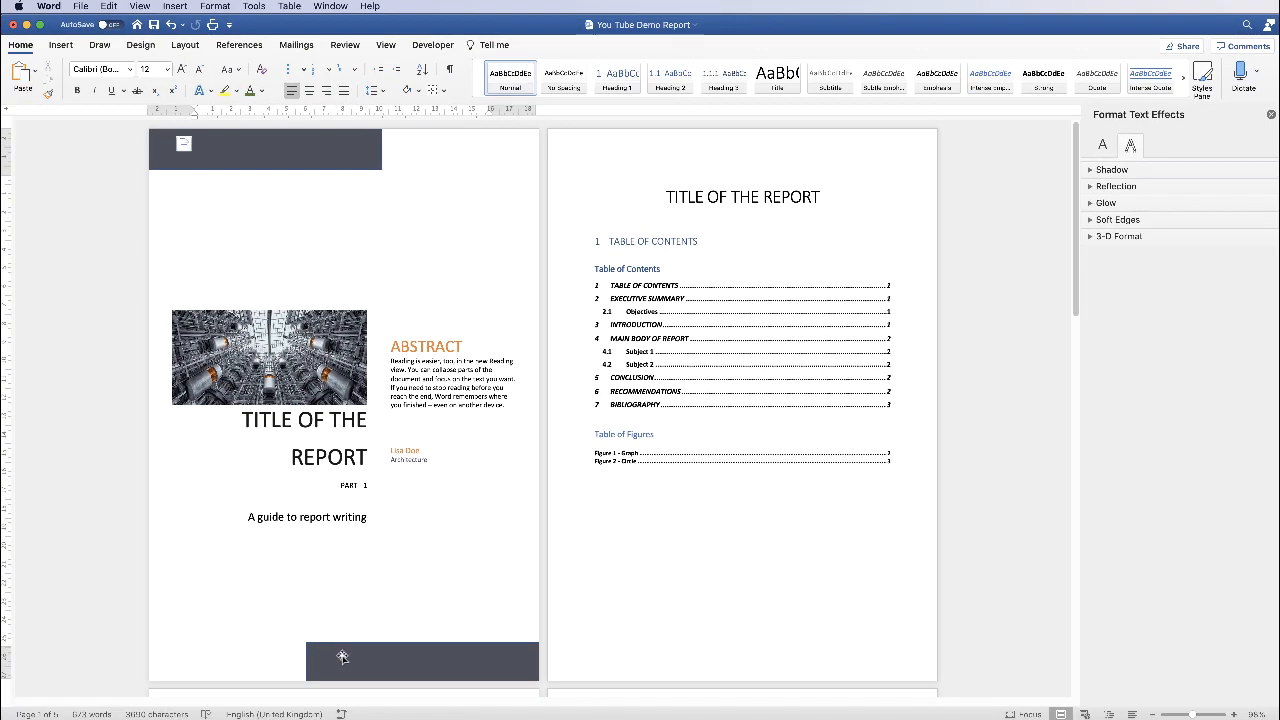
pyautogui.moveTo(388, 310)
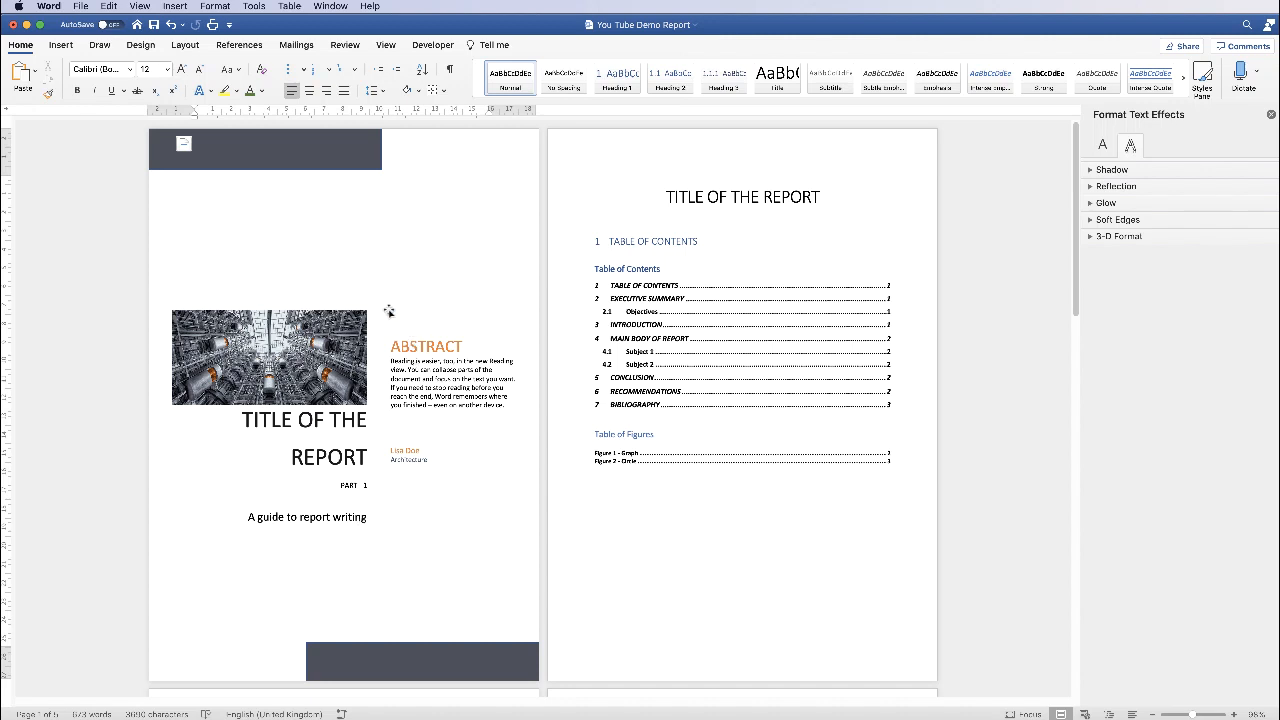
pyautogui.moveTo(294, 300)
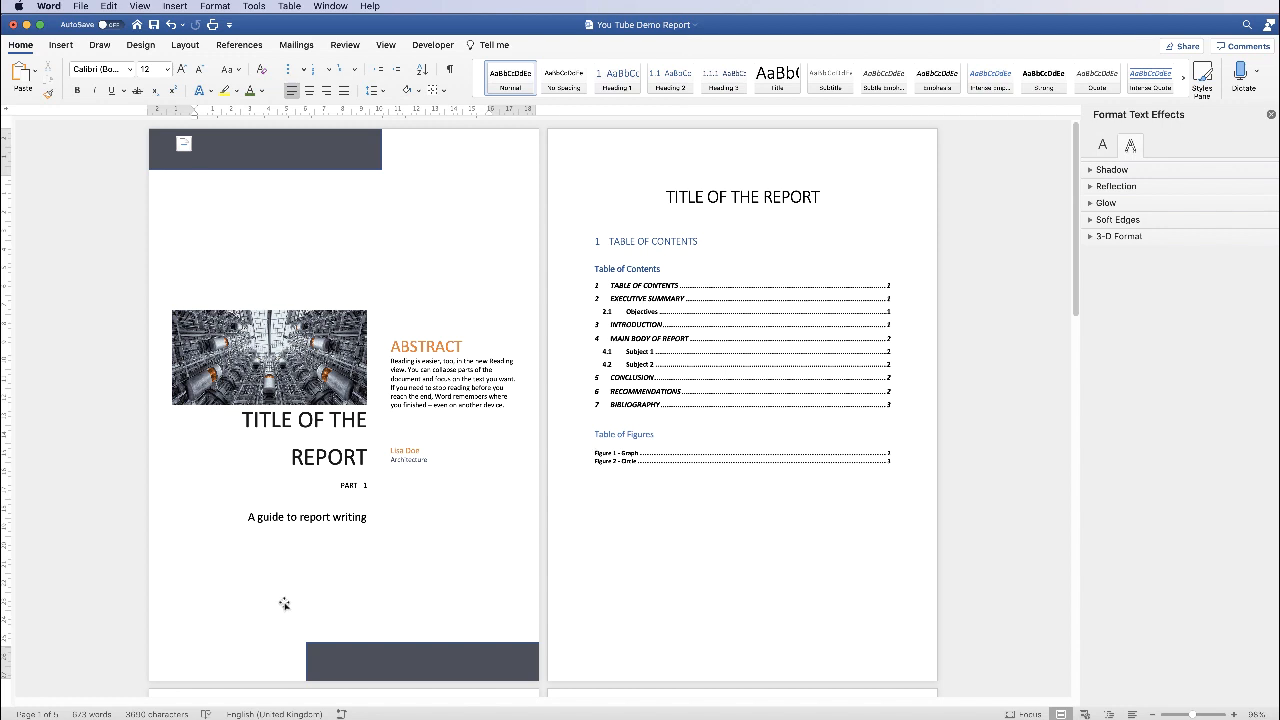
pyautogui.click(196, 180)
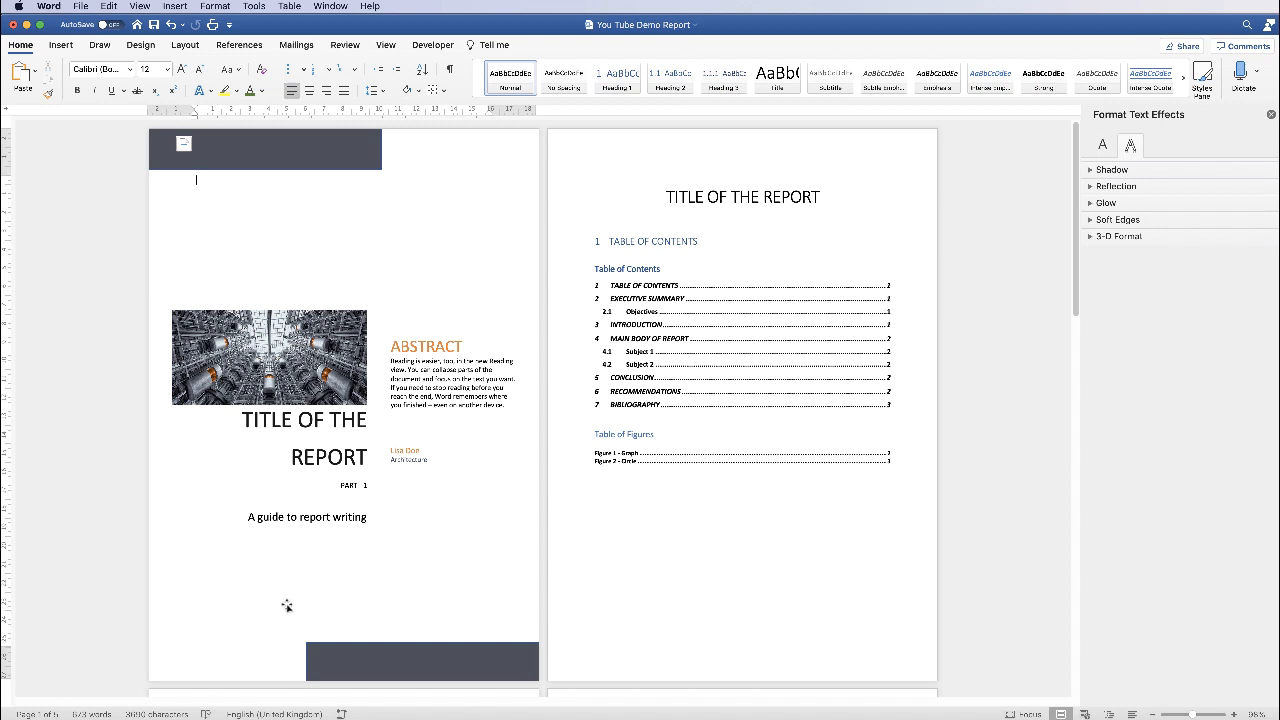
pyautogui.moveTo(292, 600)
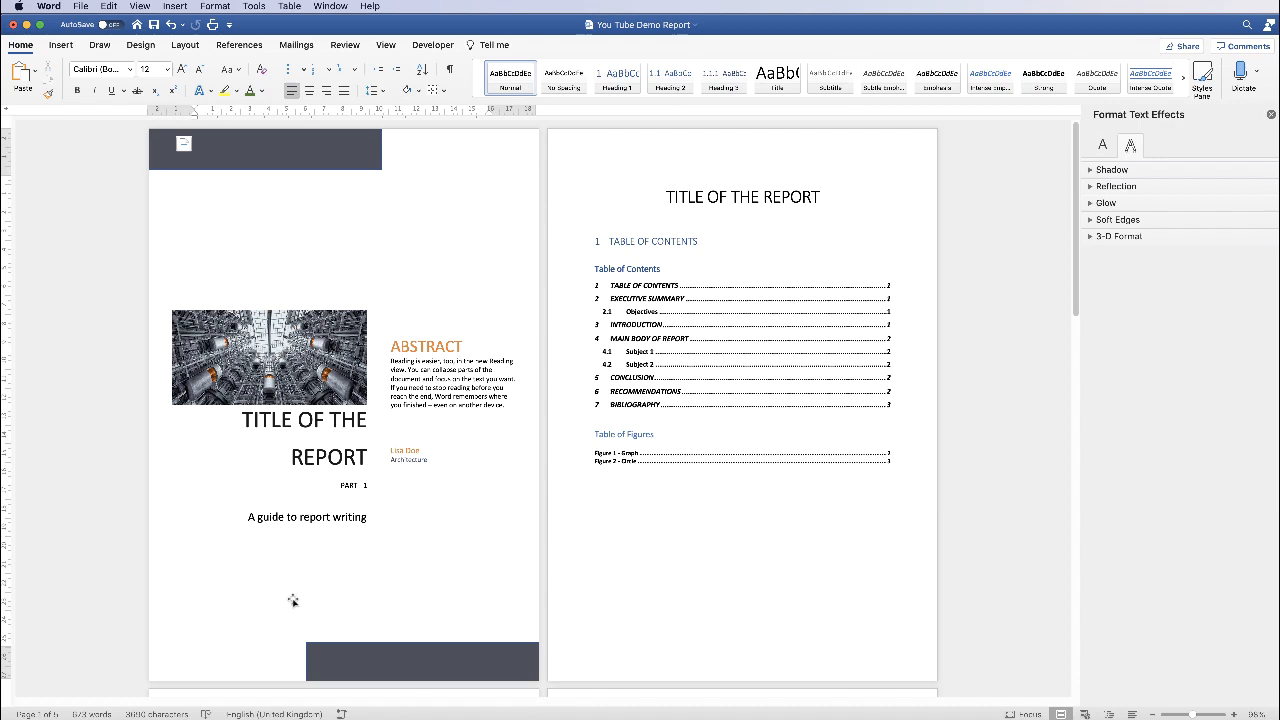